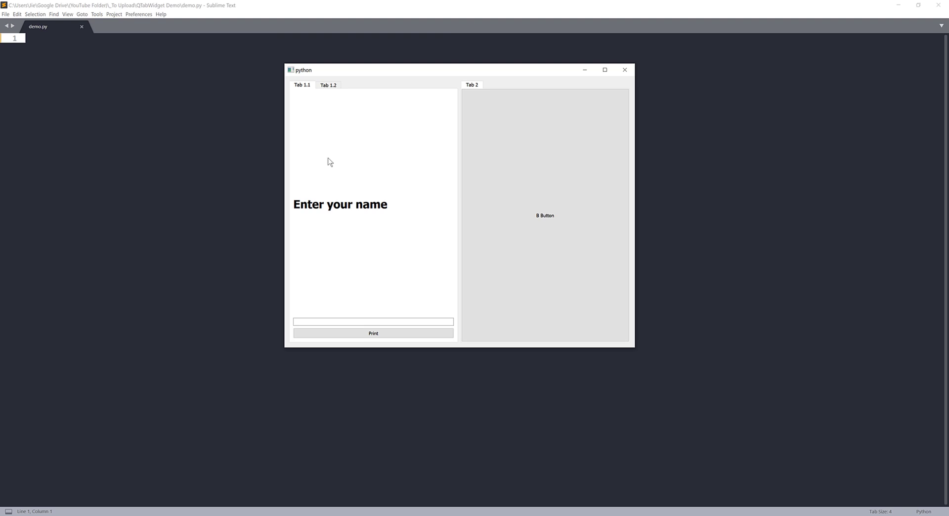
mouse_move(453, 72)
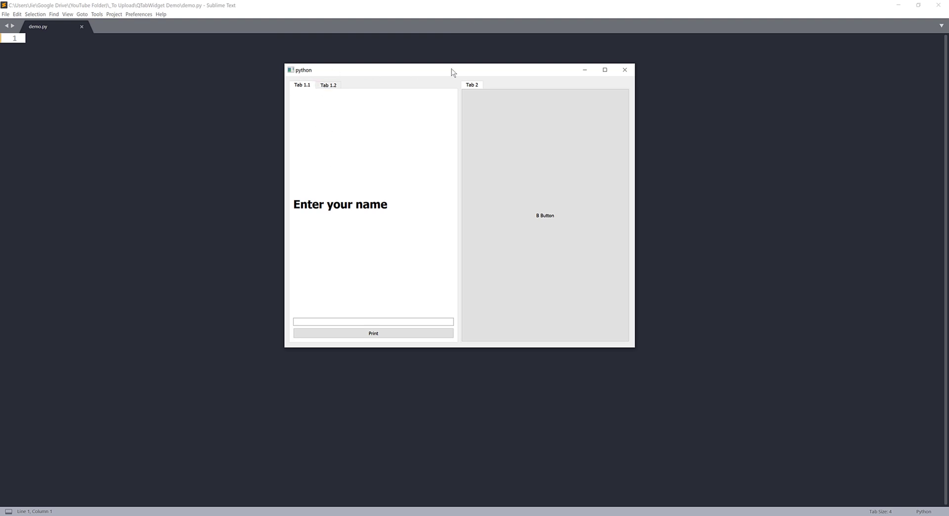
mouse_move(341, 91)
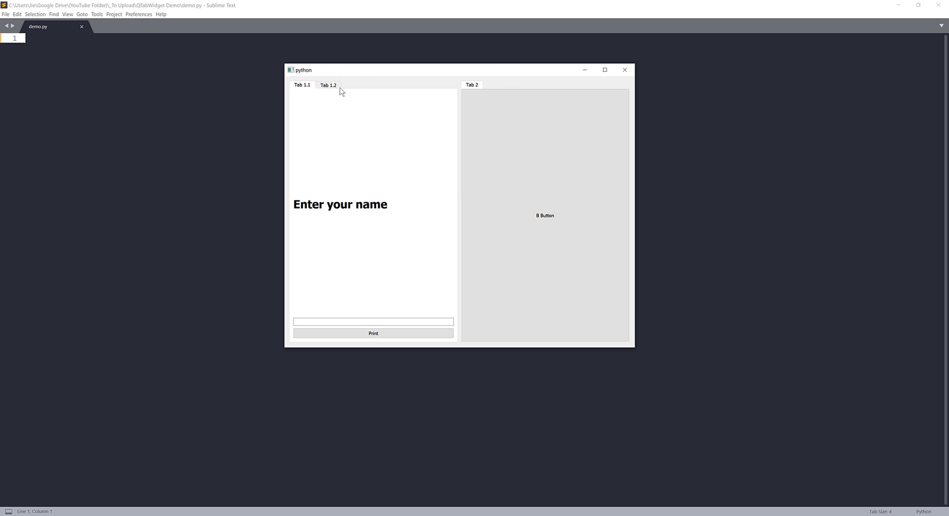
mouse_move(310, 91)
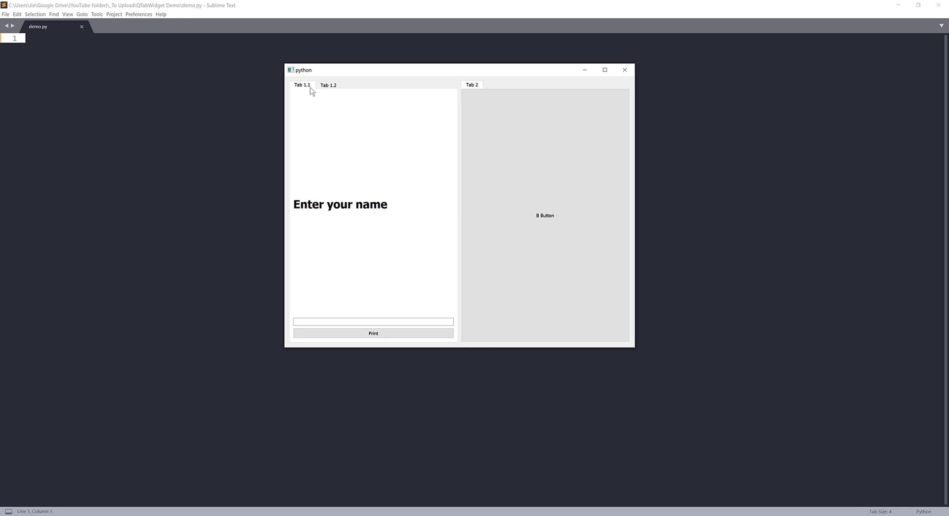
mouse_move(328, 135)
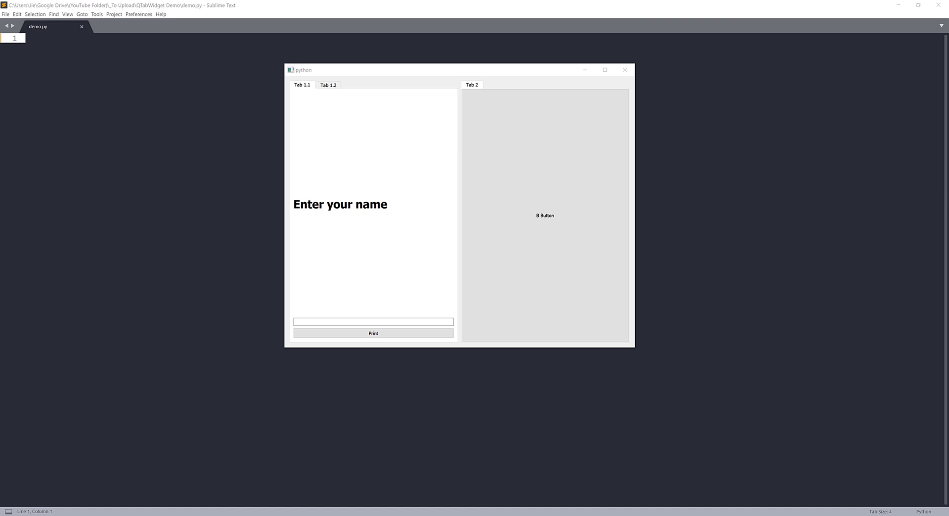
Focus the name field, switch to the Tab 1.2 page and hit its A Button
left_click(328, 85)
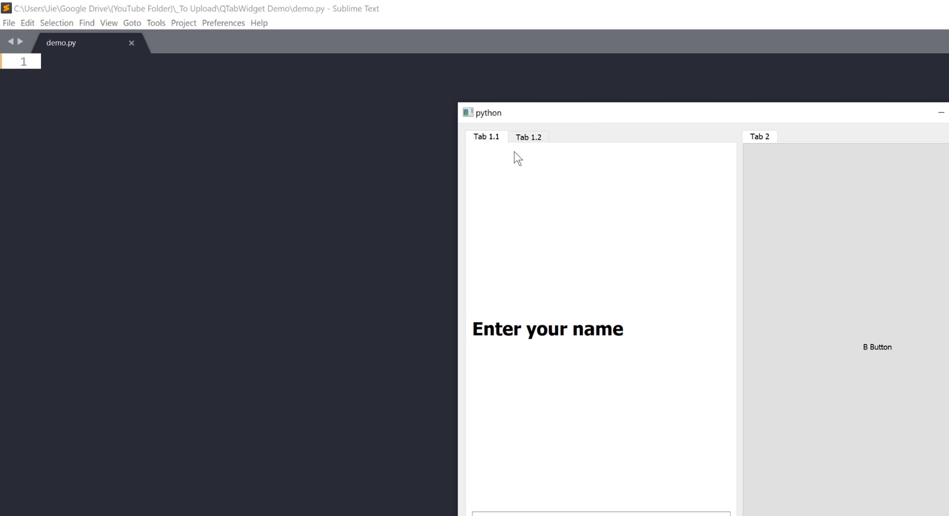
mouse_move(526, 180)
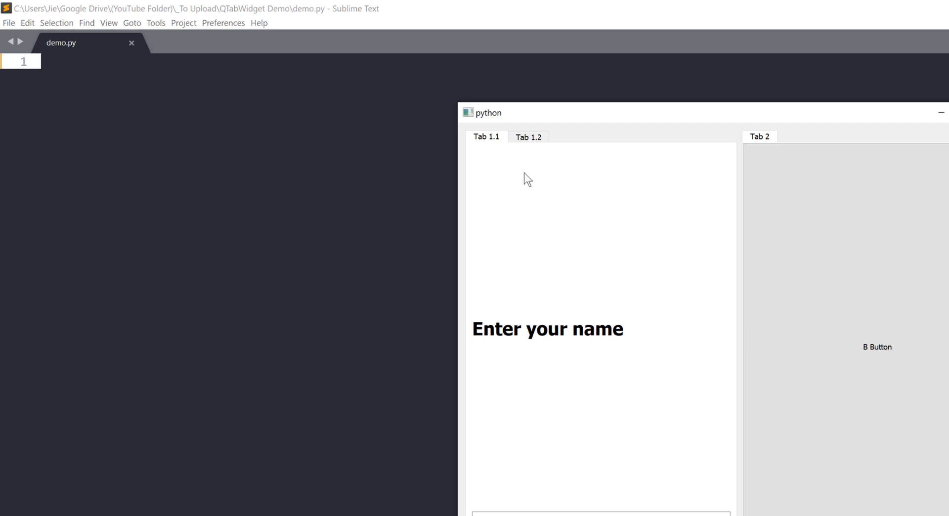
mouse_move(501, 184)
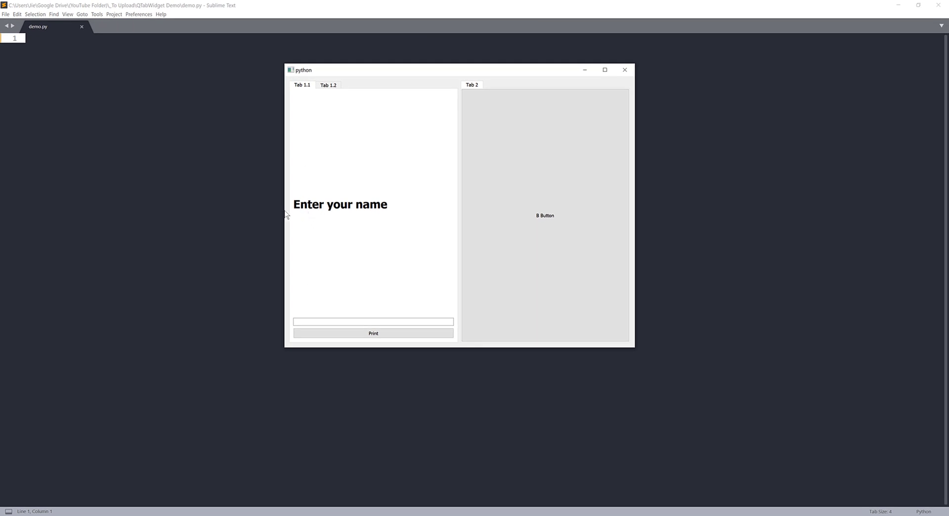
left_click(372, 322)
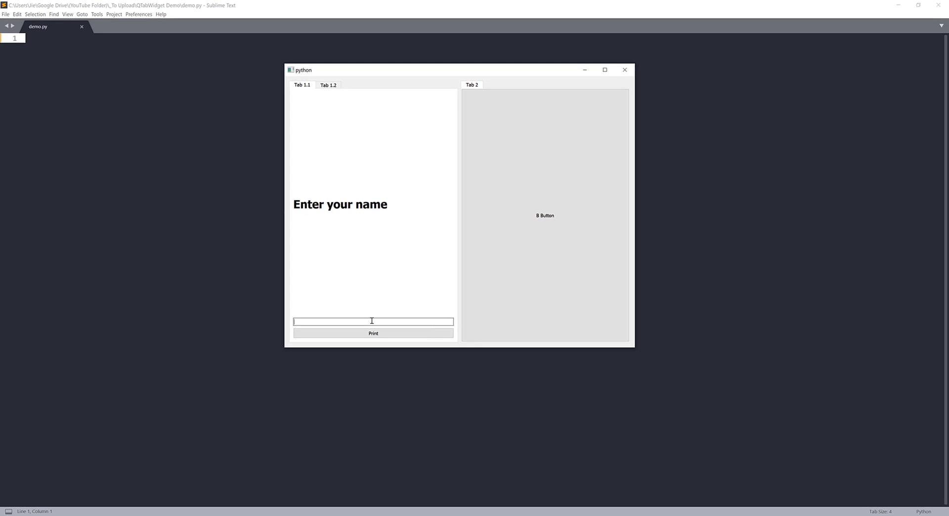
left_click(373, 321)
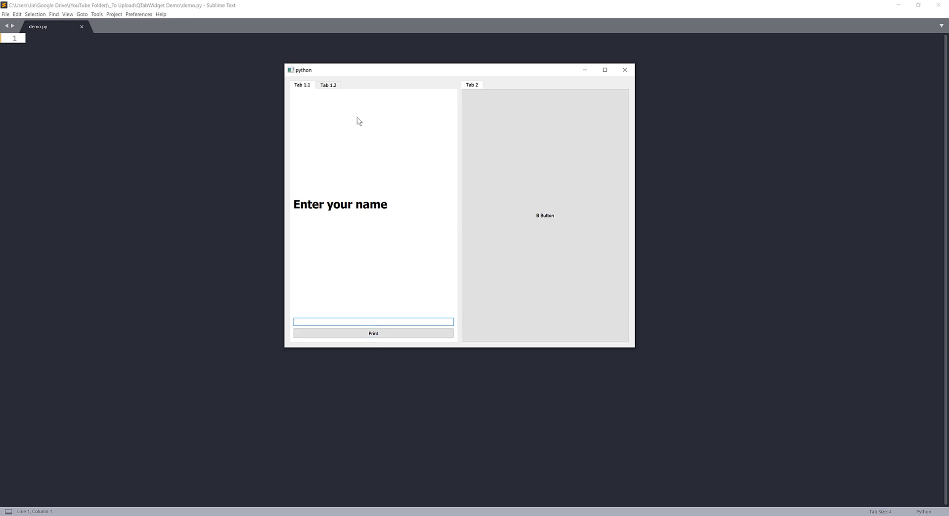
left_click(328, 85)
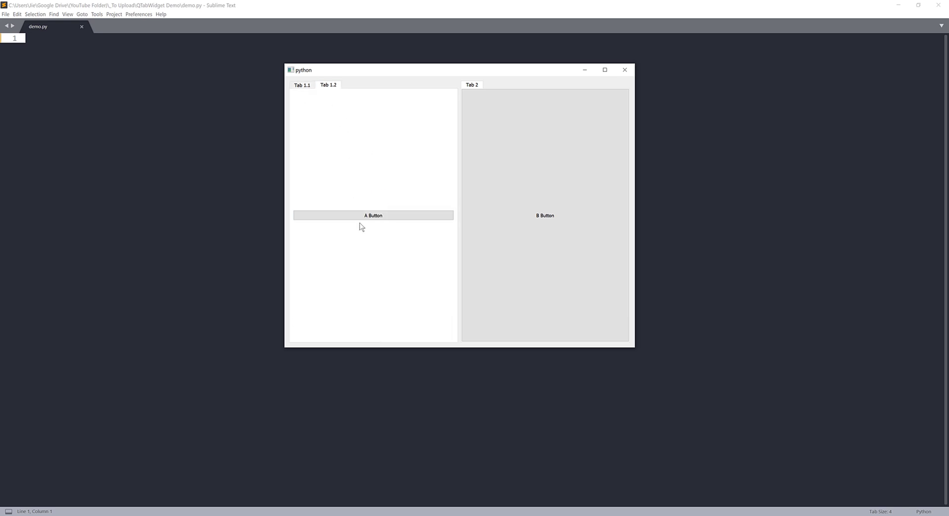
left_click(373, 216)
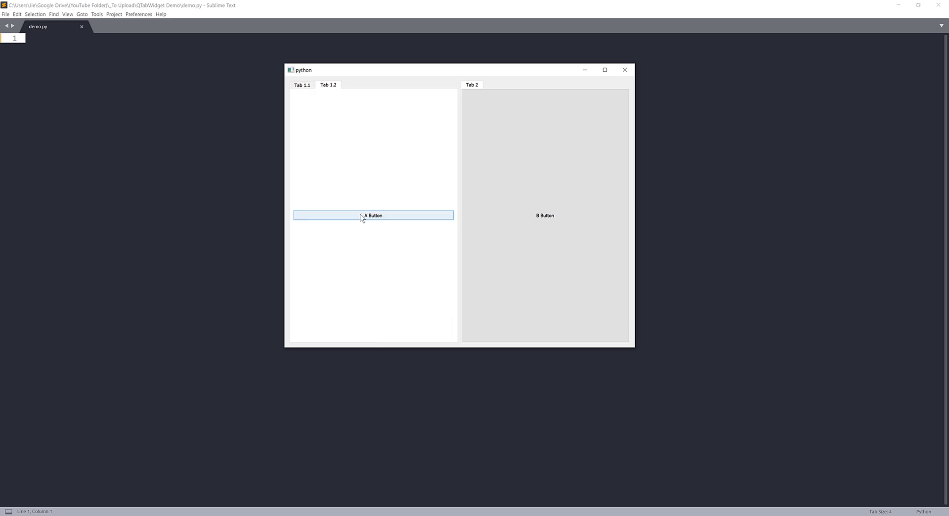
mouse_move(380, 219)
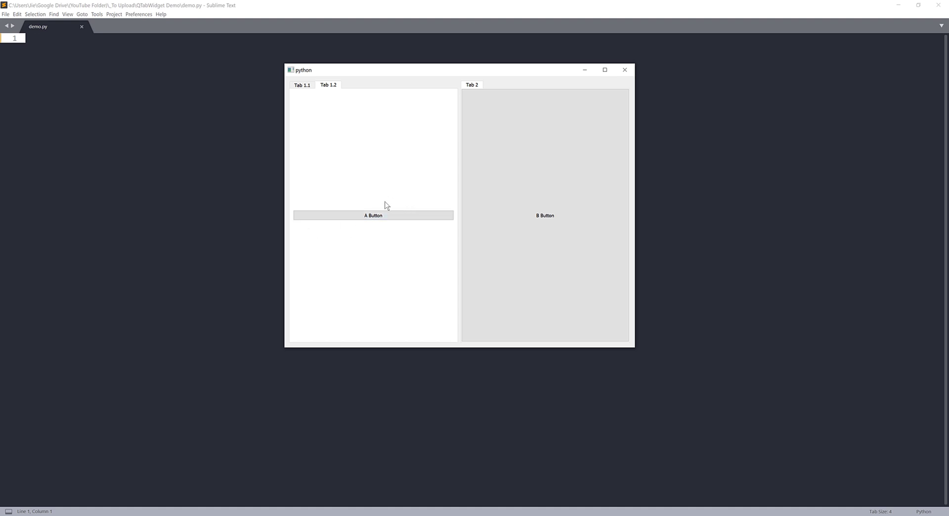
mouse_move(466, 71)
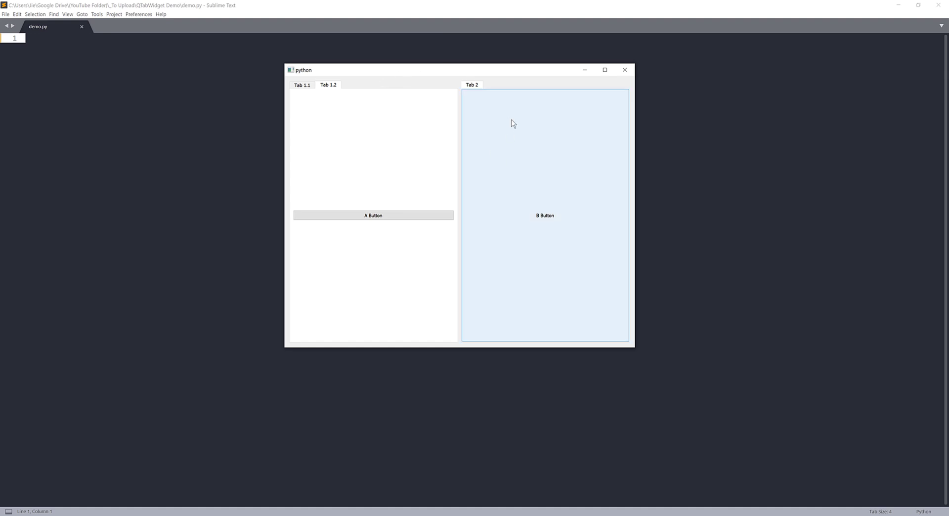
mouse_move(510, 125)
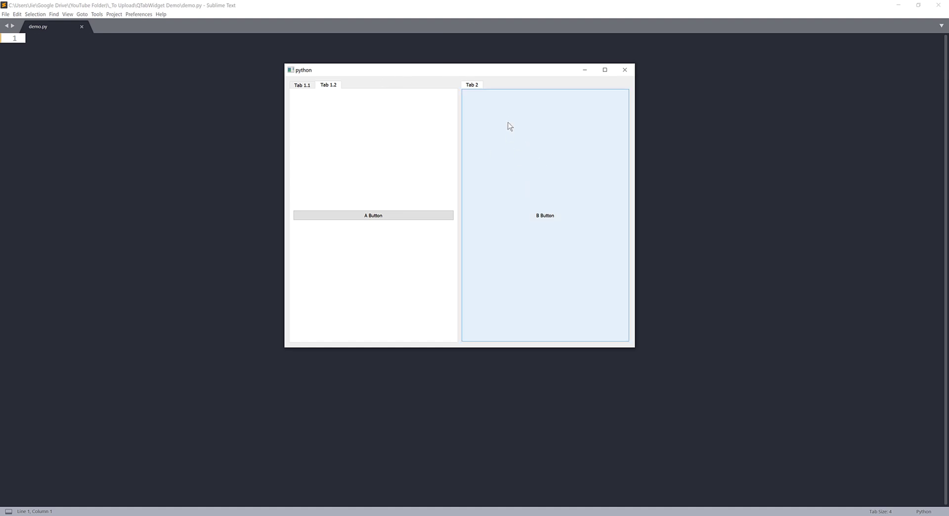
mouse_move(466, 101)
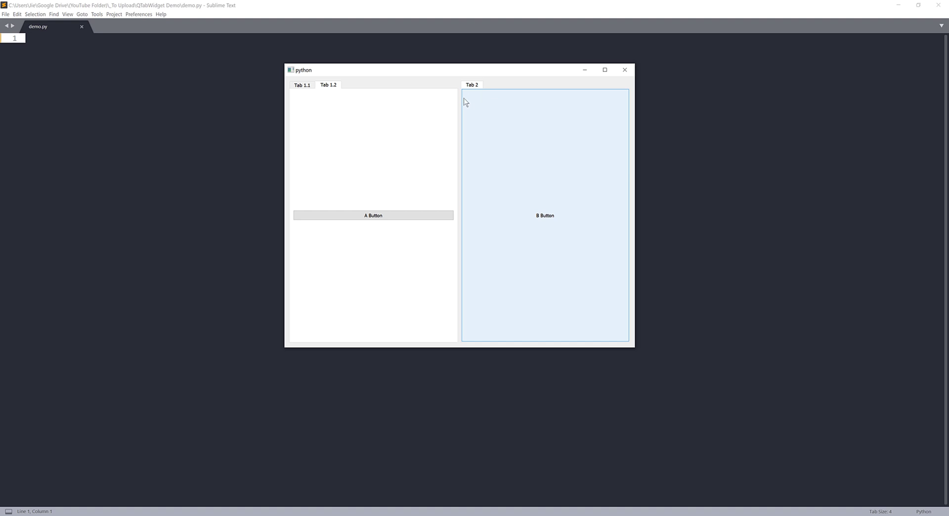
mouse_move(620, 344)
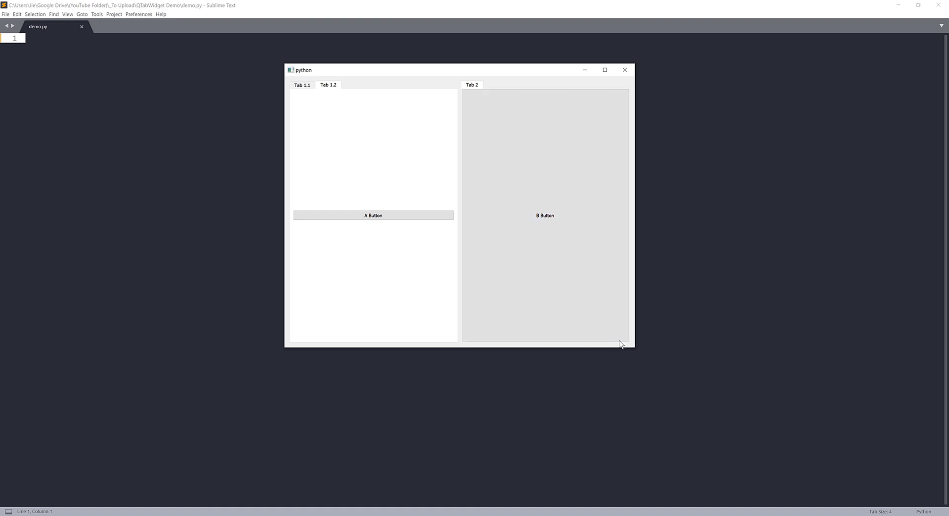
mouse_move(625, 69)
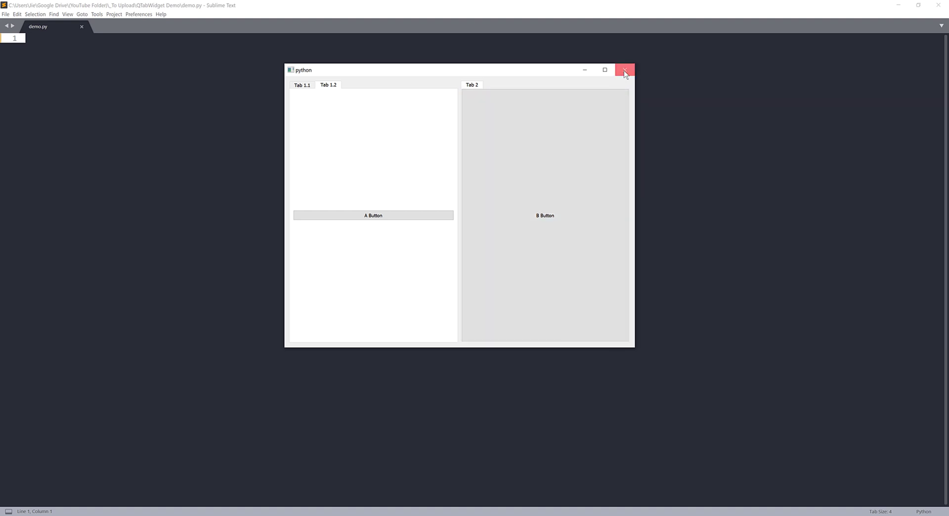
Start demo.py with 'import sys' and a PyQt5.QtWidgets import of QApplication, QWidget
left_click(625, 69)
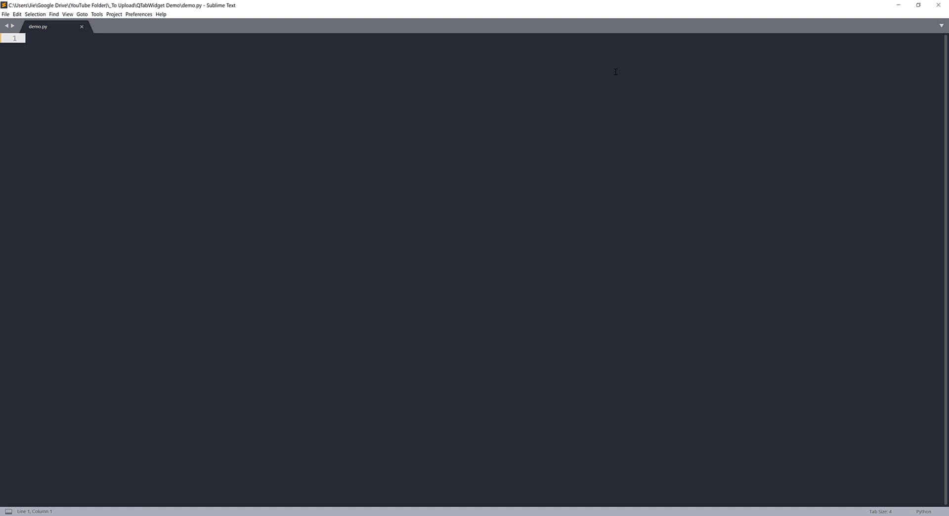
type("im")
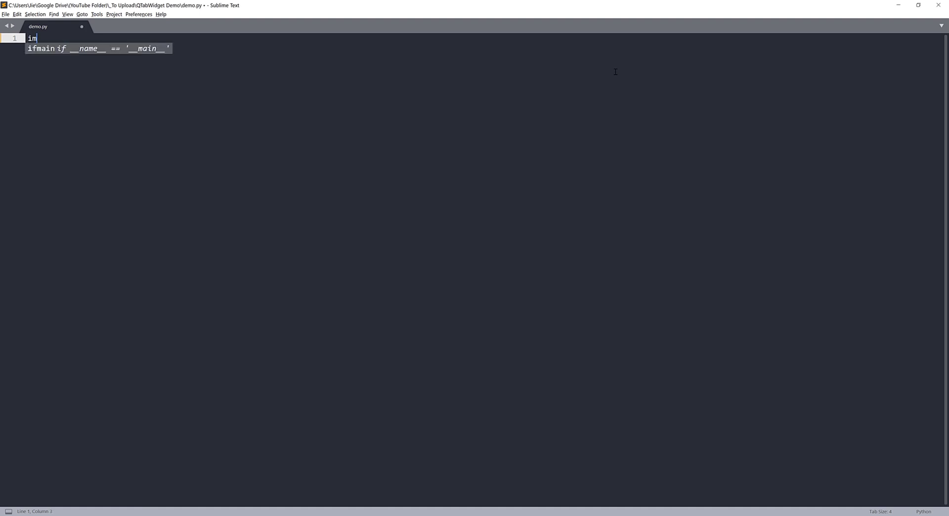
type("port sys")
type("from PyQ")
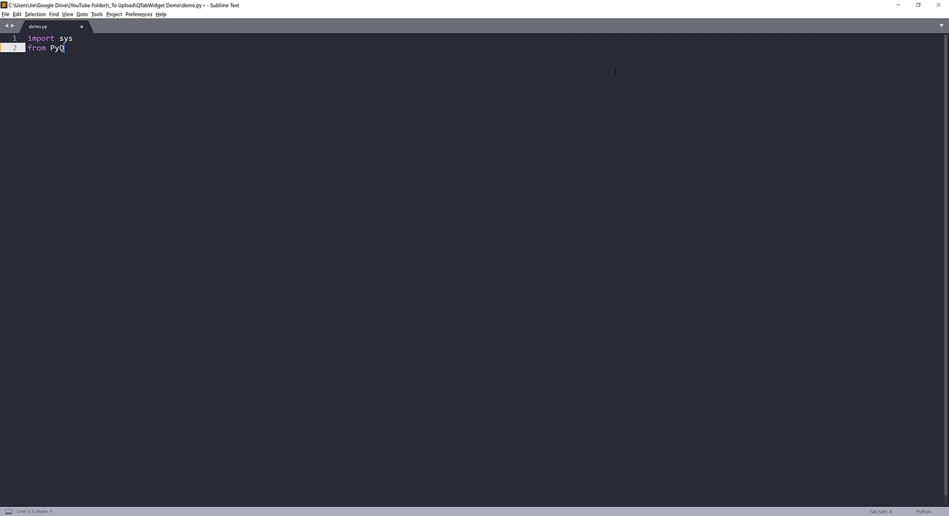
type("t5.QtW")
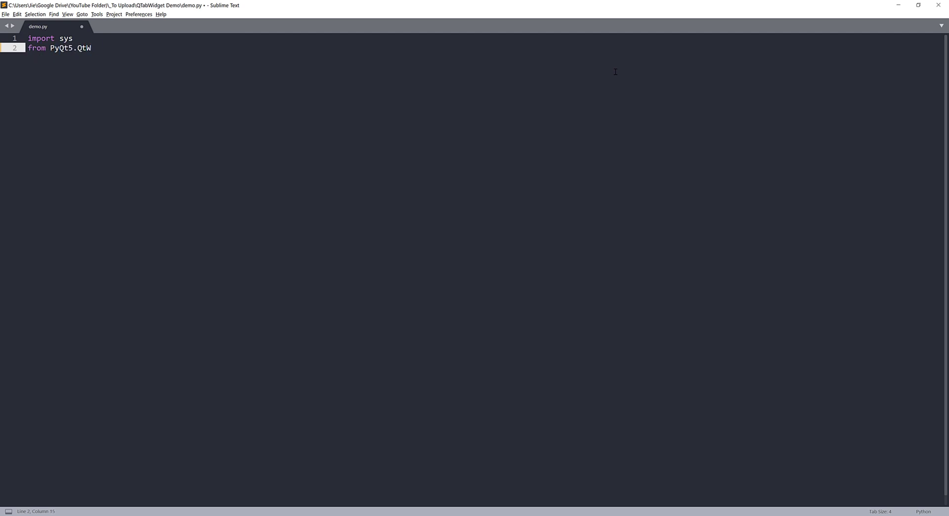
type("idgets import")
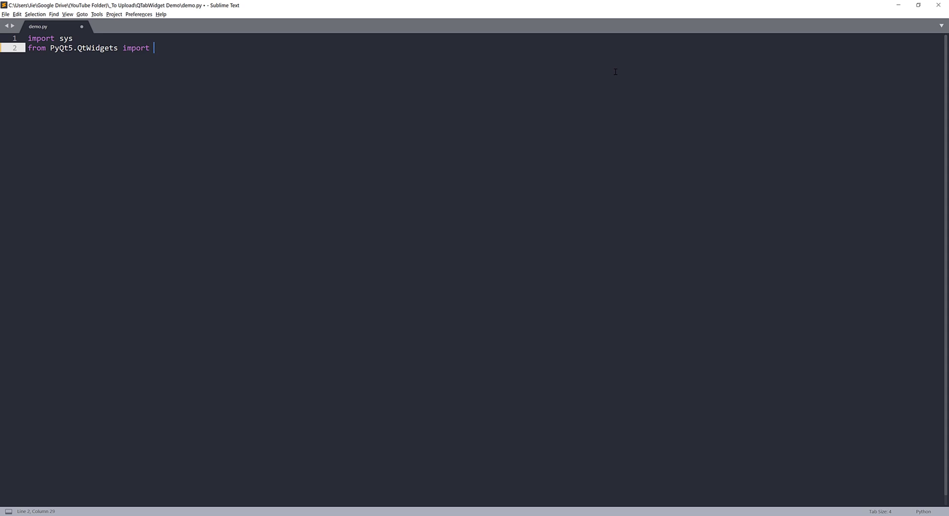
type("Q")
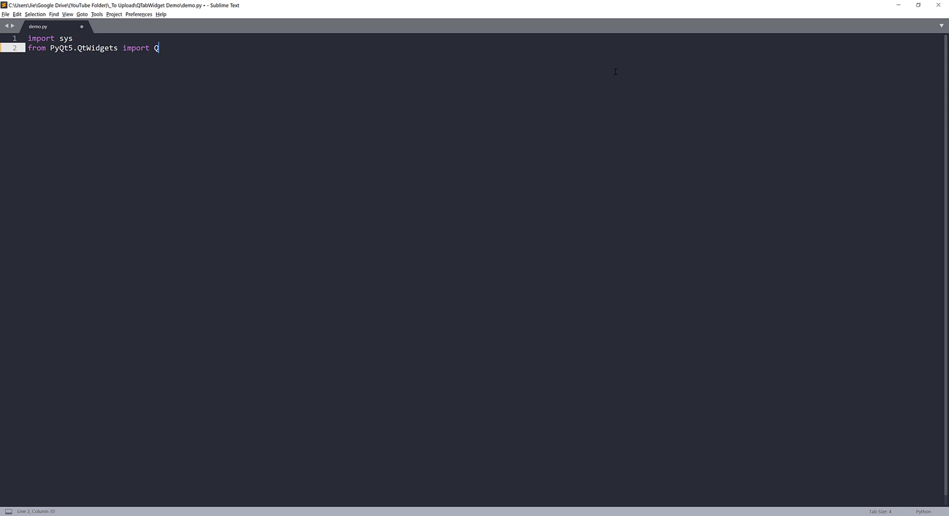
type("Application")
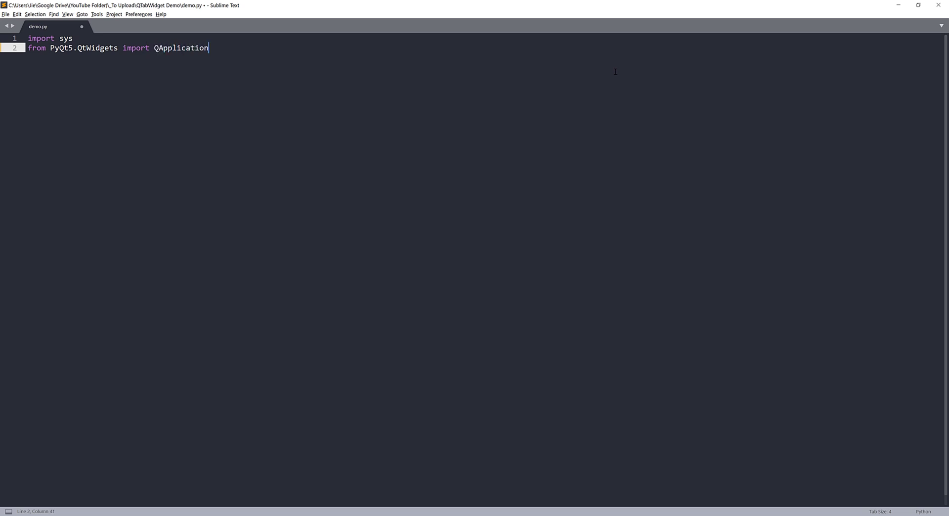
type(", QWidget,")
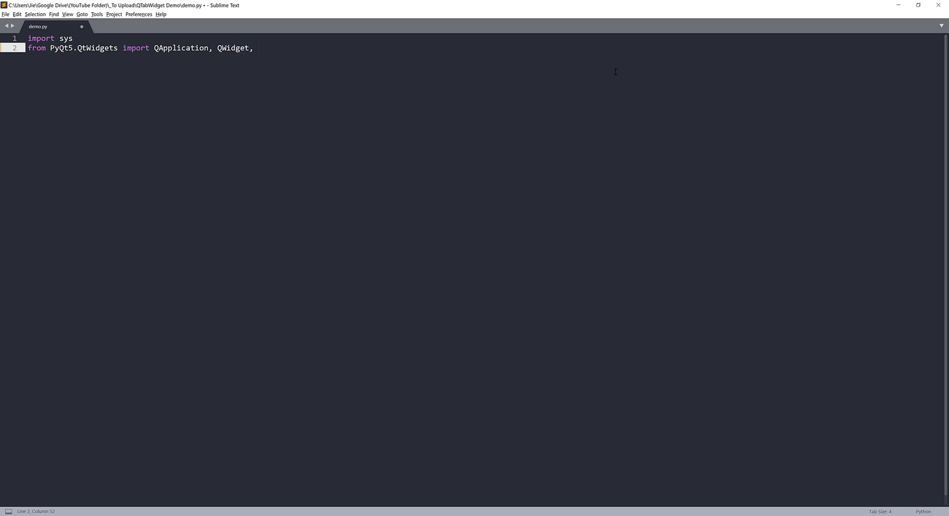
Extend the widgets import with QPushButton, QLabel, QLineEdit and QTabWidget
type("QPushBu")
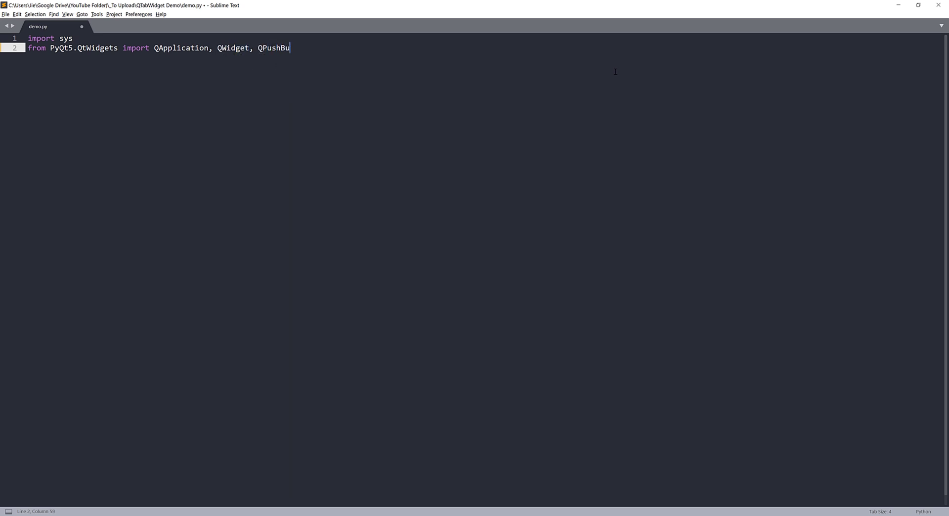
type("tton, QLab")
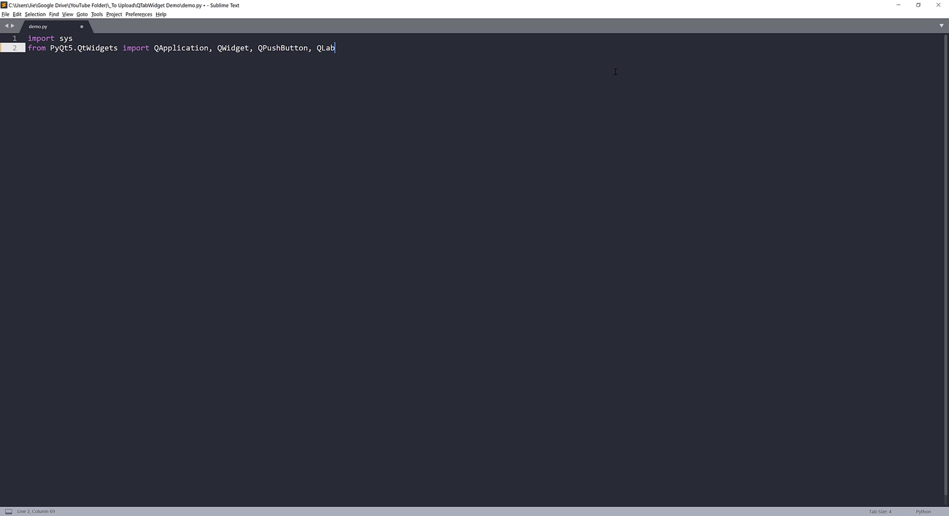
type("el, QLineEdit,")
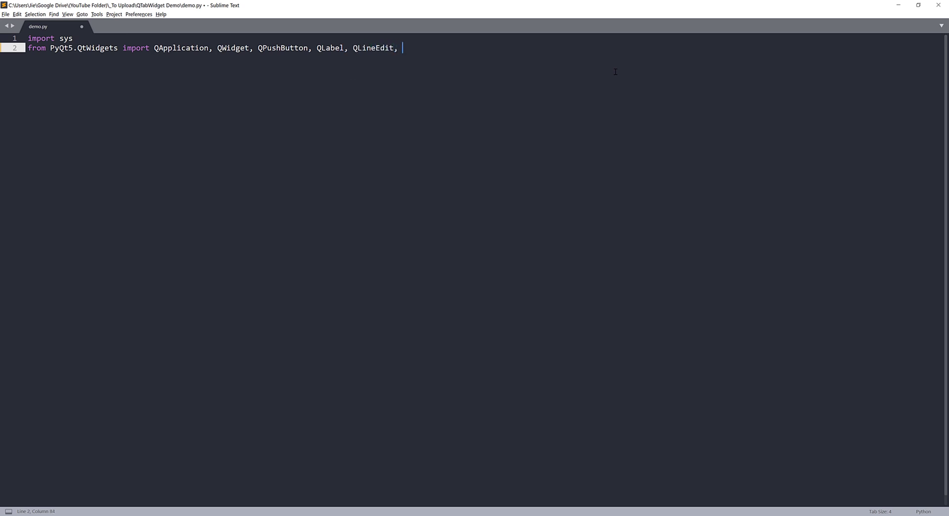
type("QTabWidget,")
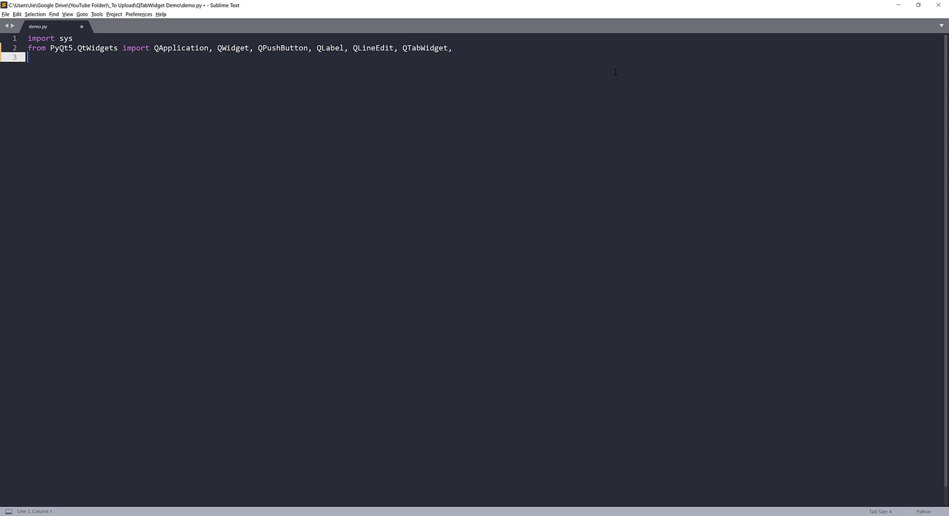
left_click(451, 48)
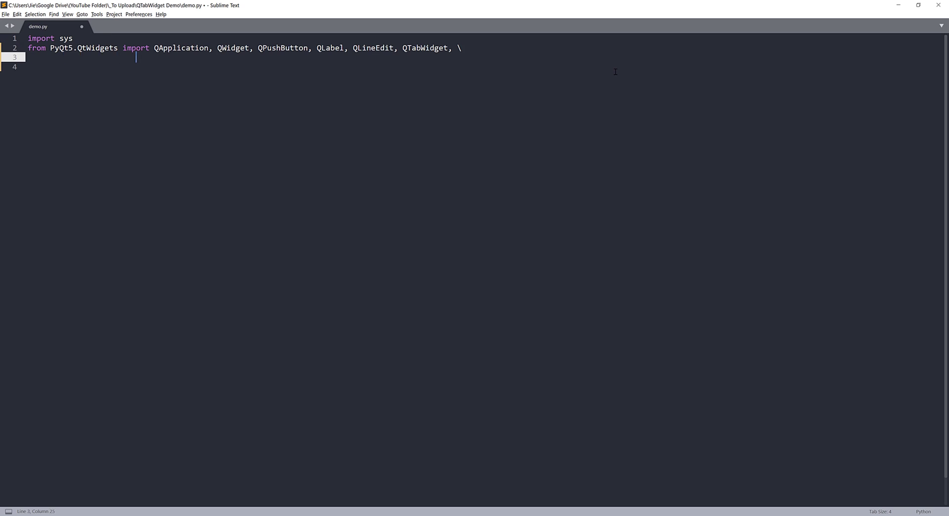
Continue the import on a second line with QGridLayout, QVBoxLayut, then add blank lines
type("Q")
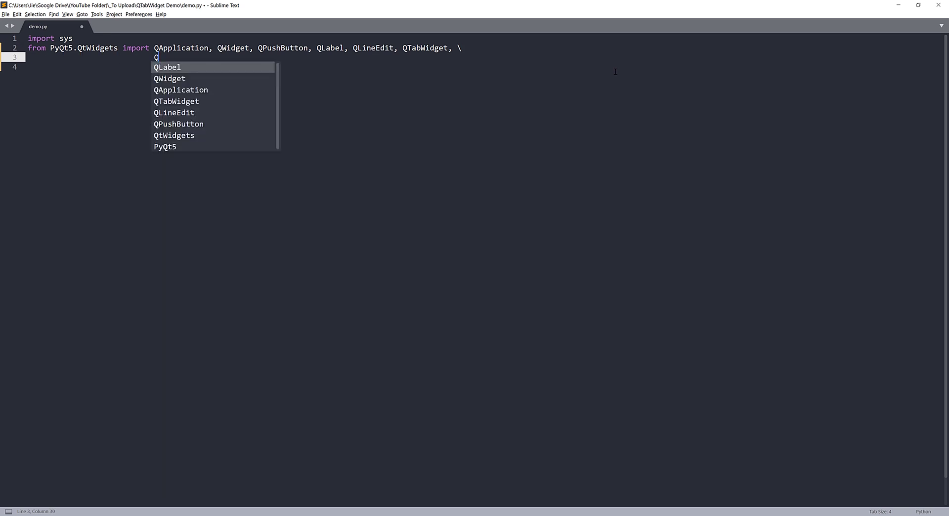
type("W")
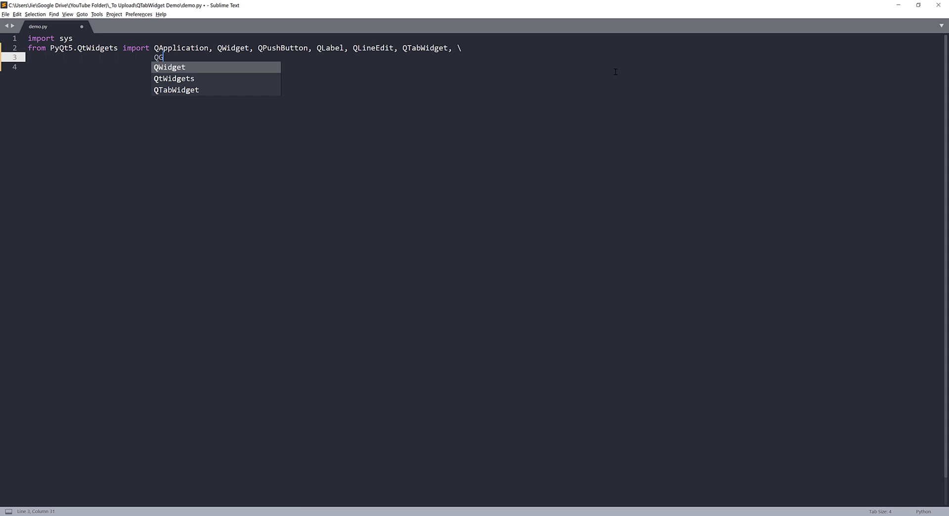
type("GridLayout, Q")
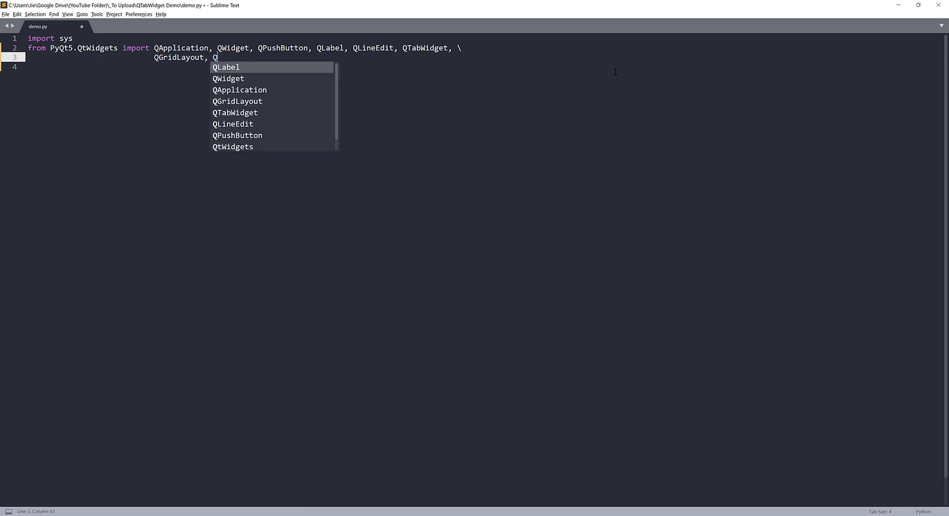
type("Vox")
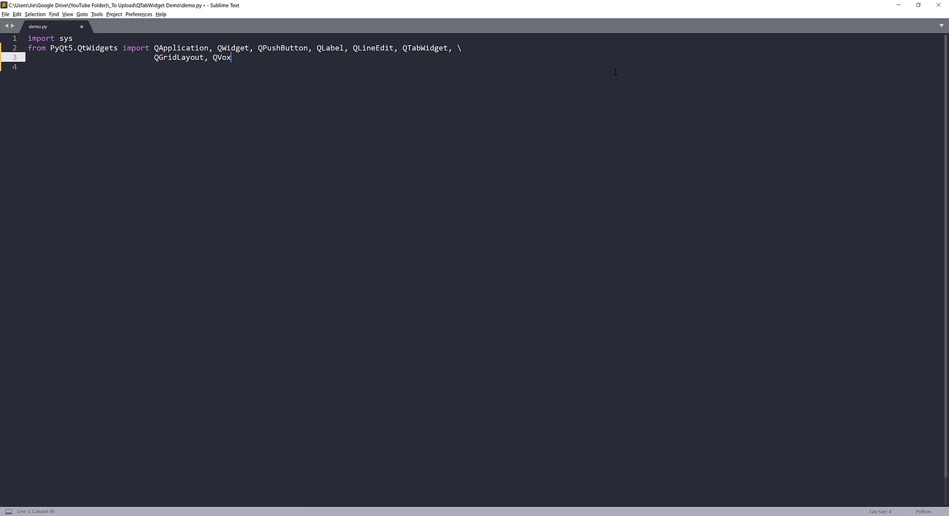
type("BoxLa")
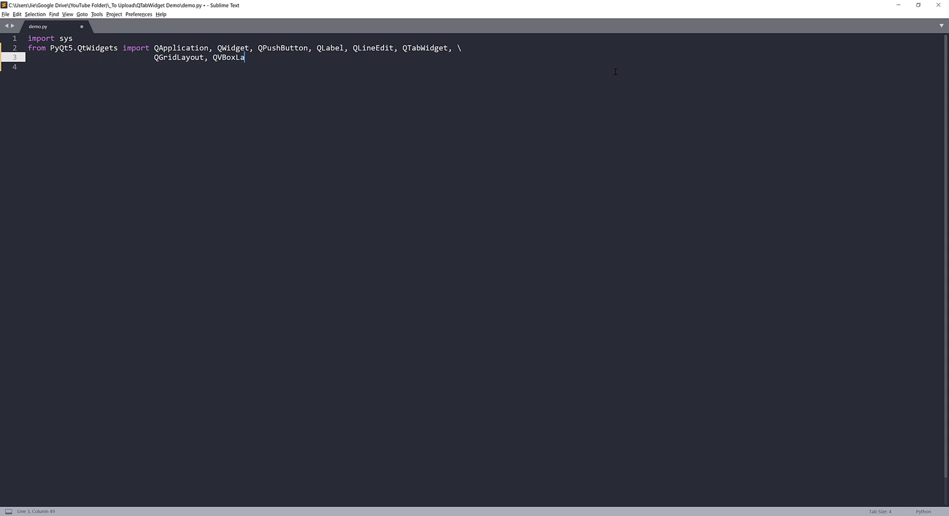
type("yut,")
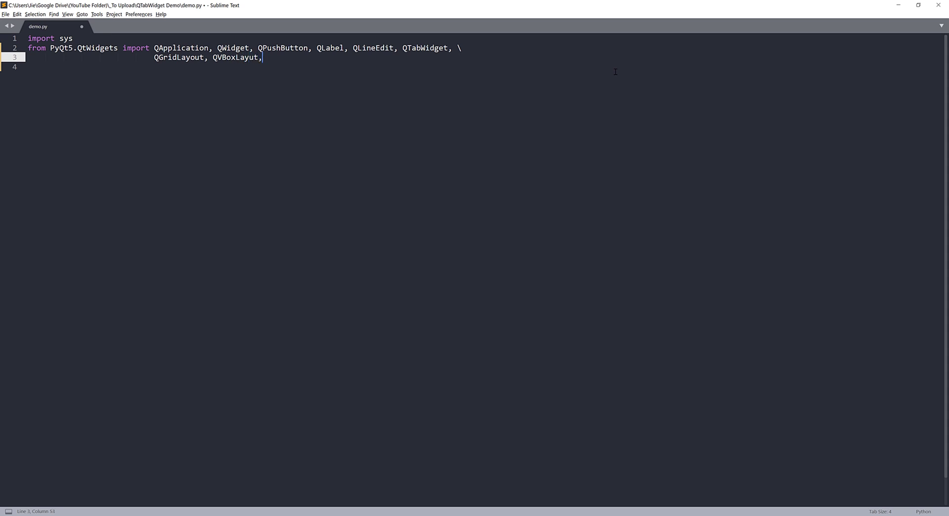
key("Enter")
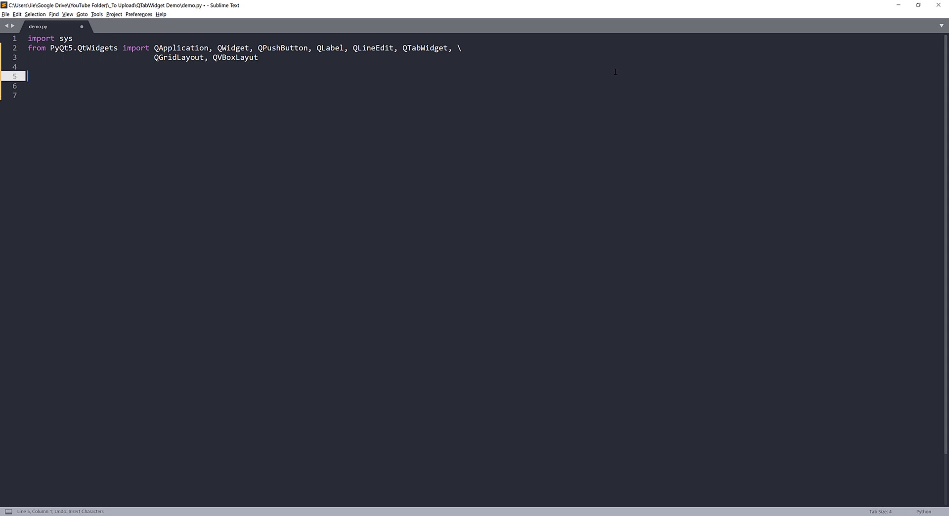
Define class AppDemo(QWidget) whose __init__ resizes the window to 800, 600
type("class")
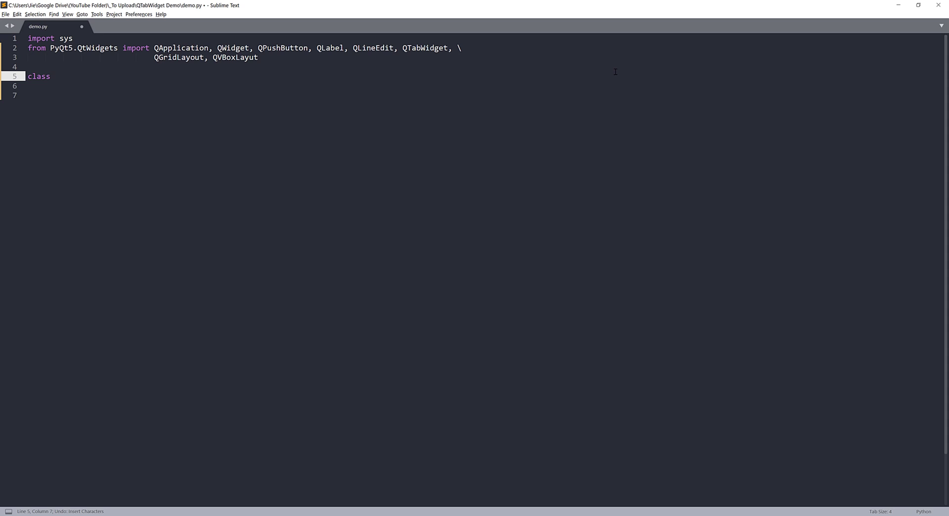
type("AppDemo(Q")
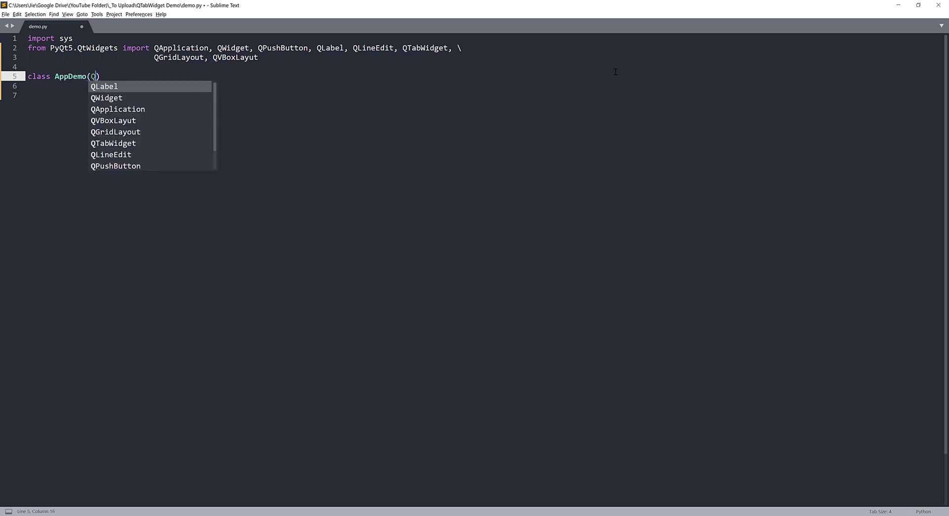
type("Widget")
type("s")
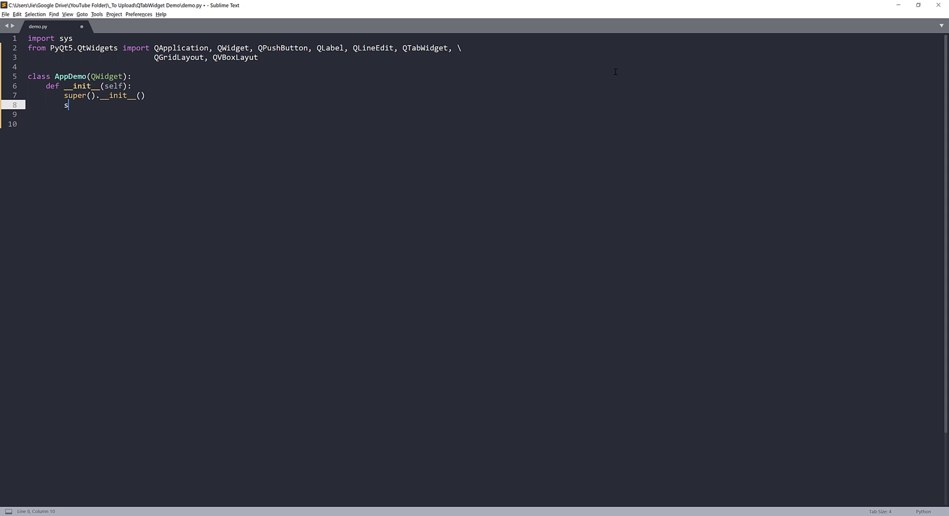
type("elf.resz")
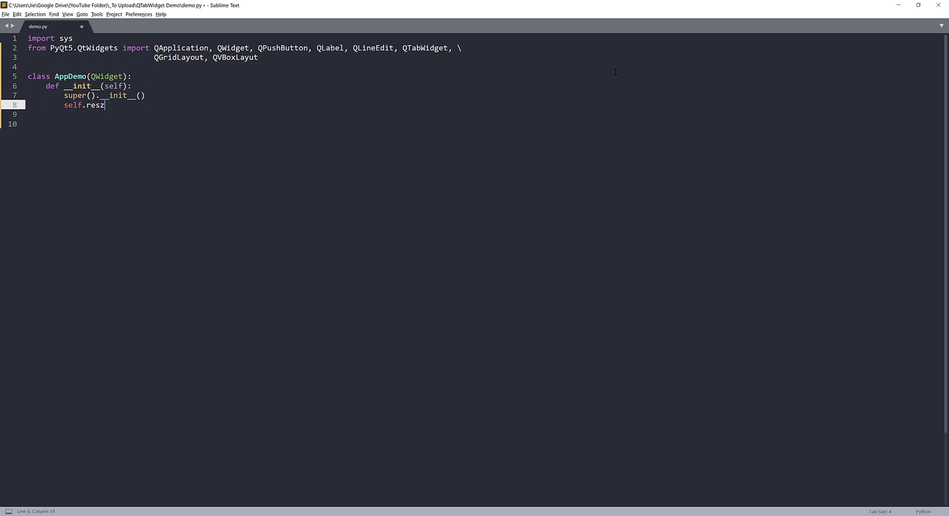
type("ize()")
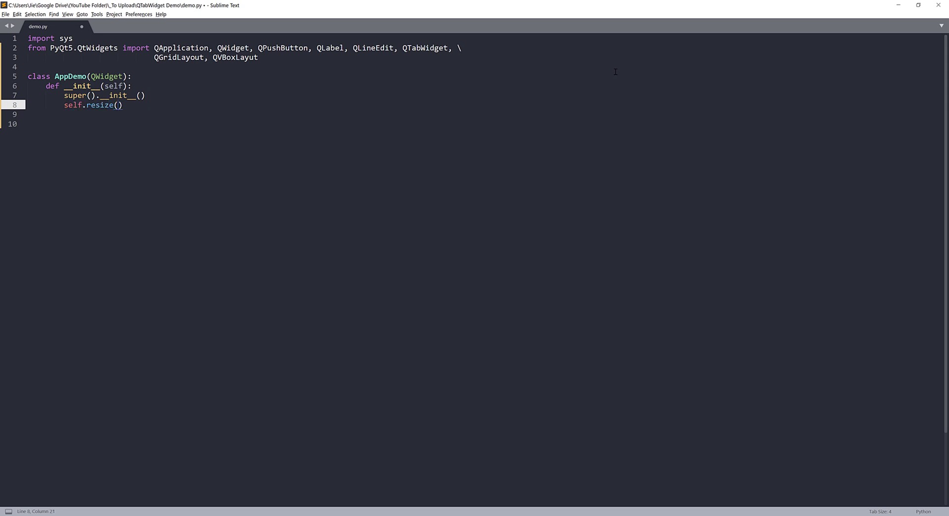
type("800, 600")
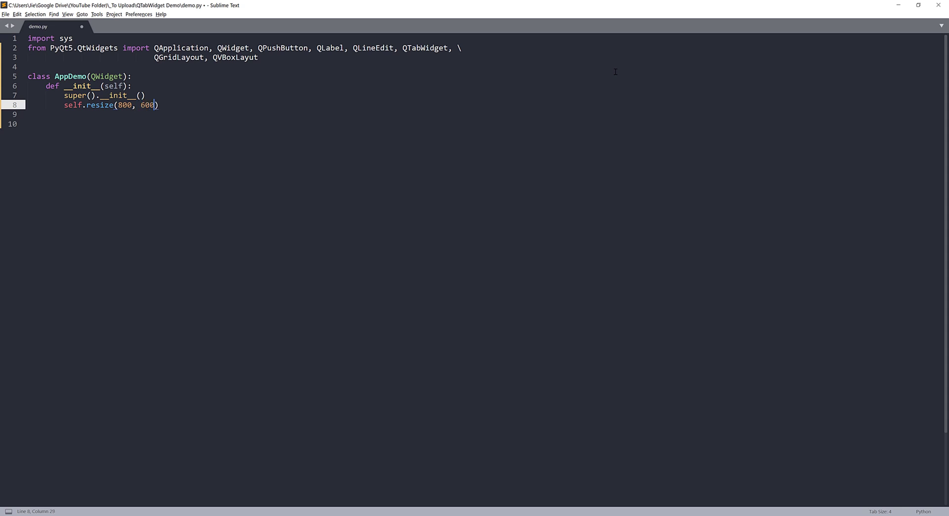
key("enter")
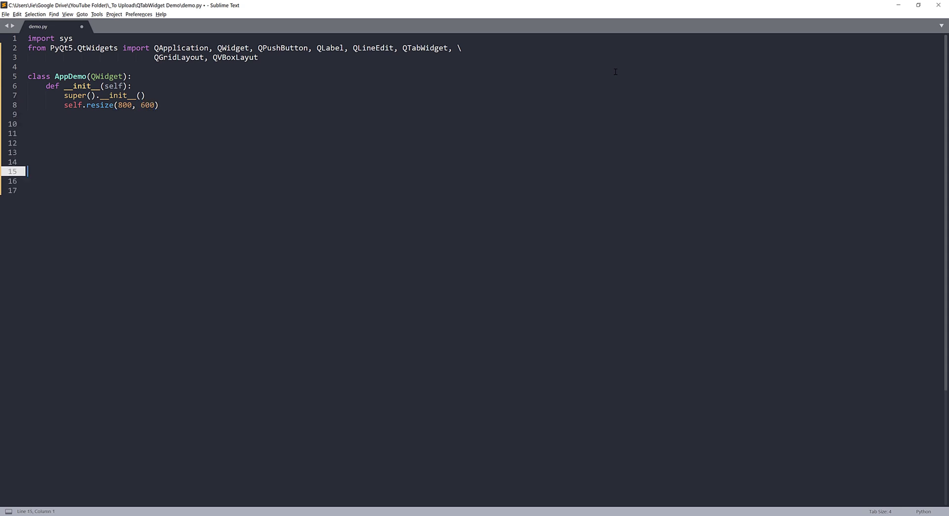
Add app = QApplication(sys.argv) and sys.exit(app.exec_()), starting a demo line
type("app =")
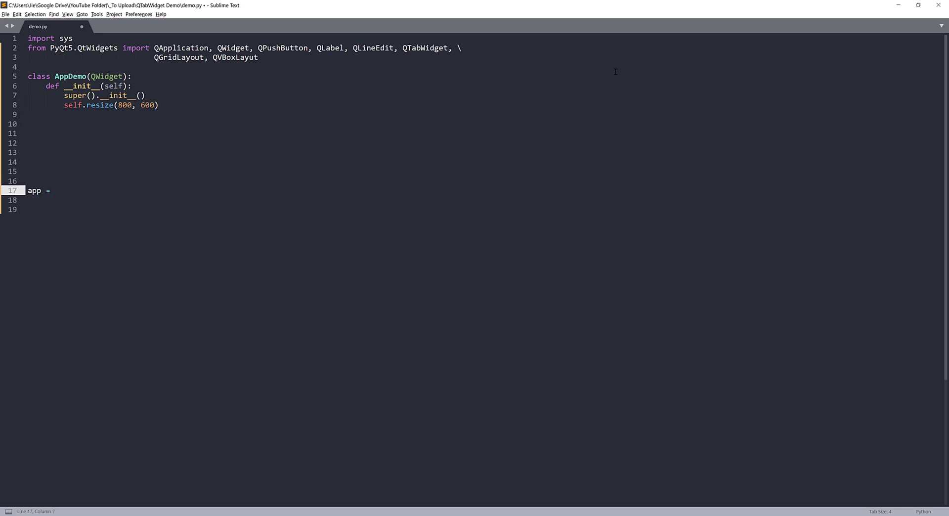
type("QApplication(sys)")
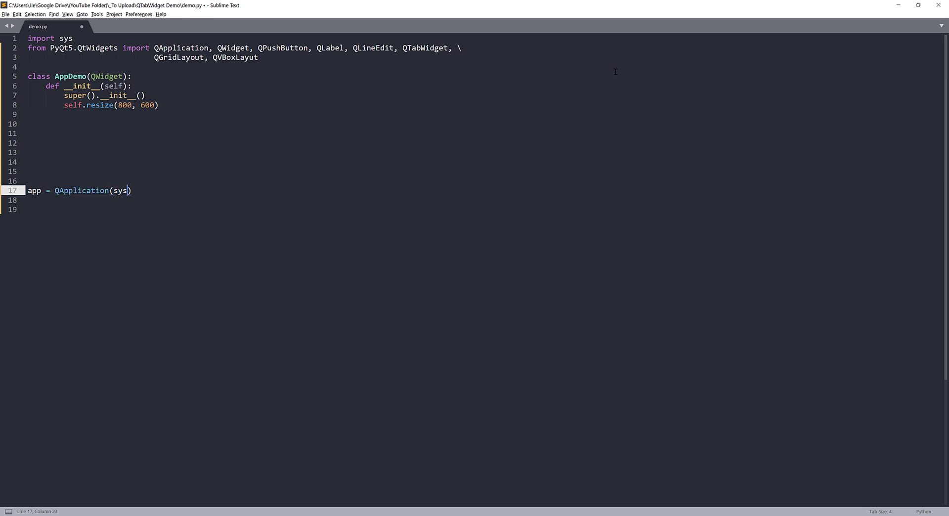
type(".argv")
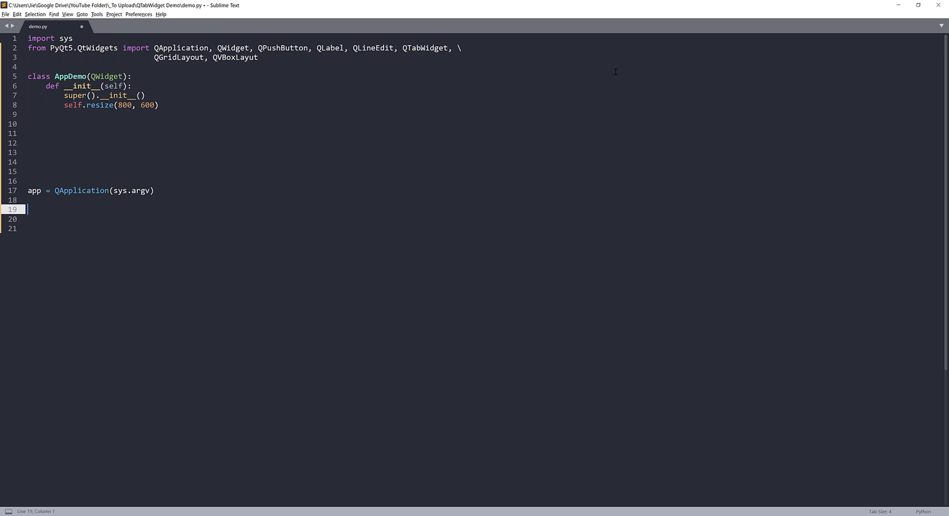
type("sys.exit()")
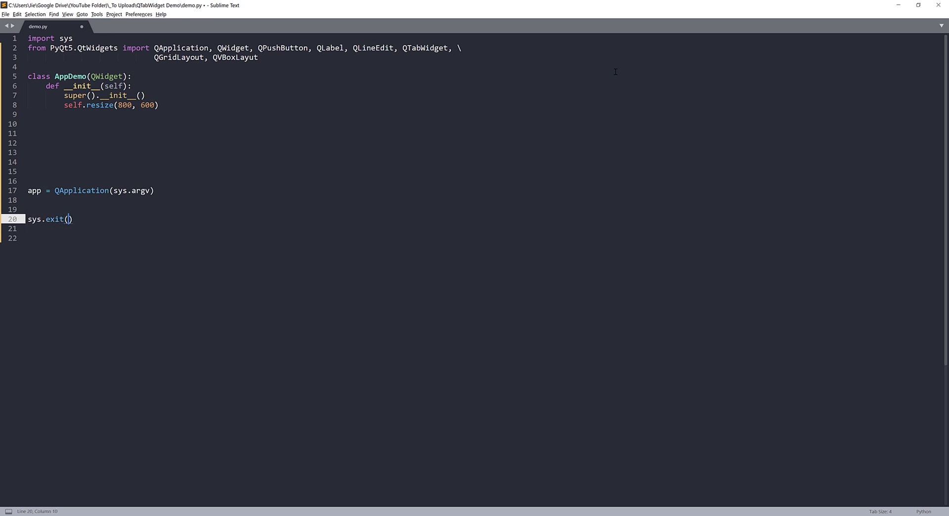
type("app.exec_(")
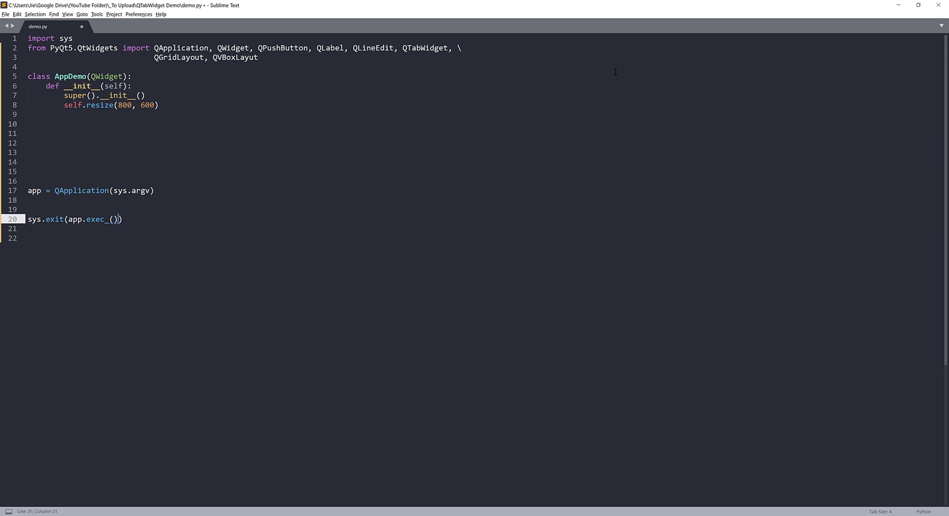
type("demo")
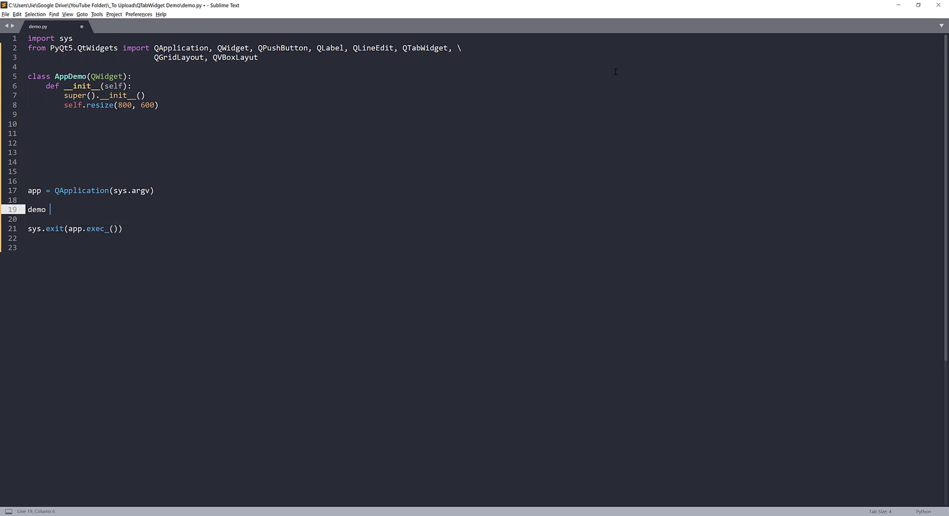
Create and show demo = AppDemo(), fix QVBoxLayut to QVBoxLayout, and run the script cleanly
type("= AppDemo(")
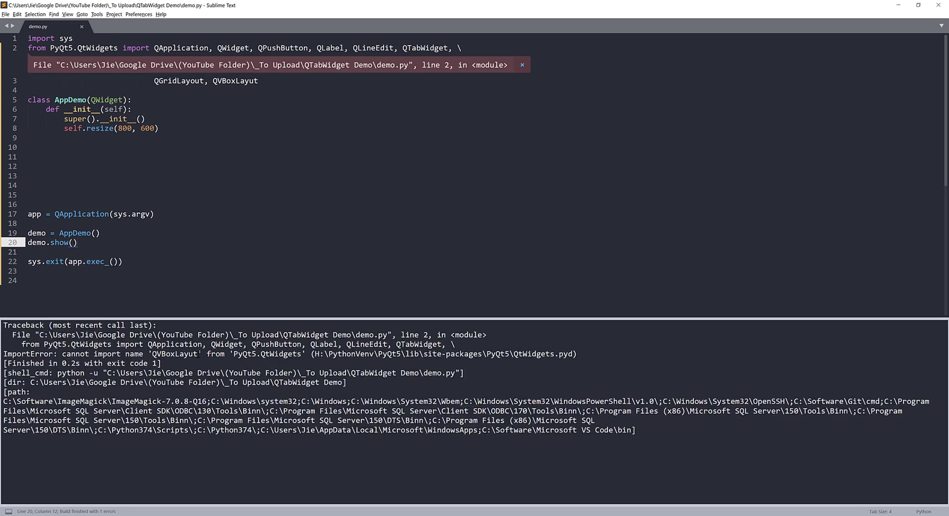
double_click(235, 80)
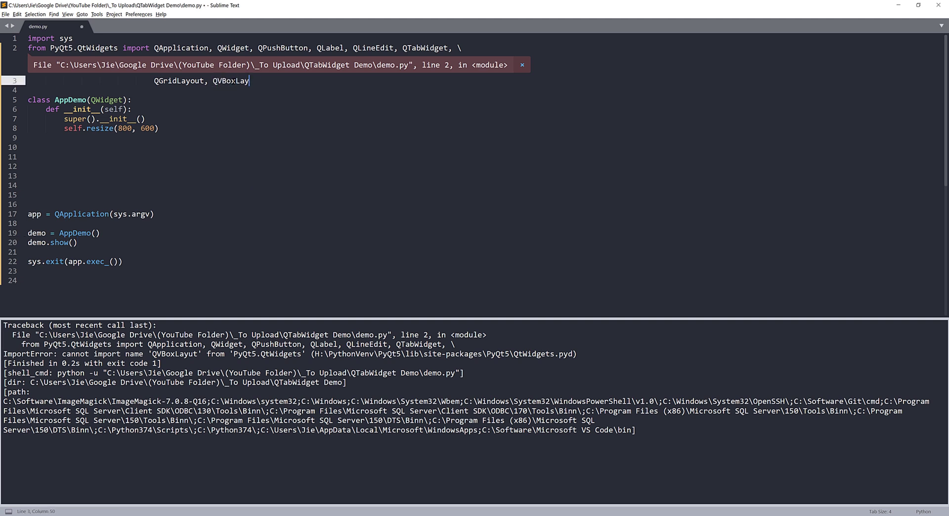
key("ctrl+b")
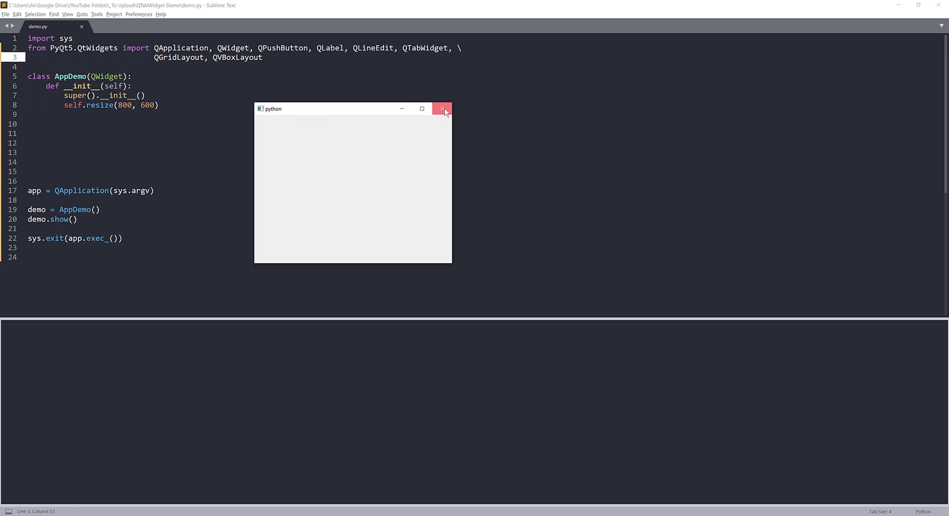
left_click(442, 109)
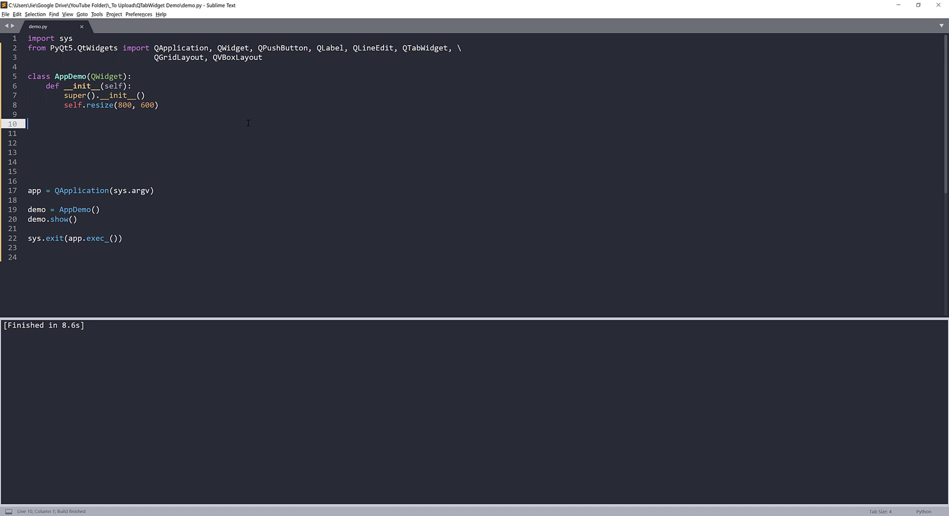
Create mainLayout = QGridLayout() and vLayout1 = QVBoxLayout(), then begin a '#tab' comment
type("mainLayout =")
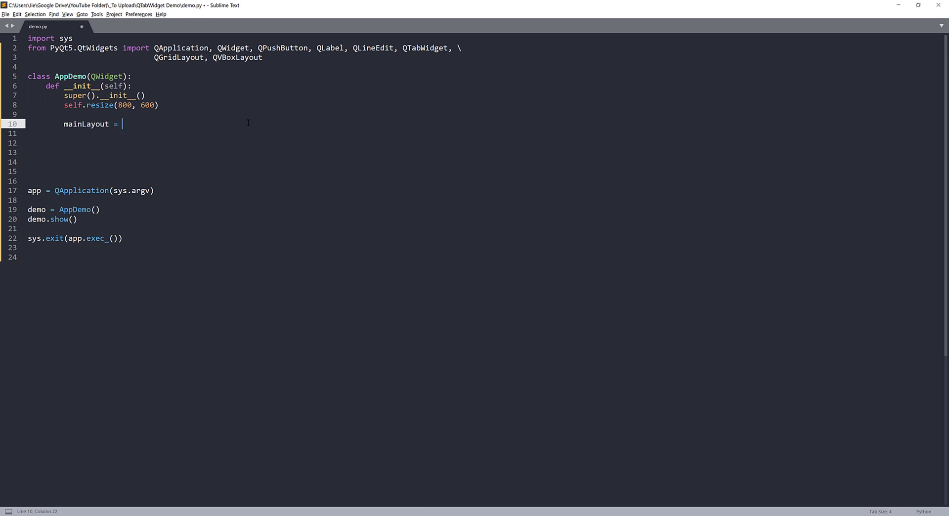
type("QGridLayout()")
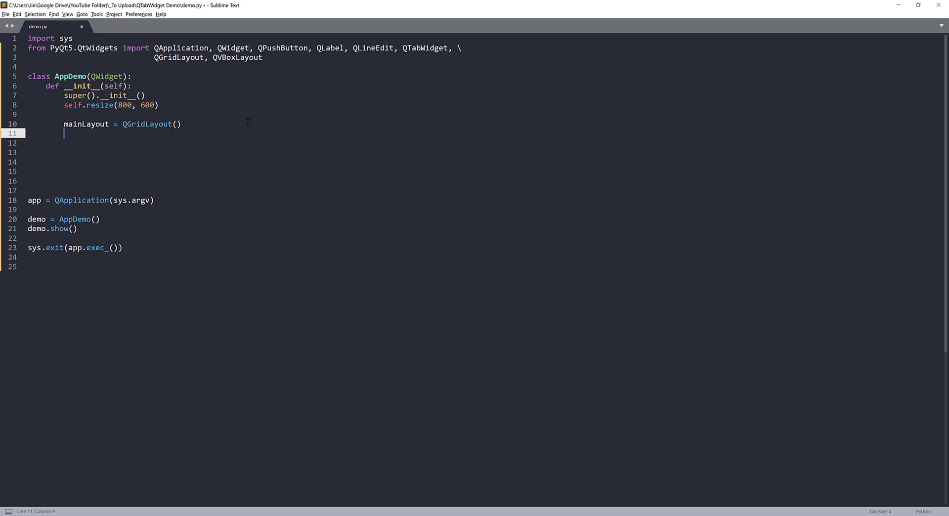
type("v")
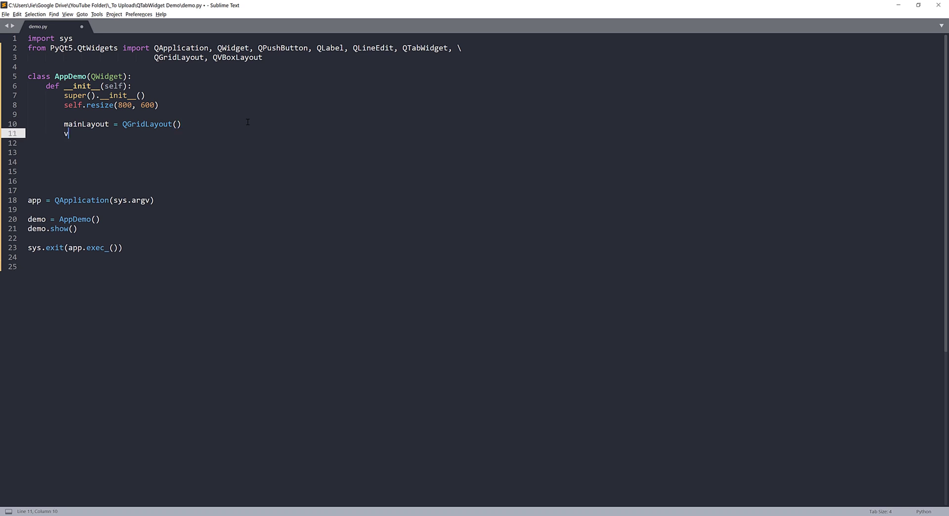
type("Layout1 =")
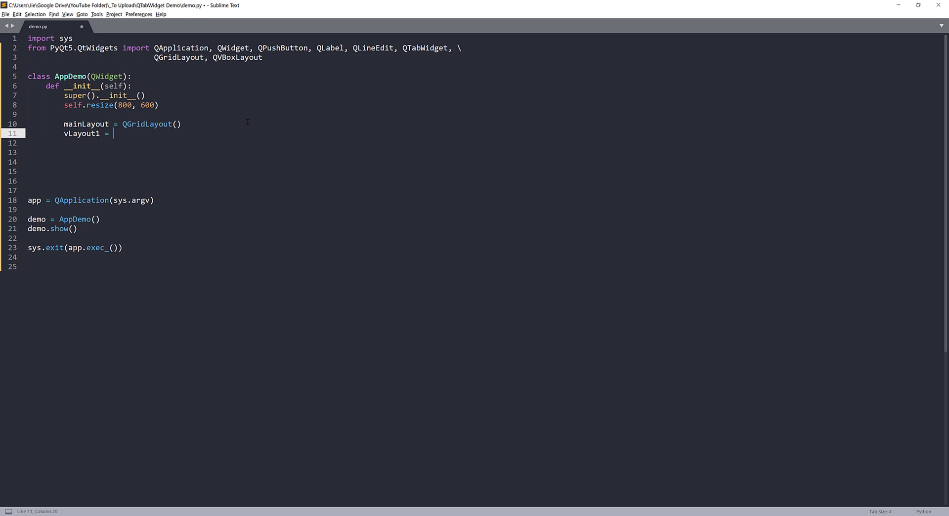
type("QV")
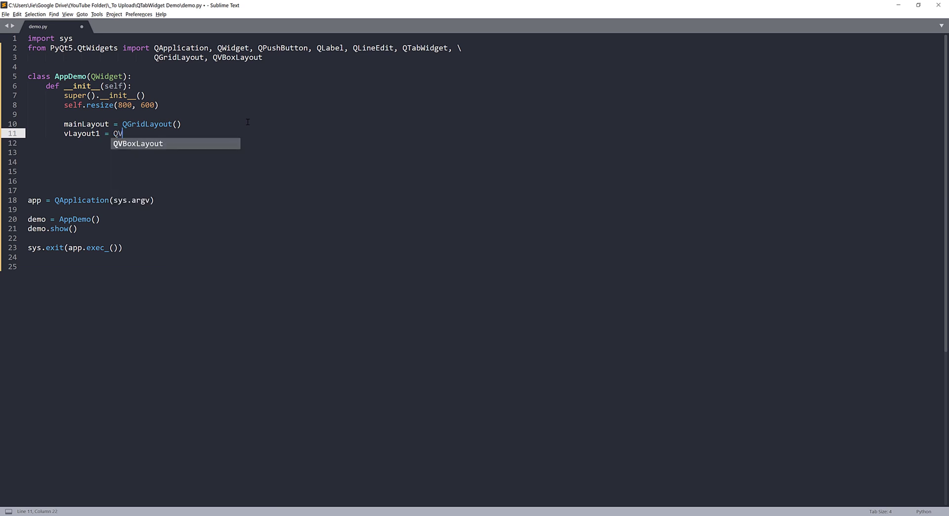
key("Return")
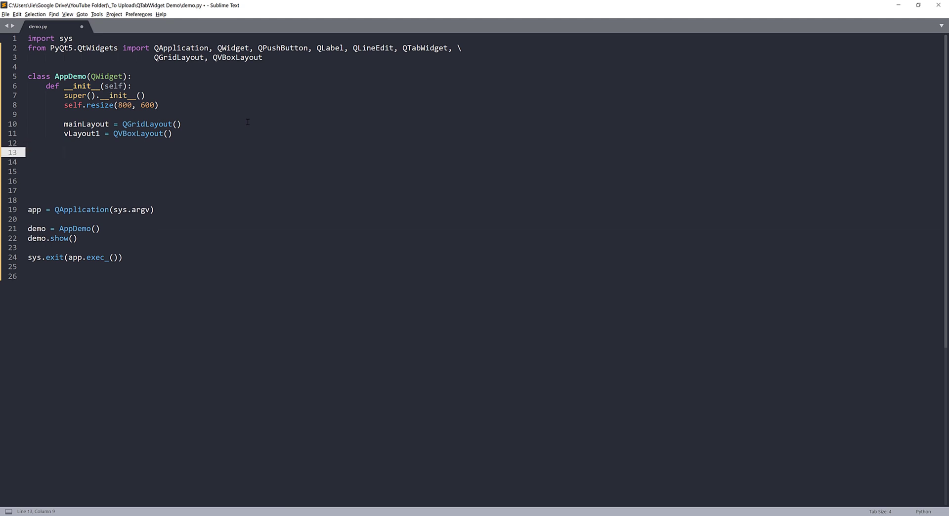
type("#tab")
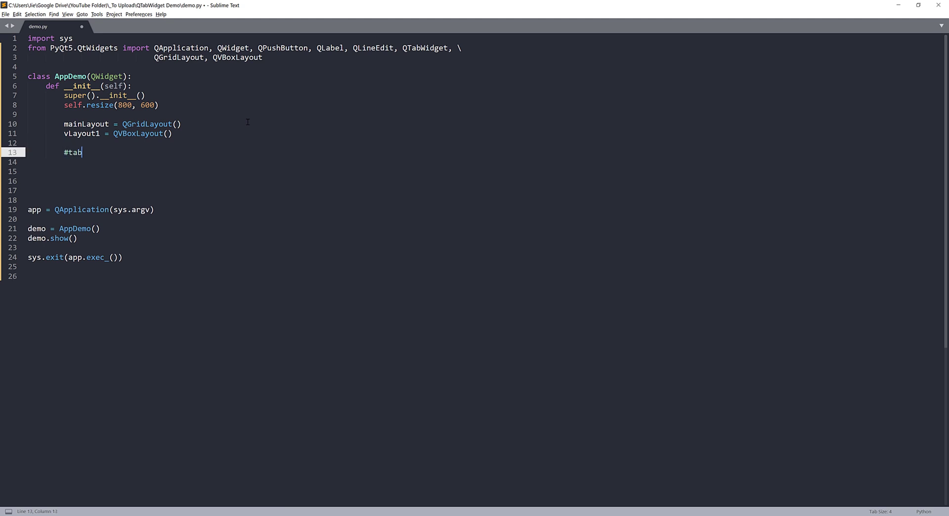
Write a '# Tab 1.1' comment and self.tab1_1 = QWidget()
type("Tab1")
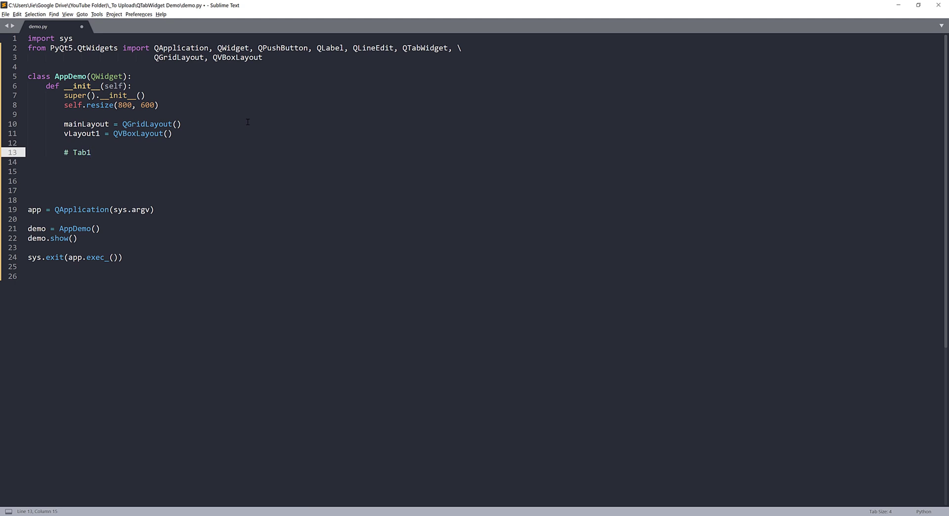
type("1.1")
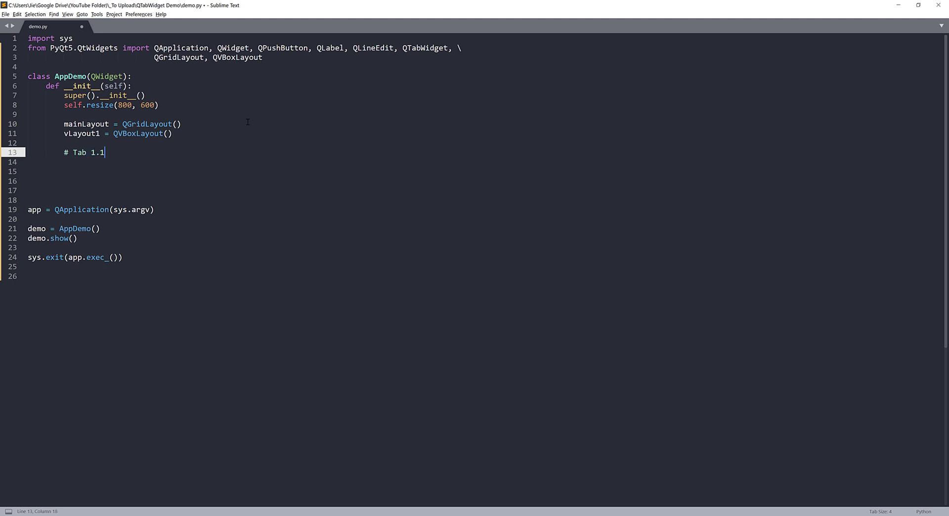
type("self.tab_")
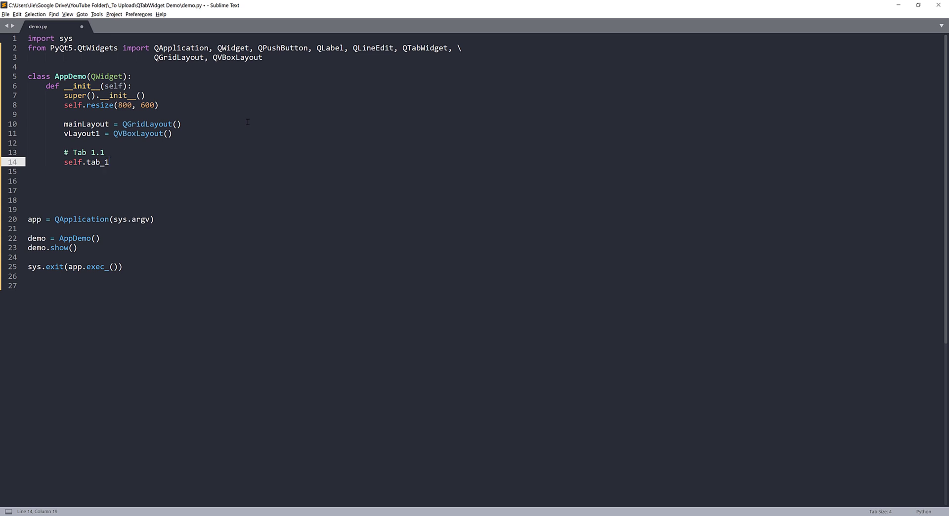
type("1_1 =")
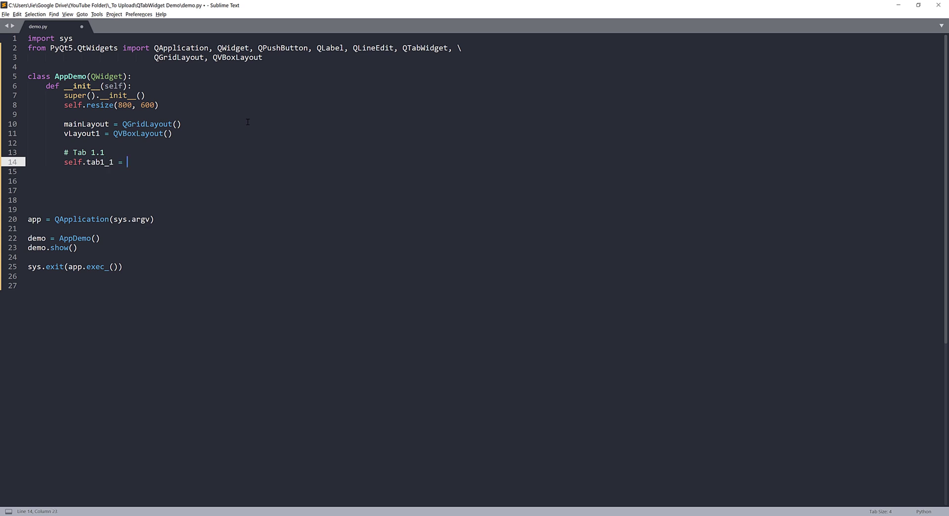
type("QWidget(")
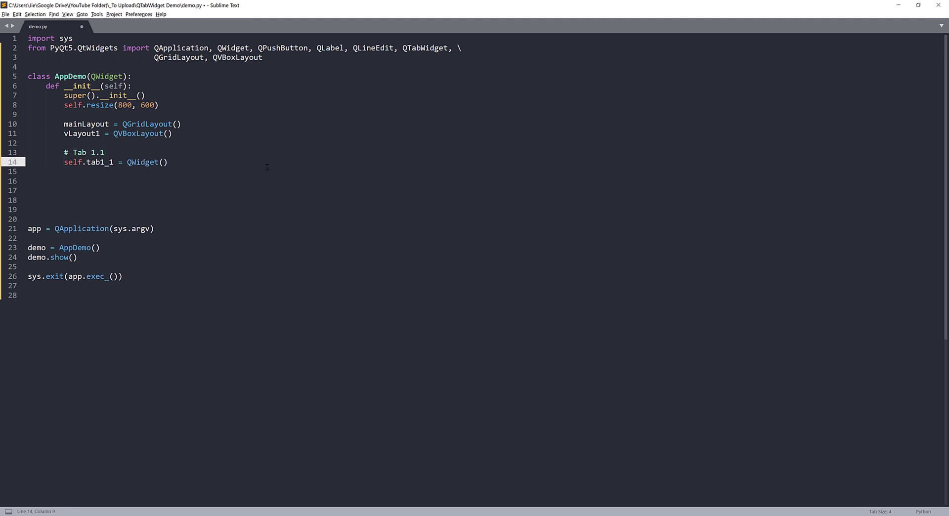
Assign self.tab1_1.layout = QVBoxLayout() on the next line
left_click(136, 171)
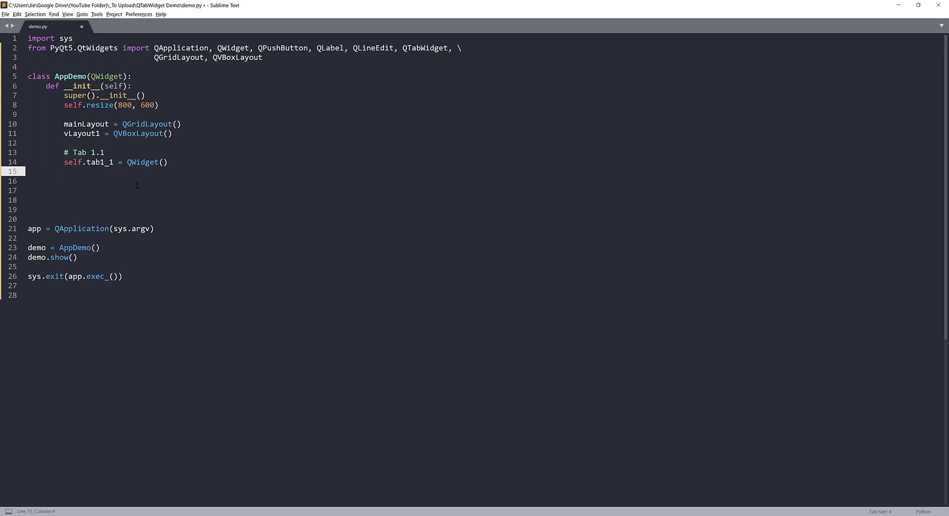
type("self.")
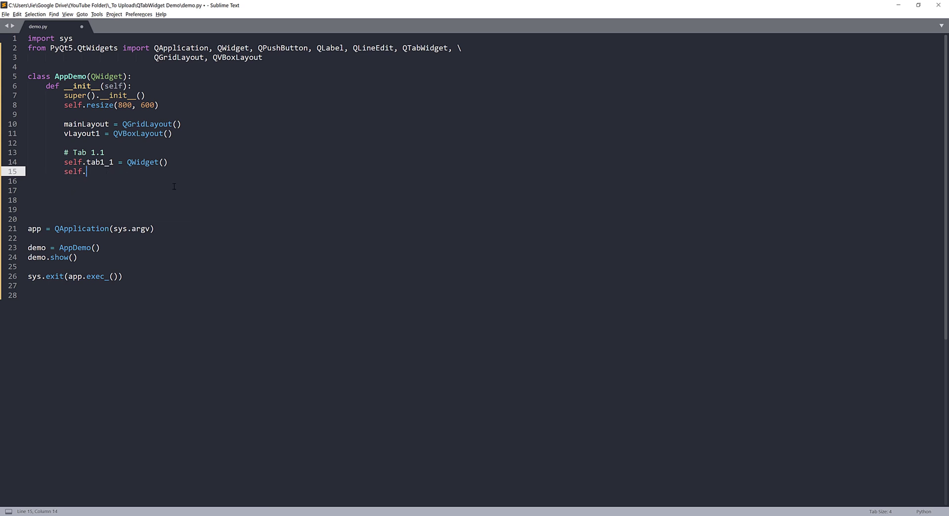
type("tab1_1.")
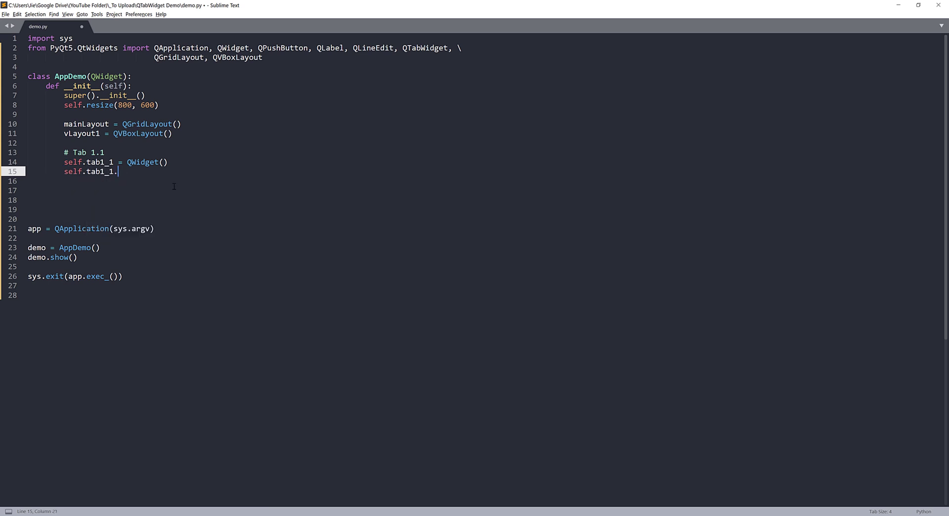
type("layout = QVBoxLayout(")
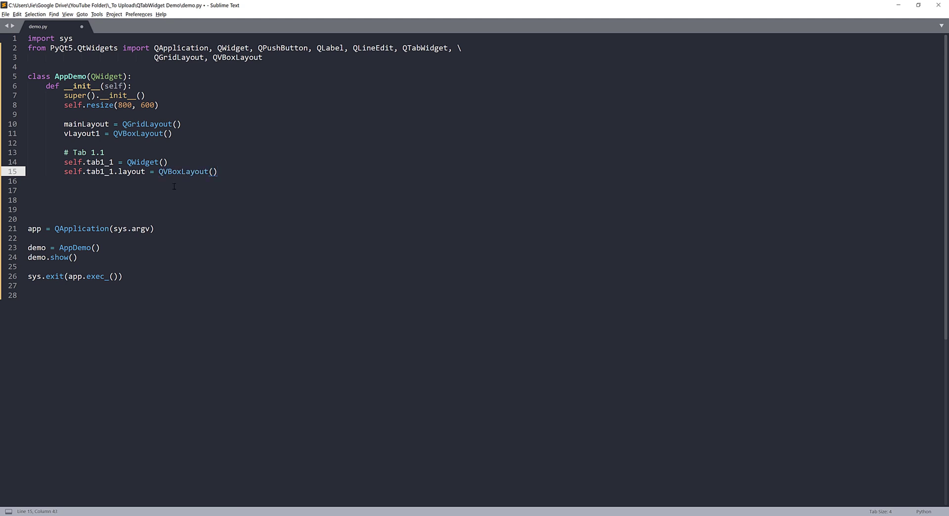
key("enter")
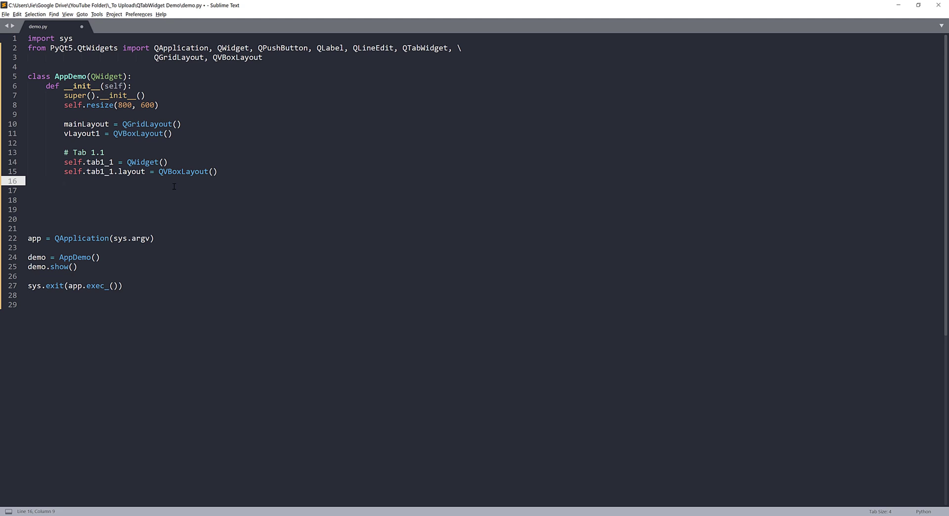
Add a QLabel to tab1_1 via addWidget with font size=8 and bold tags
type("self.t")
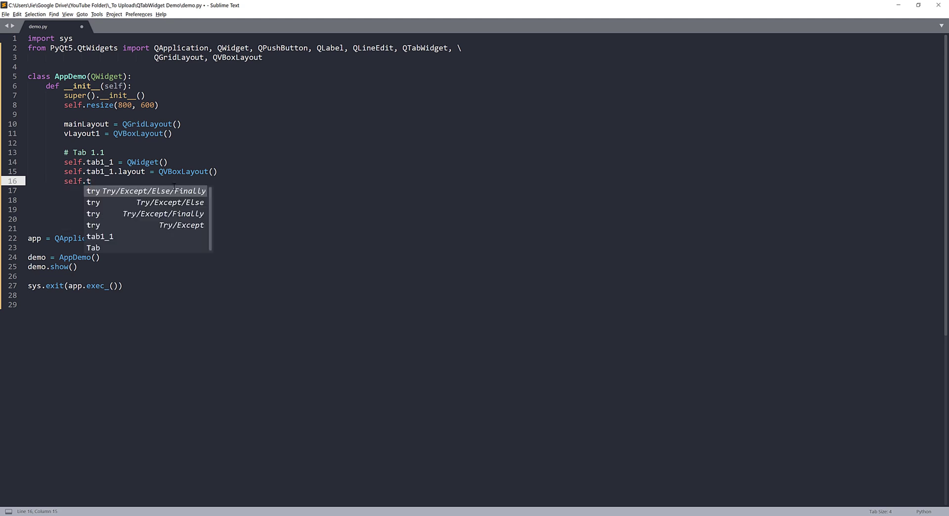
type("ab1_1.add")
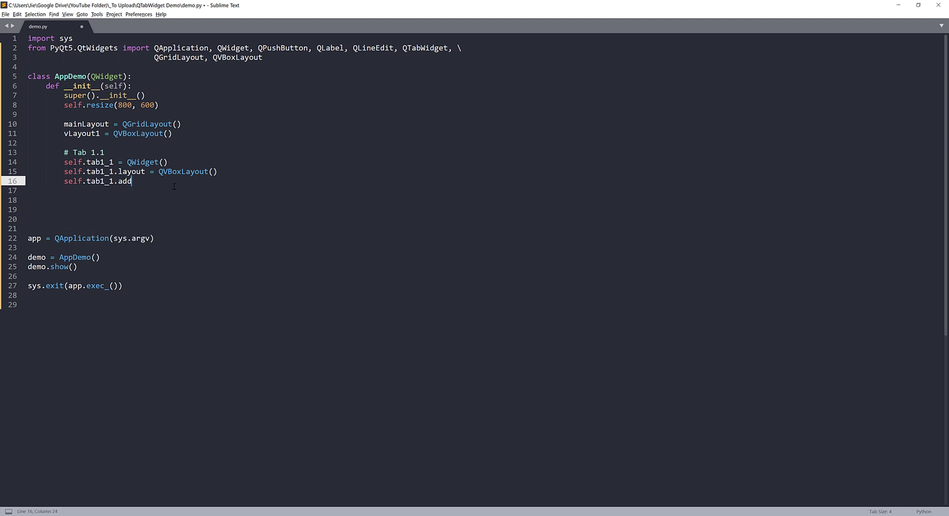
type("Widget()")
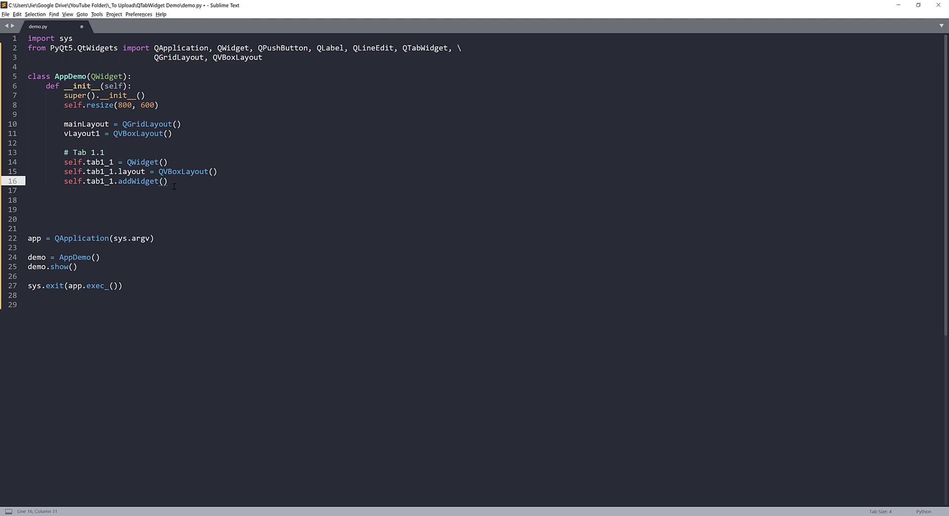
type("Q'")
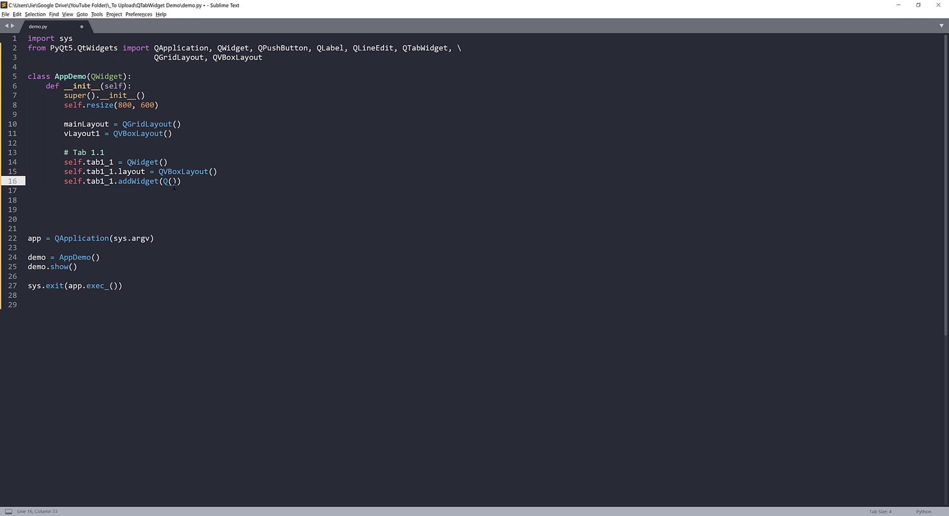
type("Label")
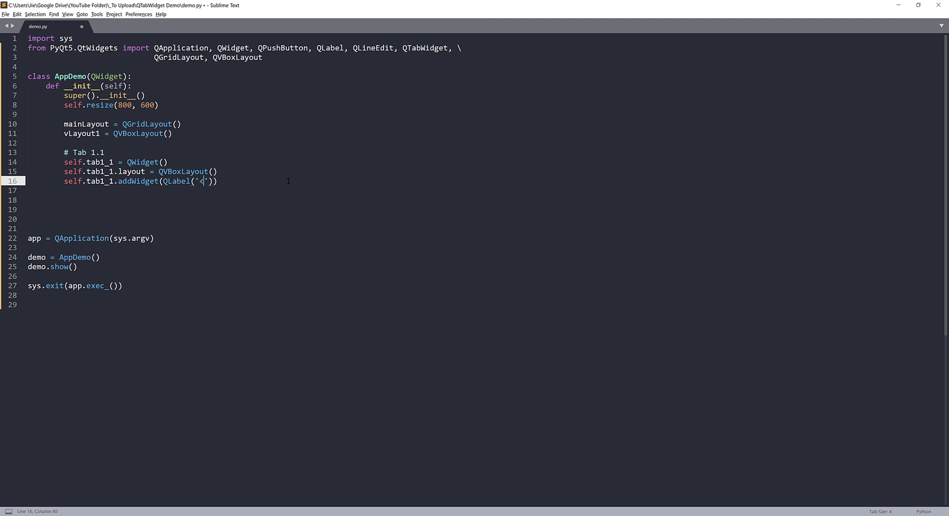
type("f")
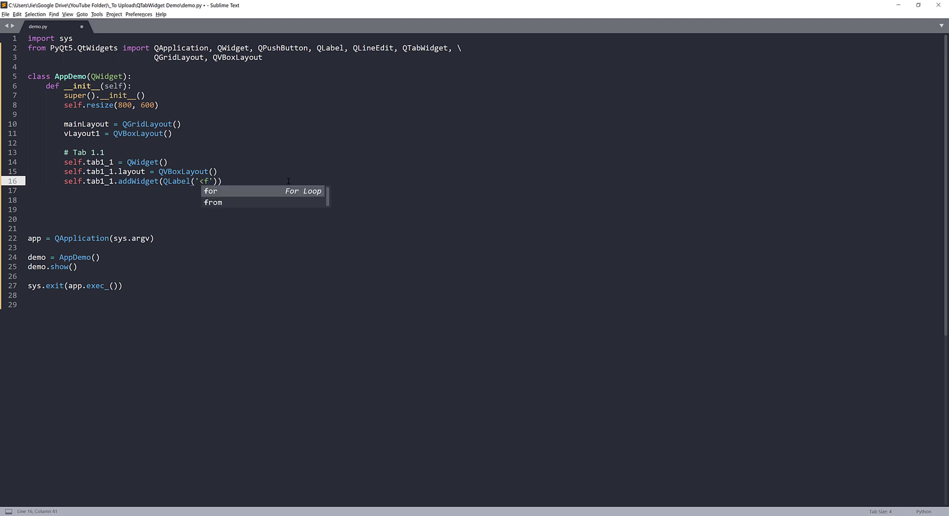
type("ont")
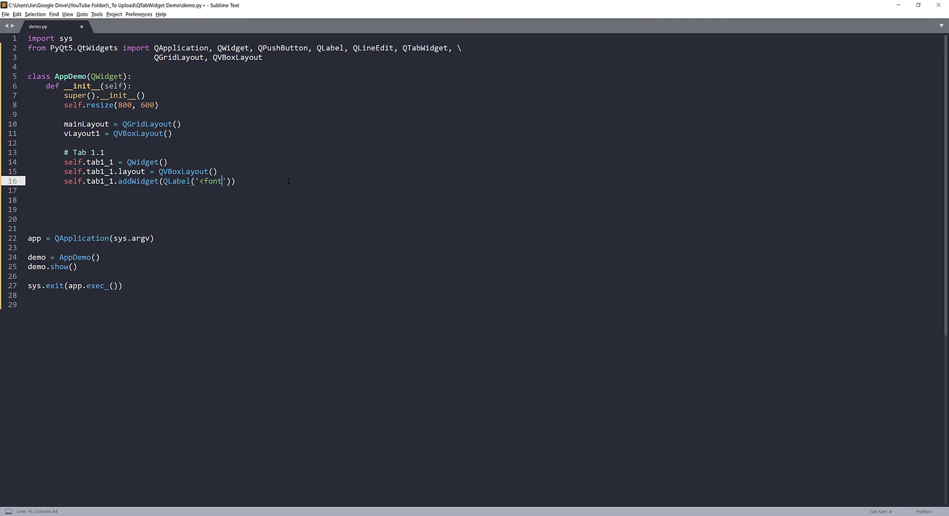
type("s")
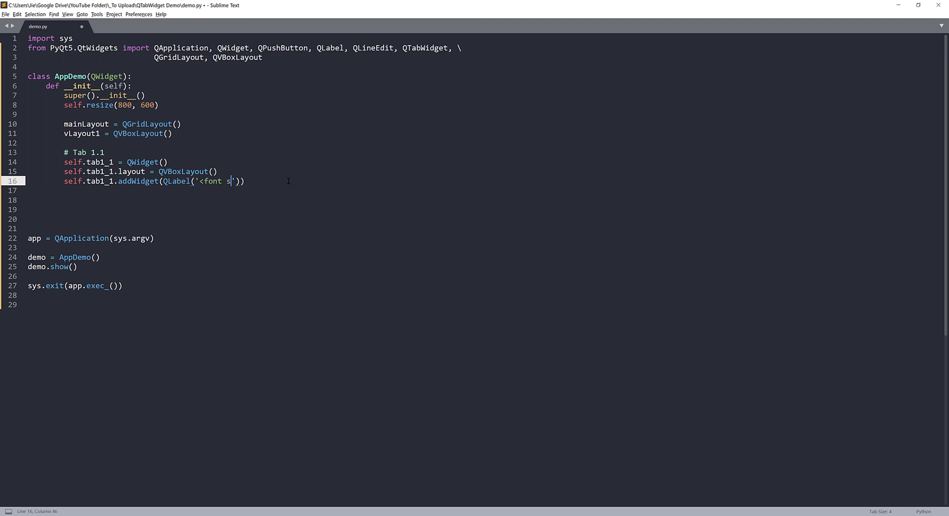
type("ize=")
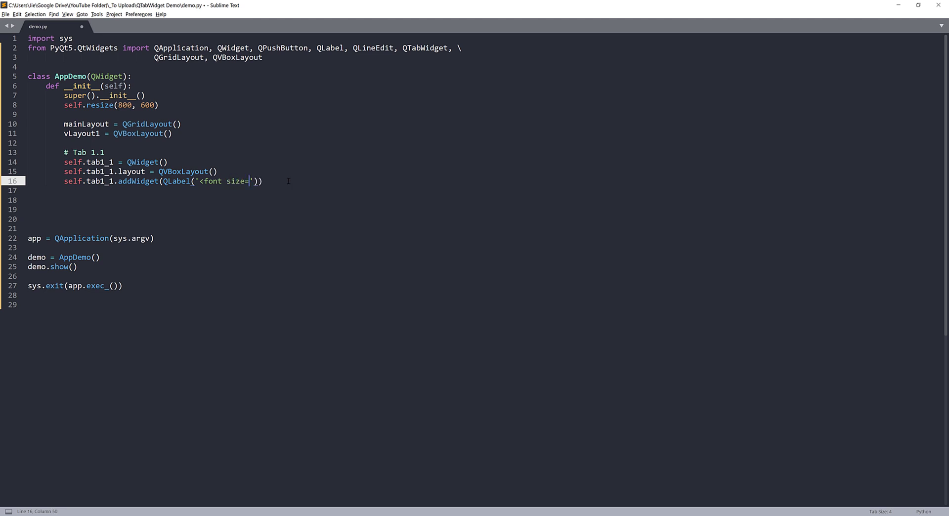
type("8>")
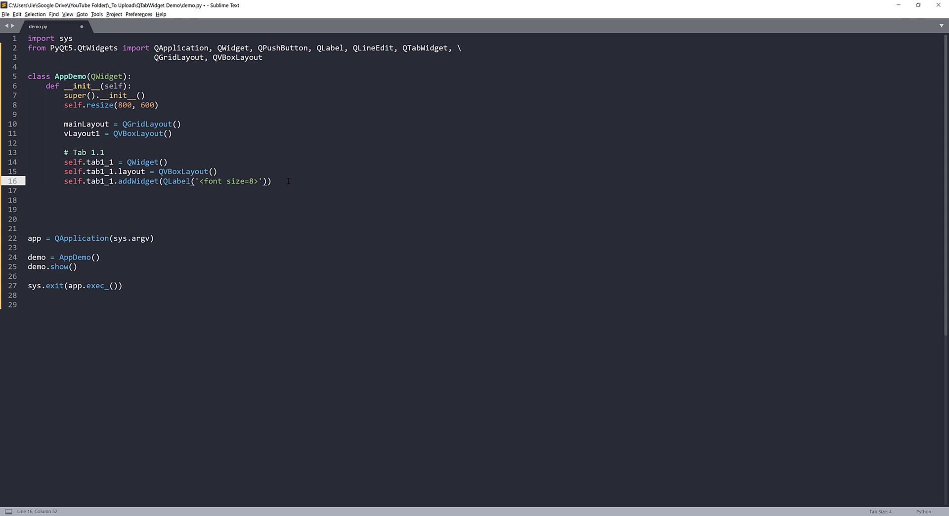
type("<b")
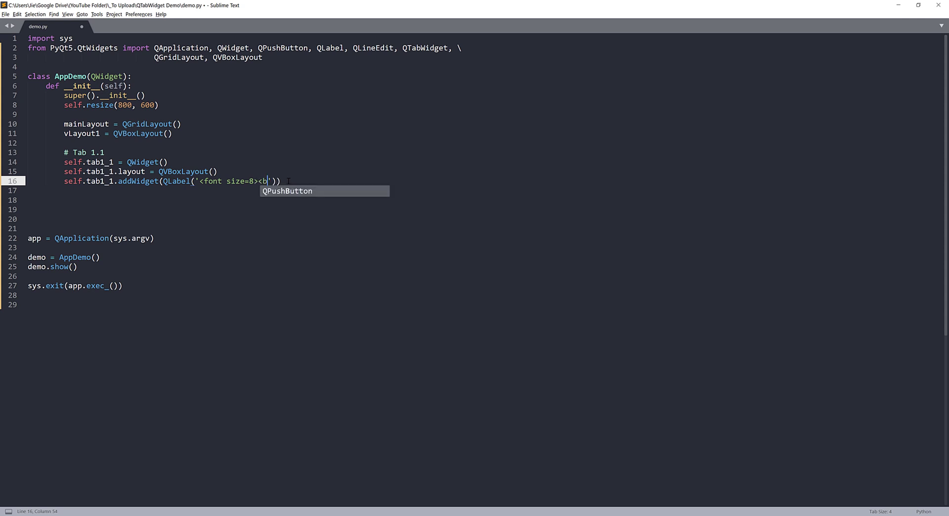
type(">")
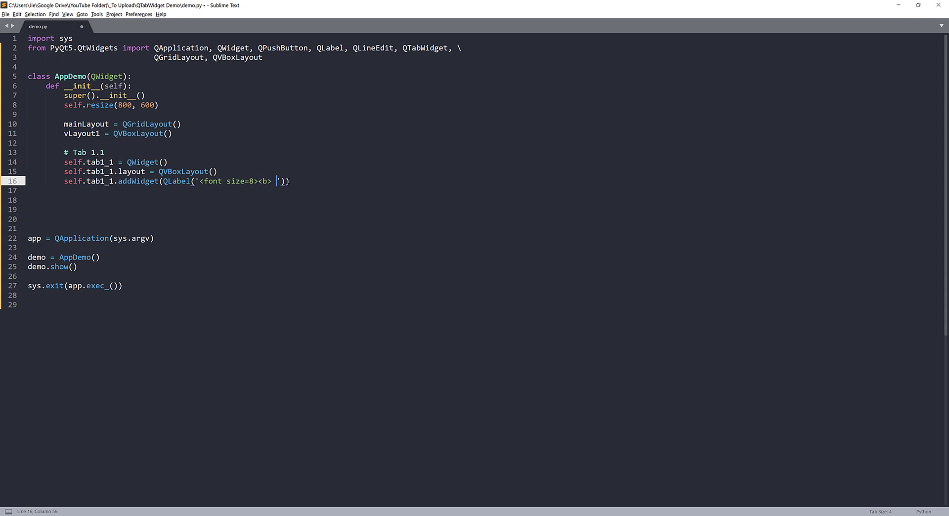
Make the label read 'Type something', close the font tag, and begin a new self. line
type("Enter")
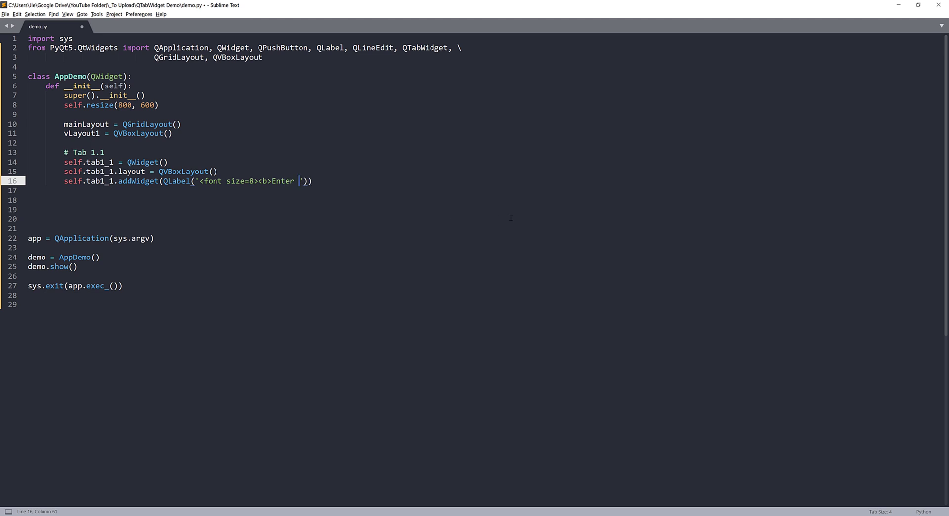
key("BackSpace")
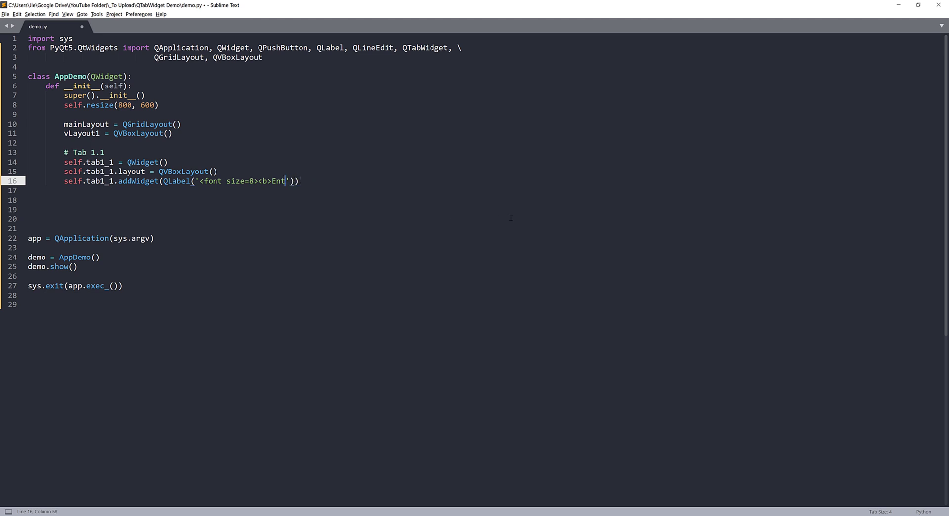
type("Type something")
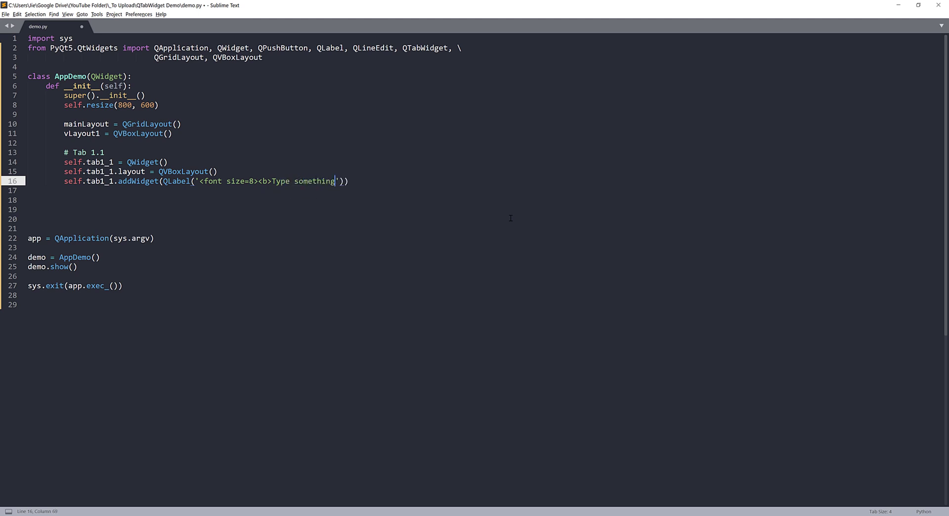
type("</")
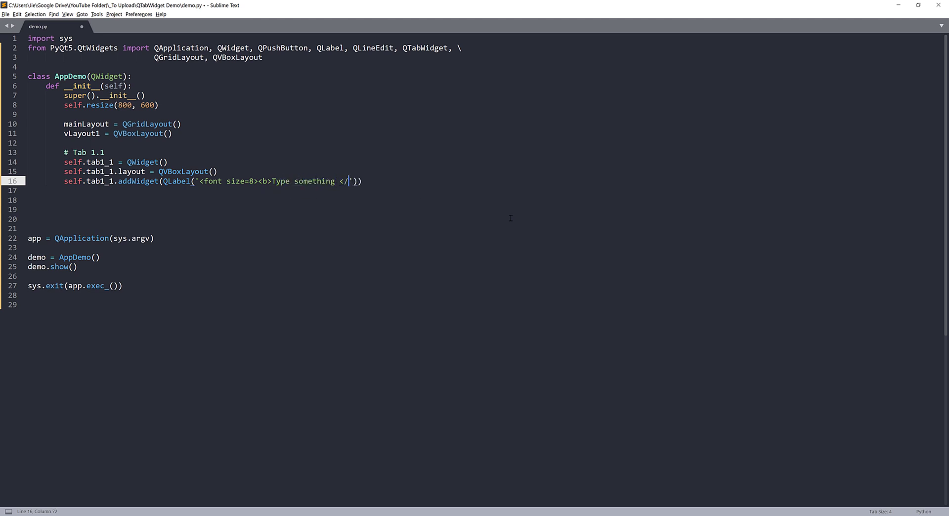
type("self.")
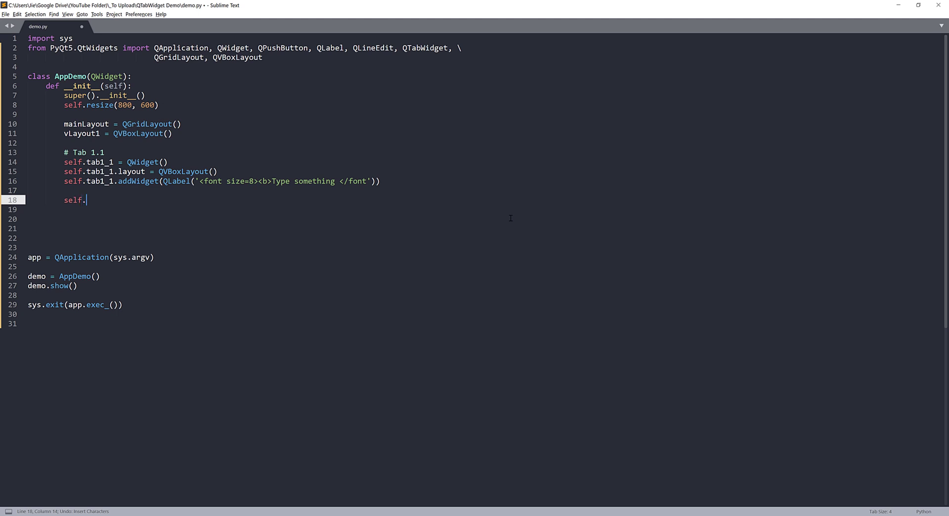
Create self.lineEdit = QLineEdit() and self.btn_print = QPushButton('Print')
type("line")
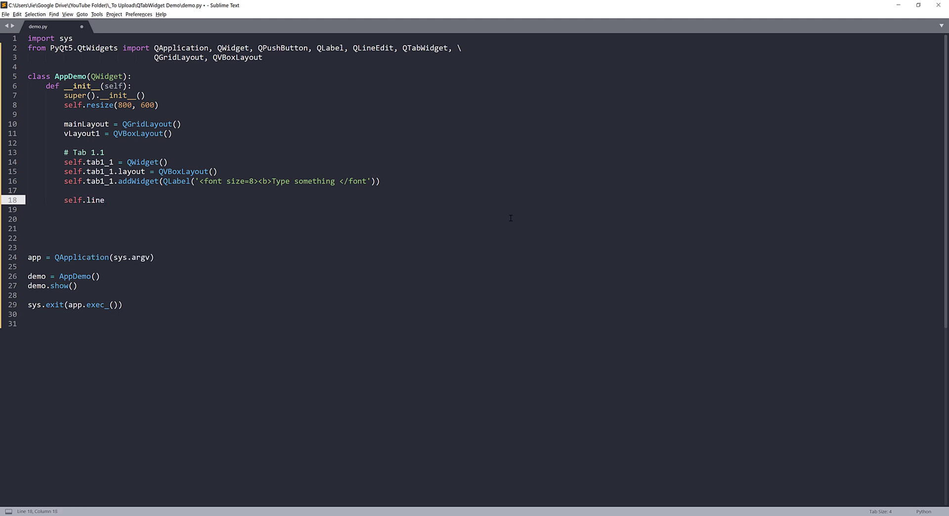
type("Edit = QLineEdit(")
left_click(485, 209)
type("self.btn")
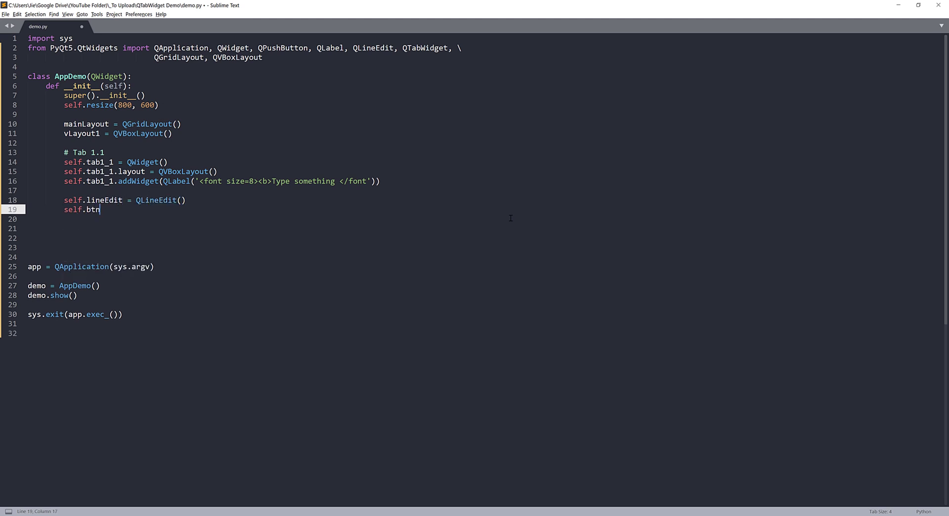
type("_")
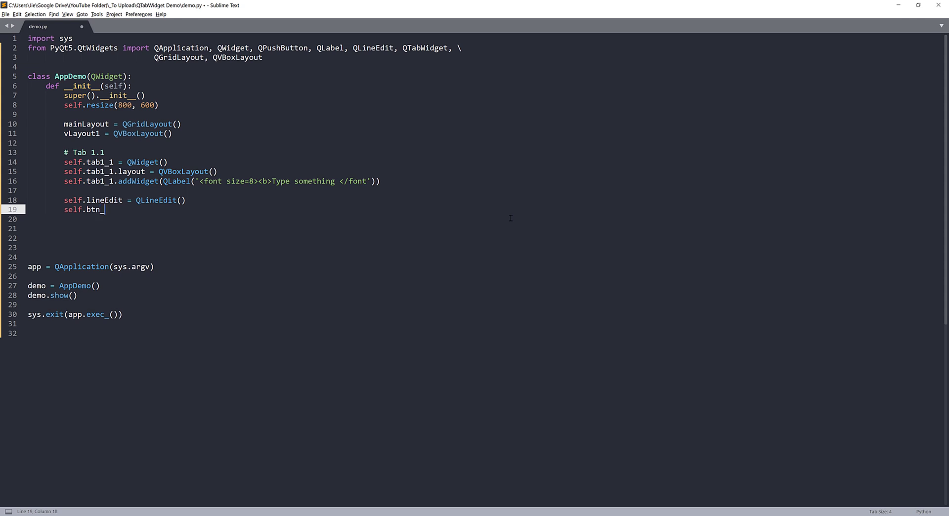
type("print")
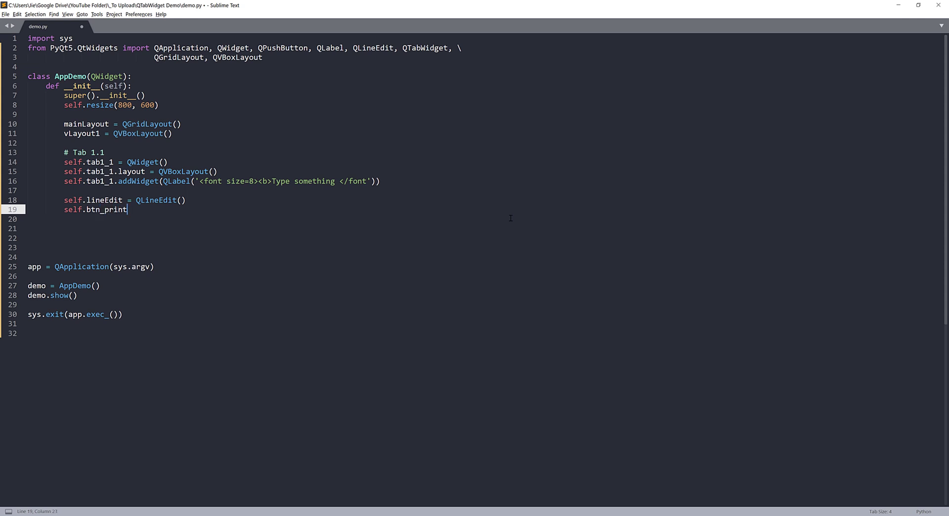
type("= QPushButton(")
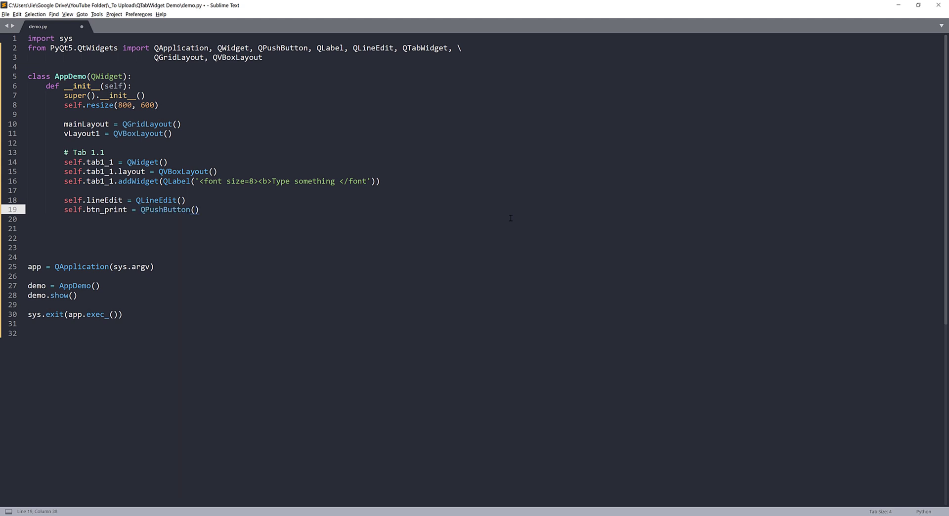
type("'Print'")
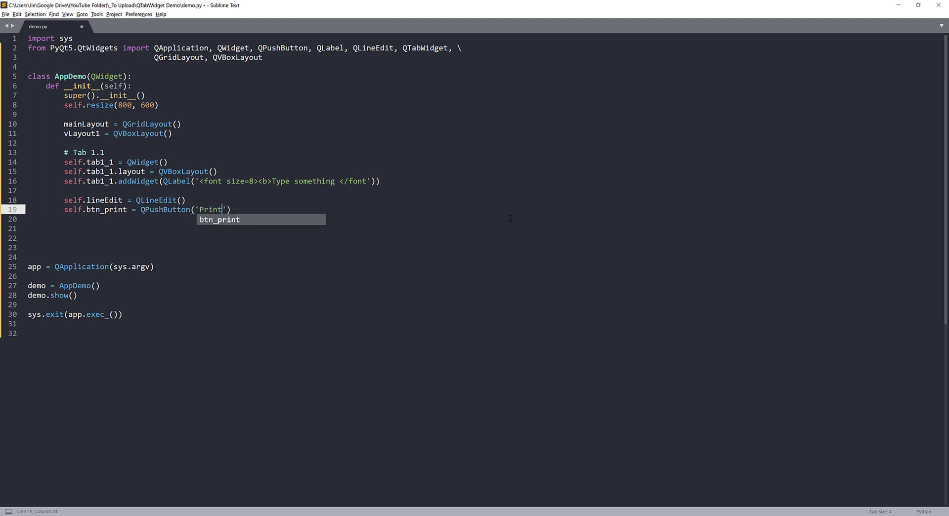
Add lineEdit and btn_print to tab1_1 and apply setLayout(self.tab1_1.layout)
type("self.tab1_1.addWidget(")
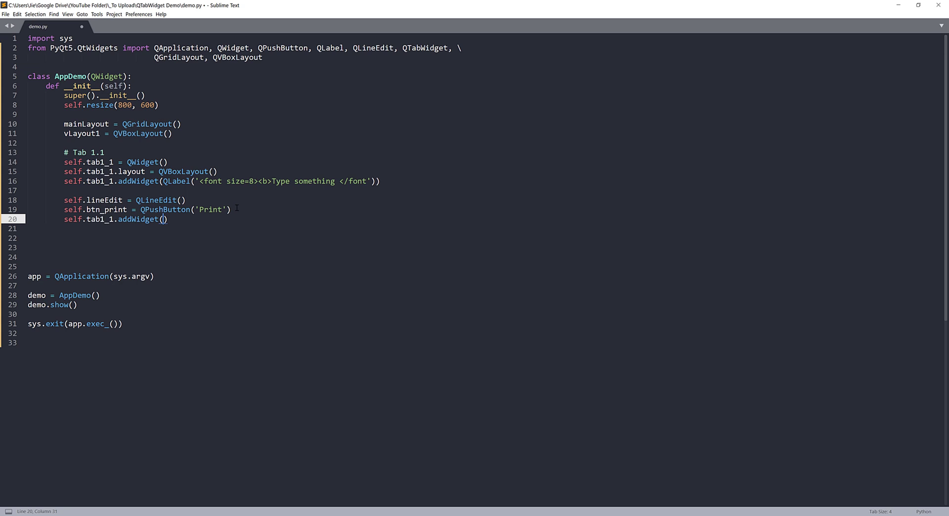
type("self.lineEdit")
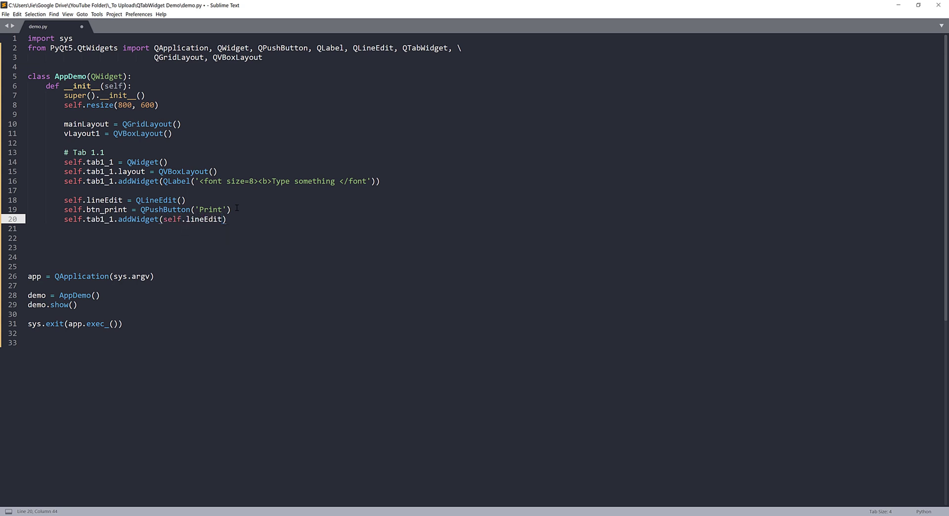
type("self.tab1_1.addWidget(self.btn_print")
type("self.tab1_1.setL")
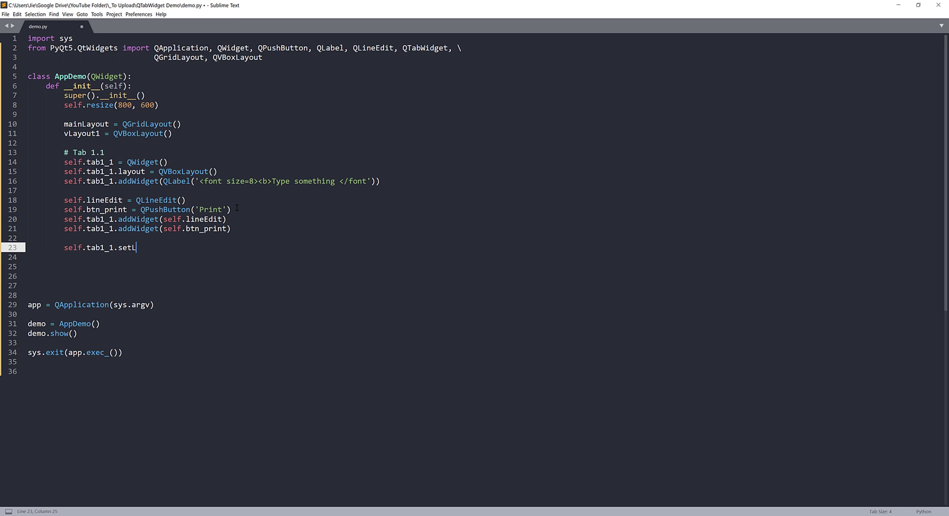
type("ayout()")
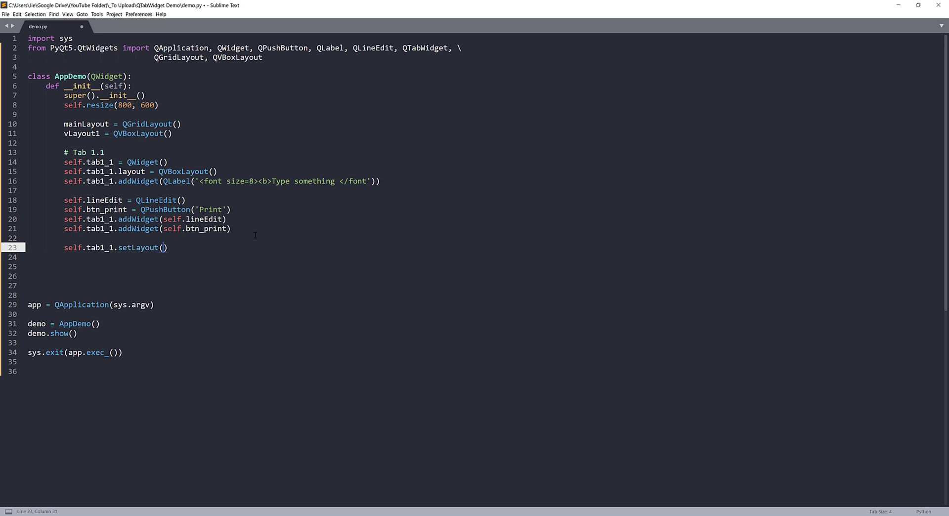
type("self.tab1_1")
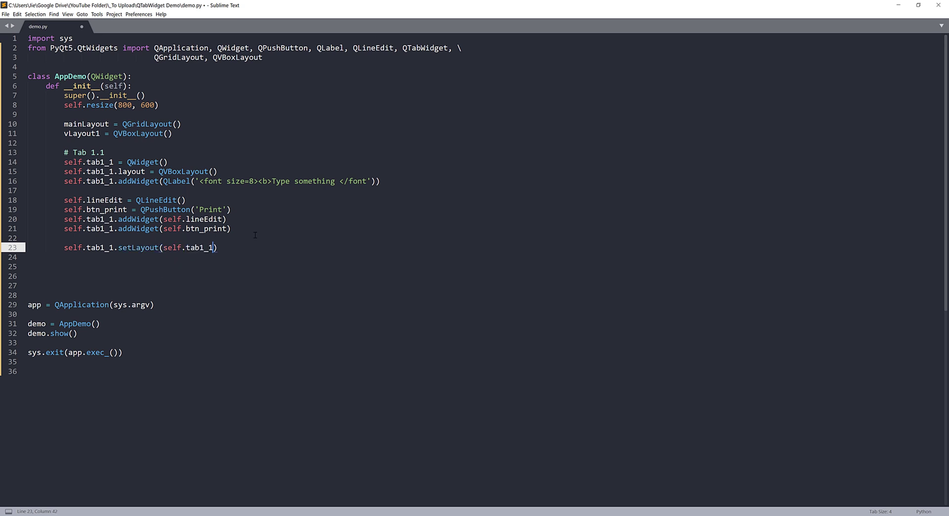
type(".")
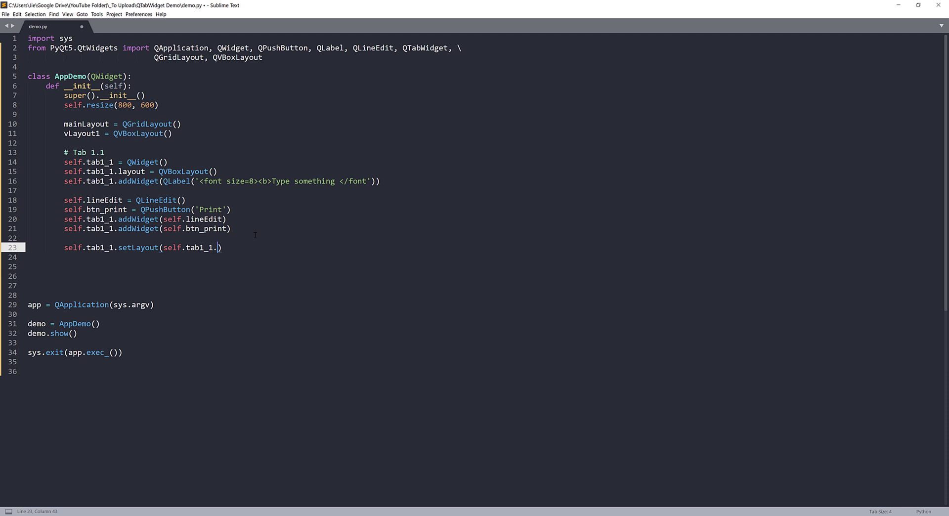
type("layout")
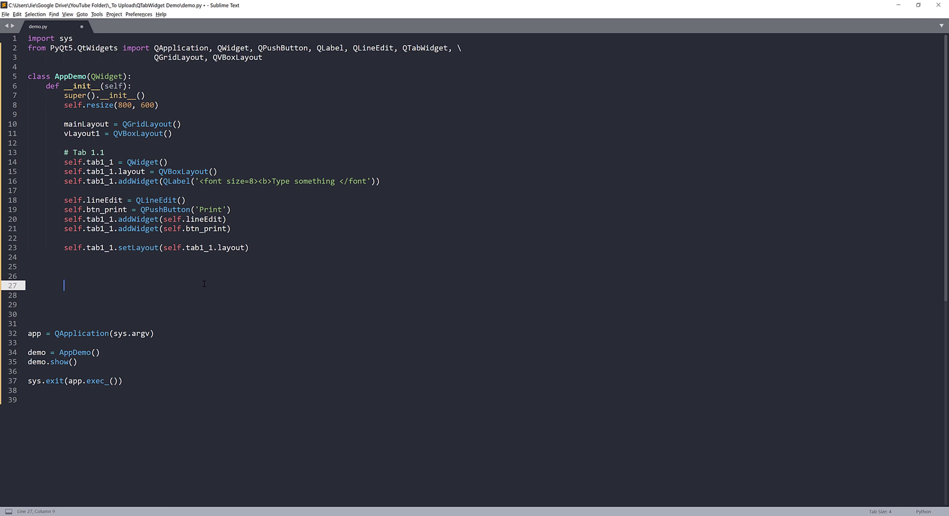
Create self.tabs1 = QTabWidget()
type("self.tab")
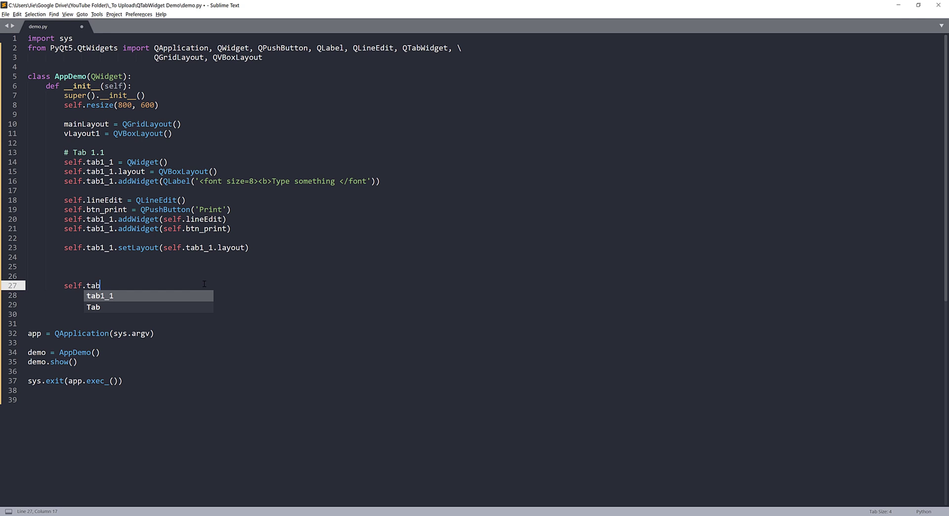
type("1 =")
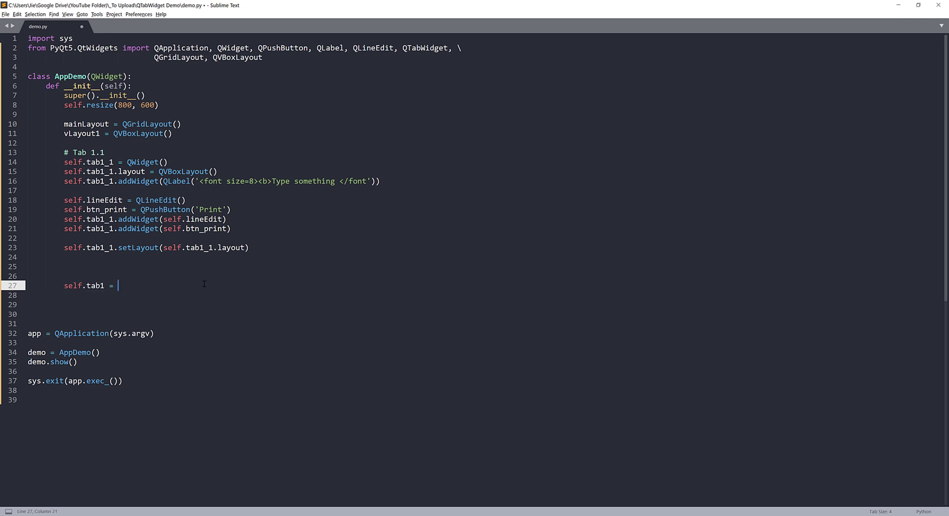
type("Q")
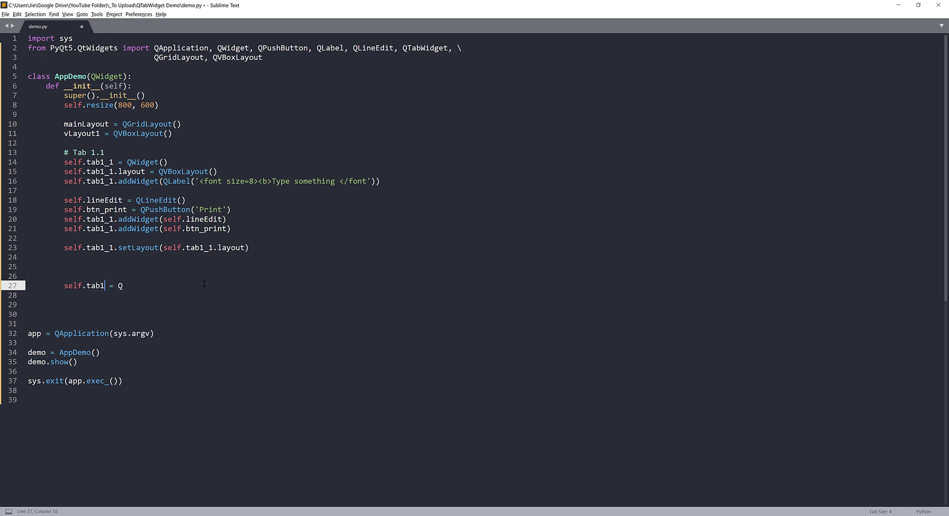
type("s")
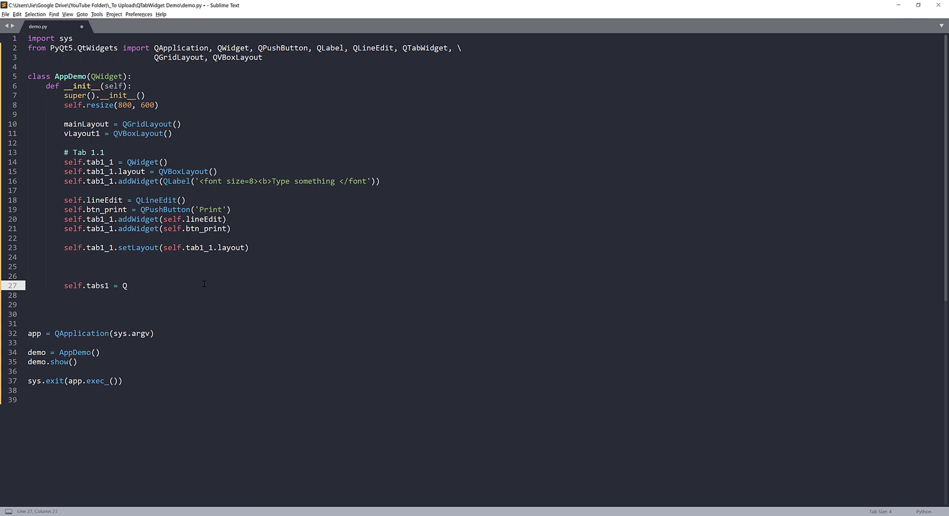
type("TabWidget(")
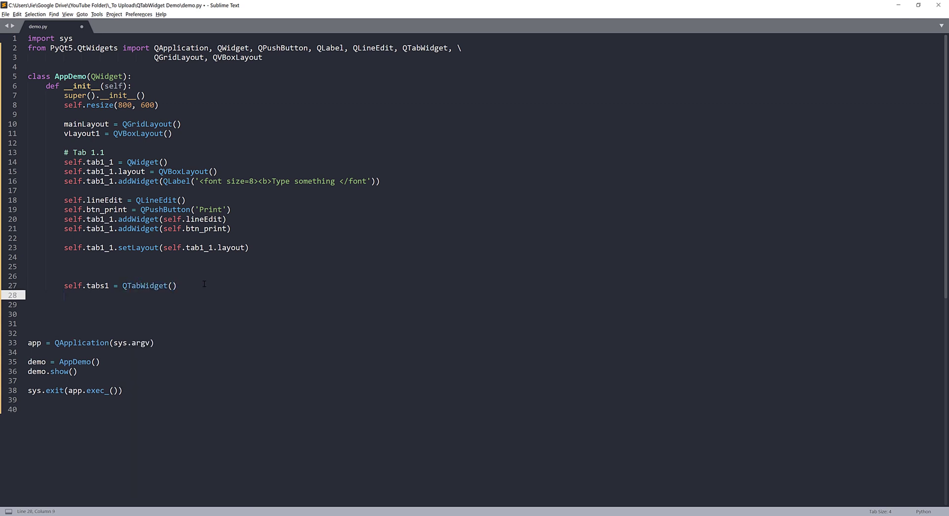
Add tab1_1 to tabs1 titled 'Tab 1.1' and begin a mainLayout. call
type("self.t")
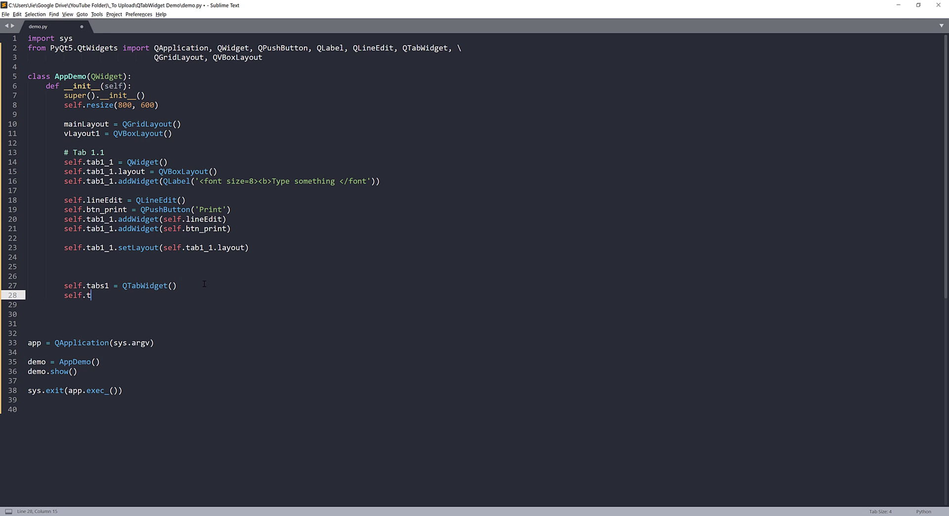
type("abs1")
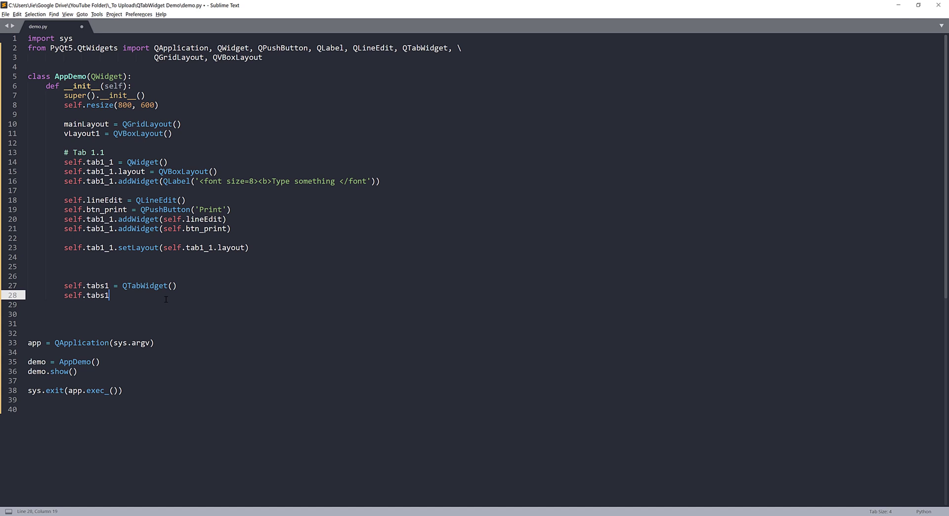
type(".add")
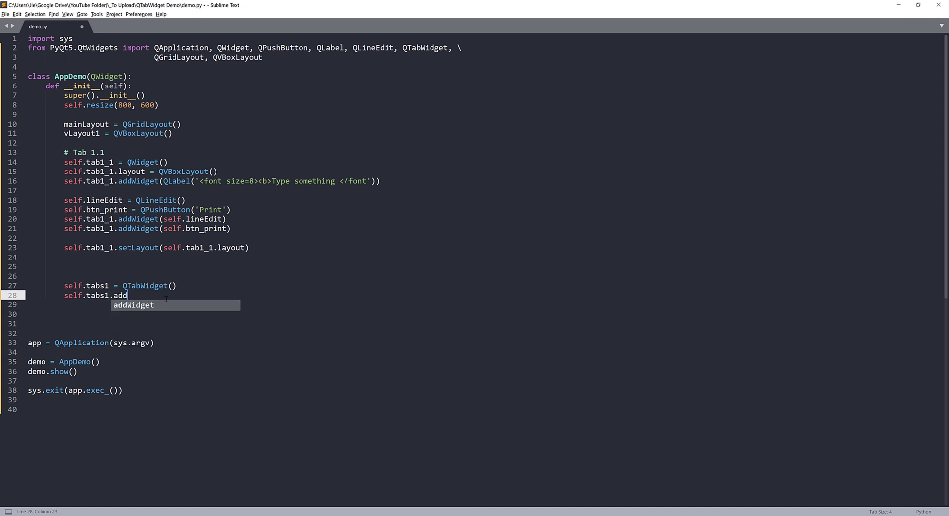
type("Tab")
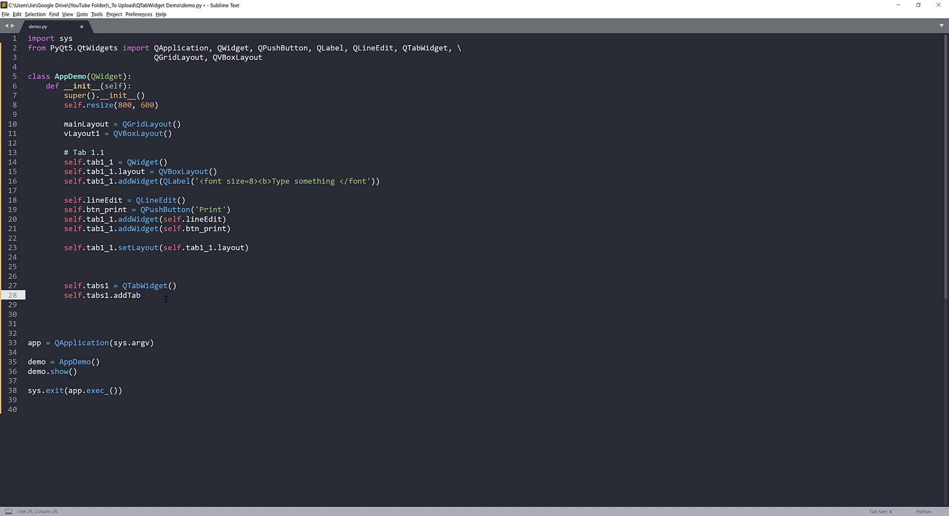
type("(self.ta")
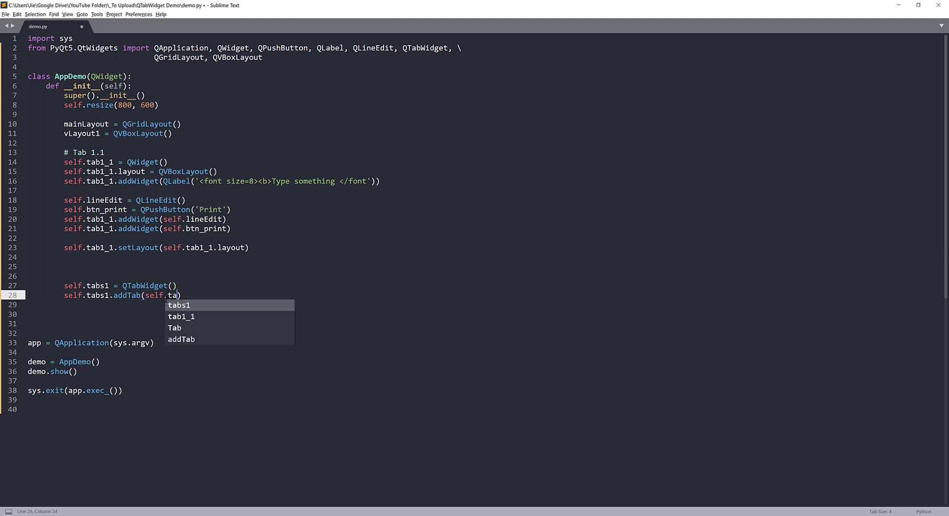
type("b")
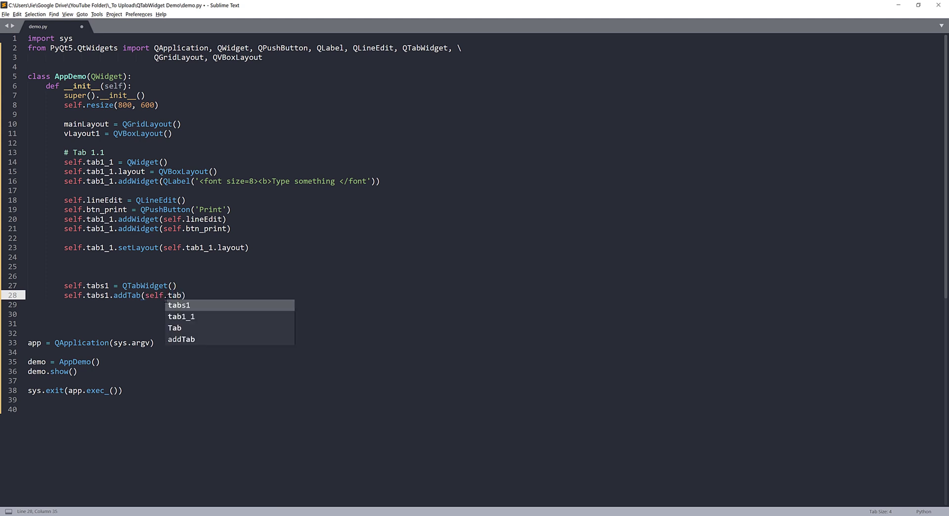
type("1_1,")
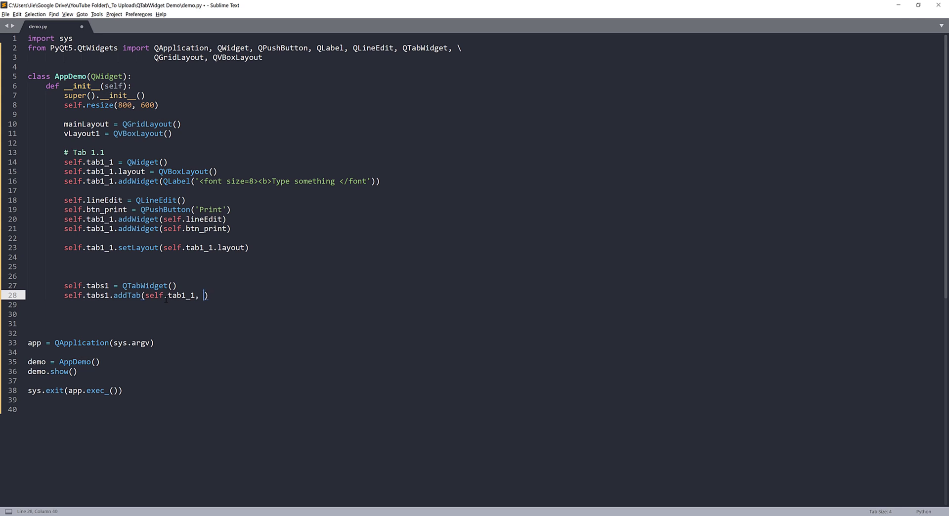
type("'Tab'")
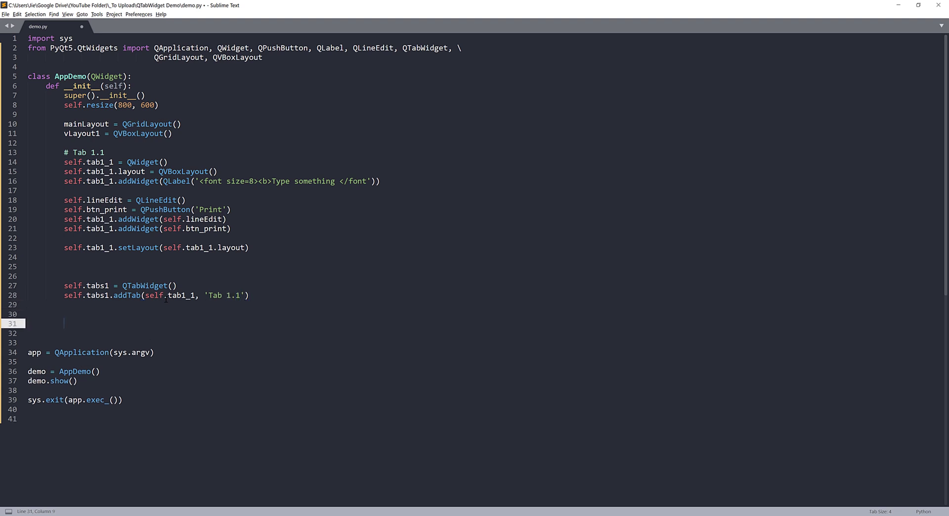
type("mainLayout.")
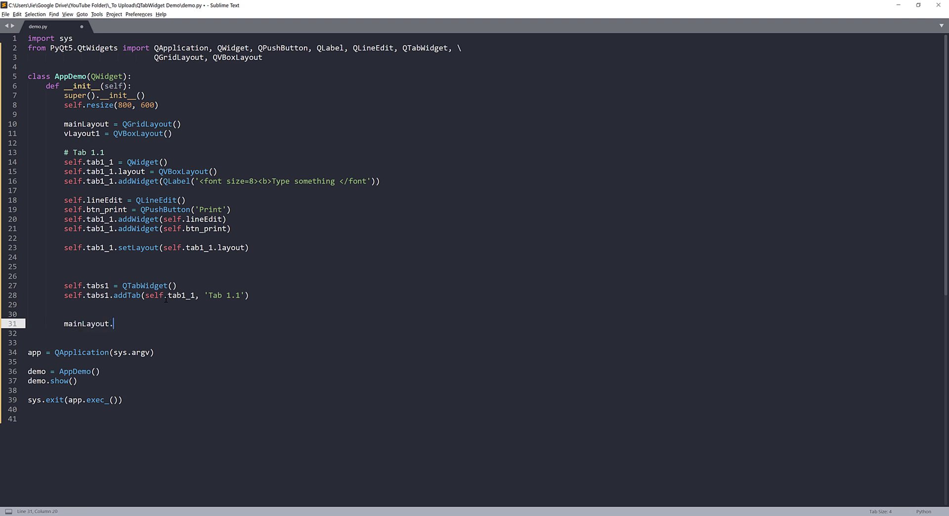
Add self.tabs1 to mainLayout at 0, 0, set mainLayout on the window, and build
type("addWidget(")
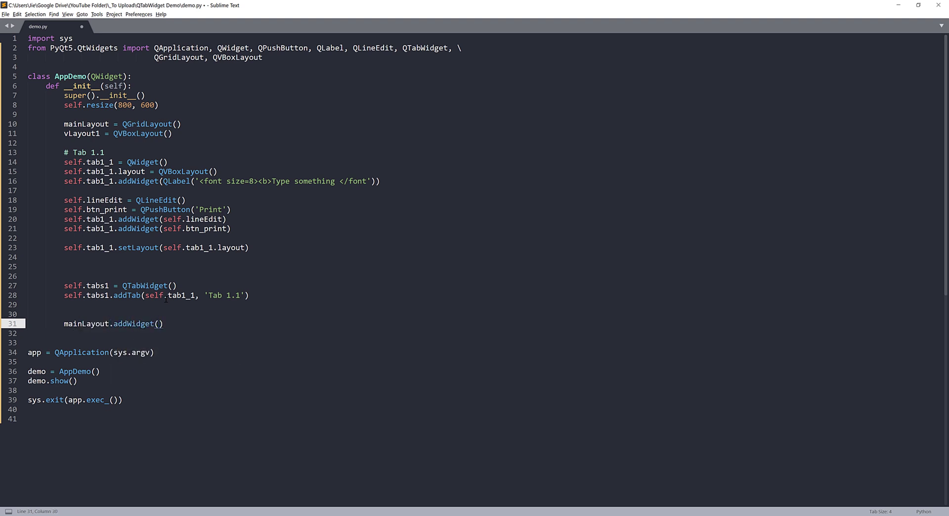
type("self.tabs1")
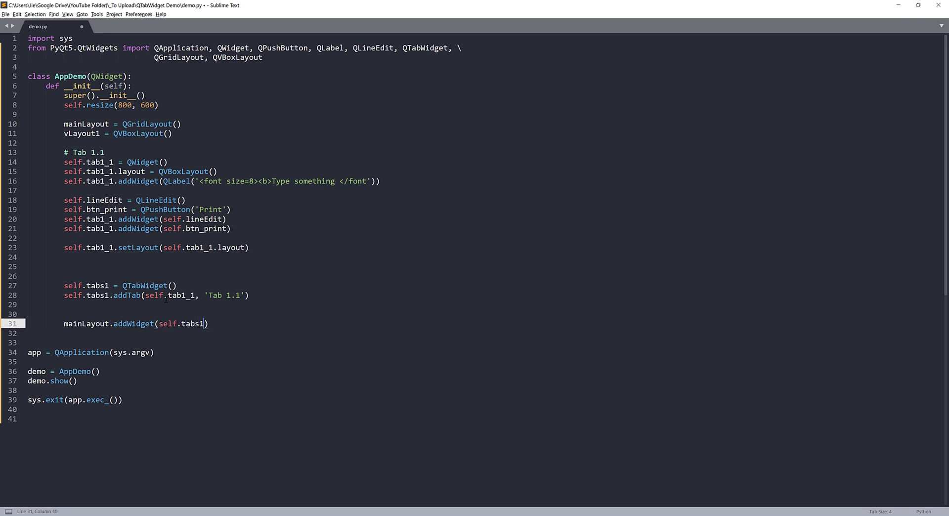
type(", 0, 0")
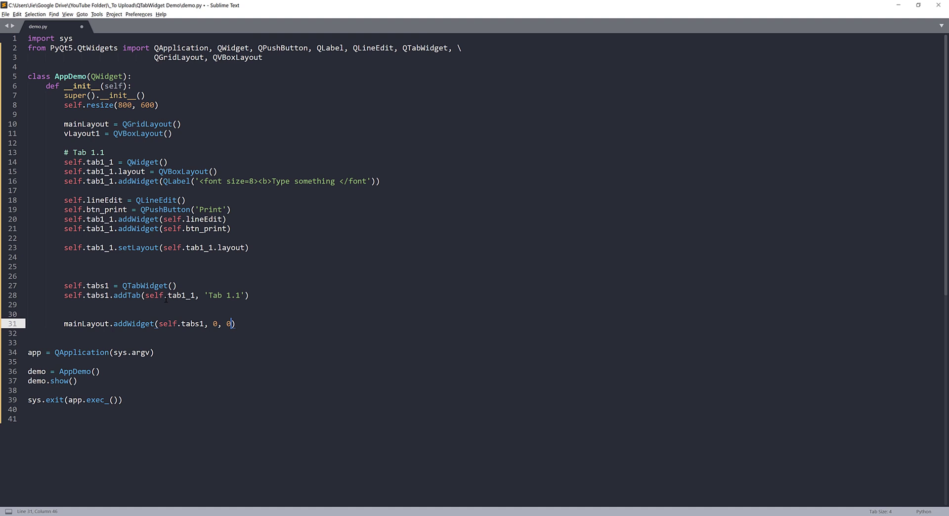
type("self.setLayout(")
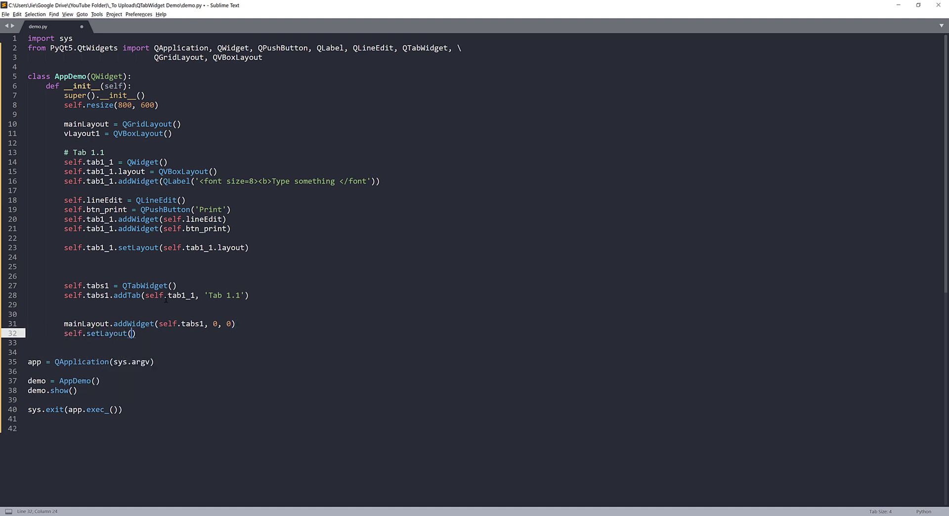
type("mainLayout")
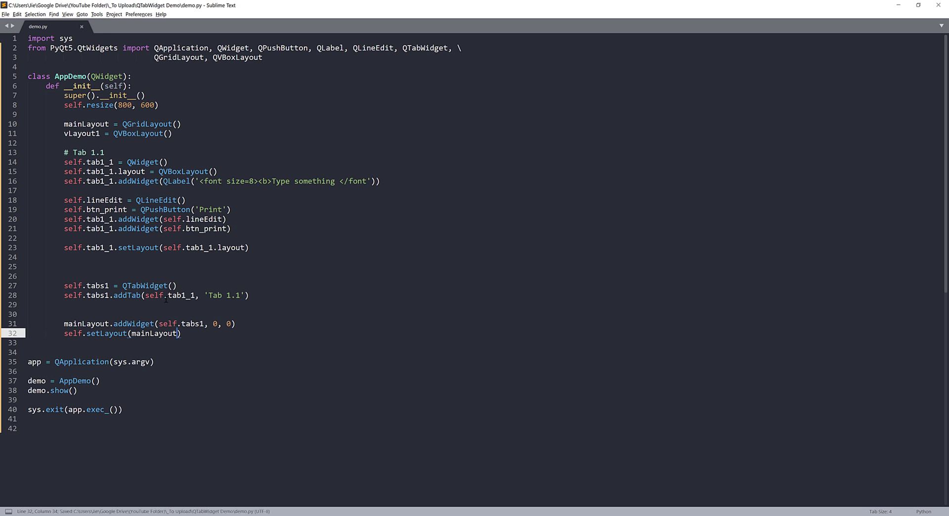
key("ctrl+b")
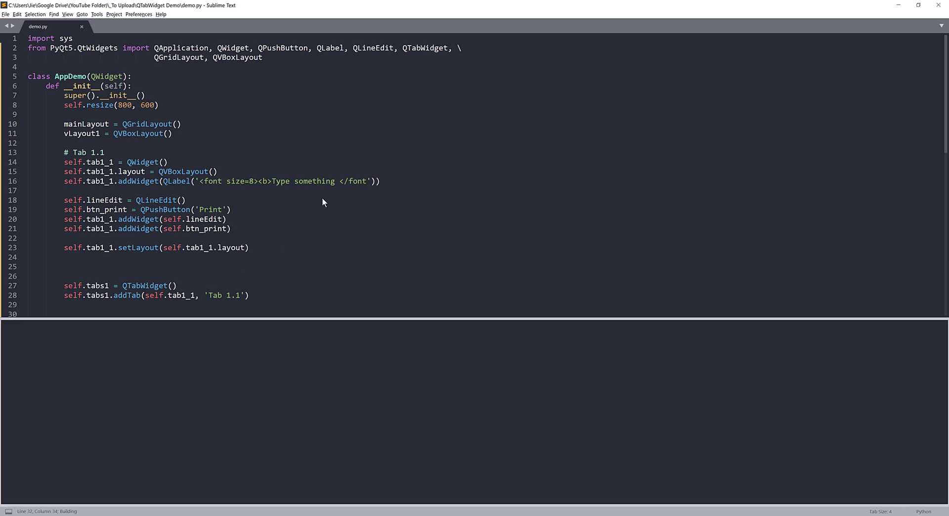
After the traceback, point the three addWidget calls at self.tab1_1.layout and rerun the script
key("ctrl+b")
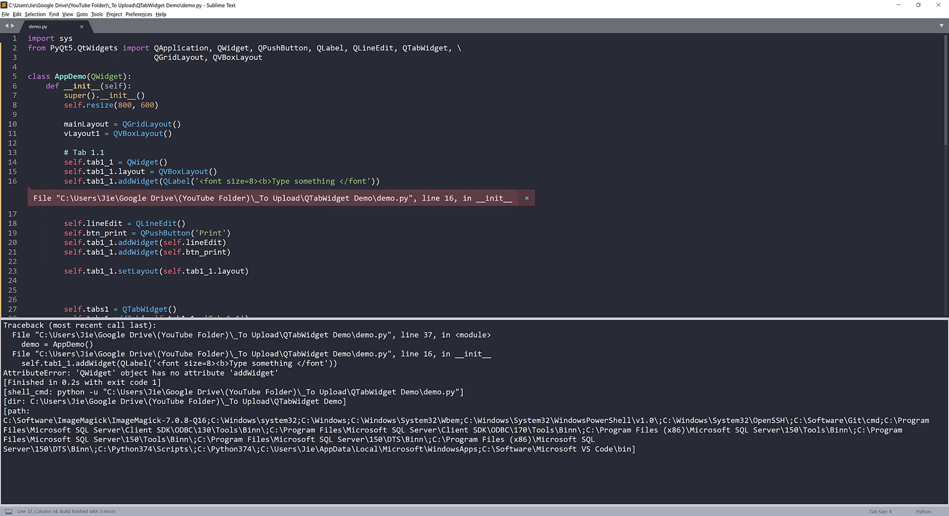
double_click(139, 181)
type(".layout")
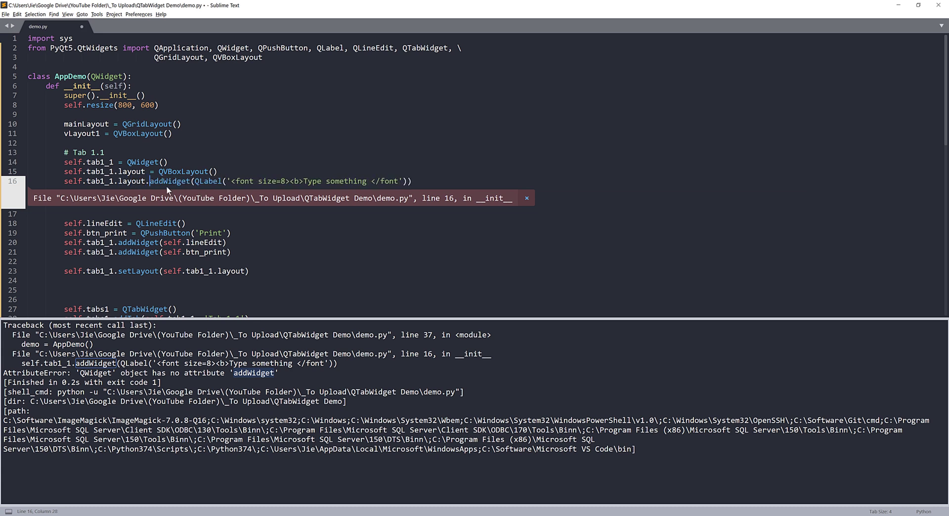
double_click(131, 181)
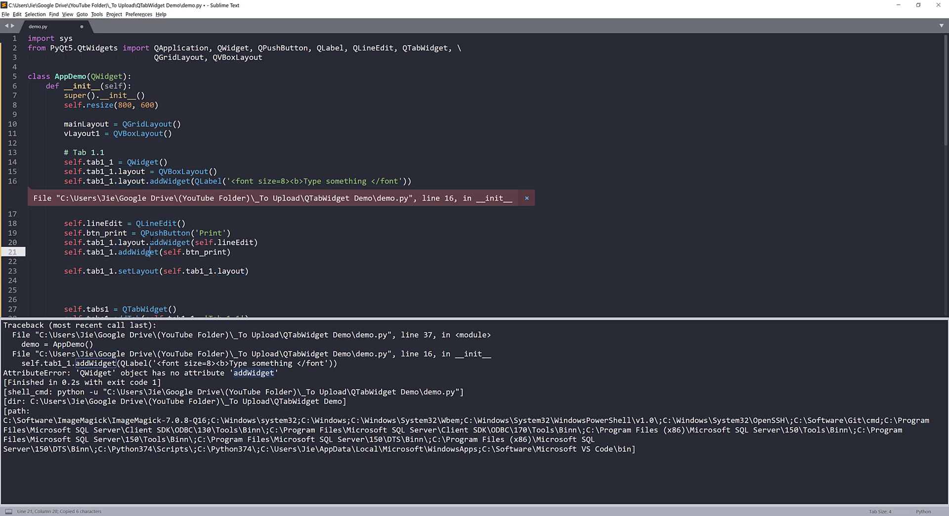
left_click(189, 253)
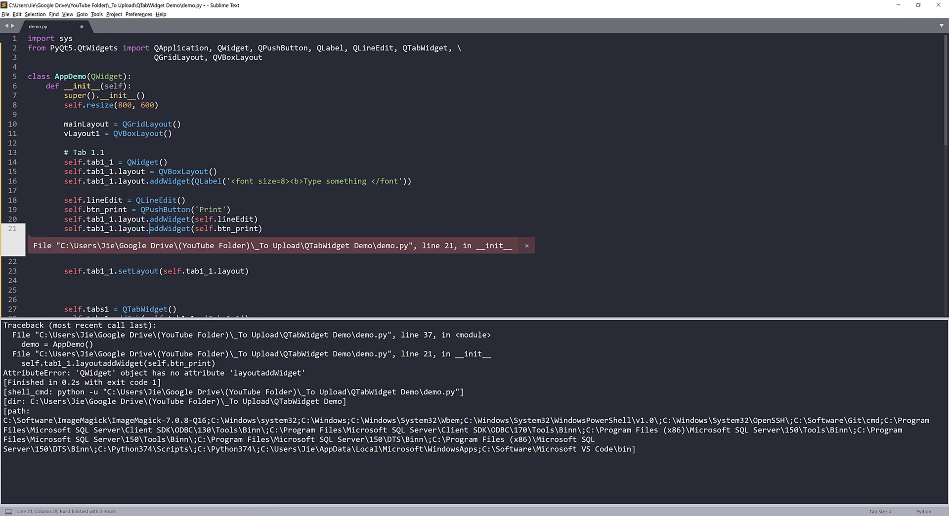
key("ctrl+b")
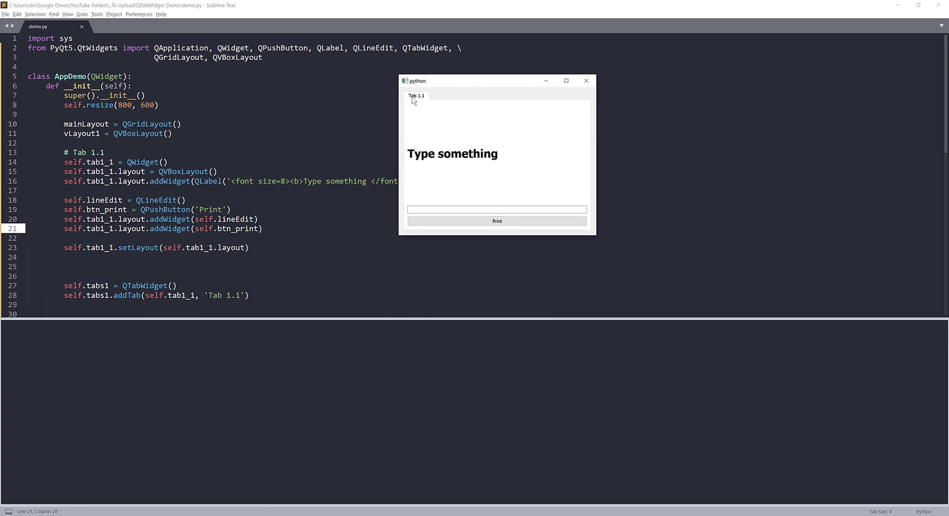
mouse_move(428, 114)
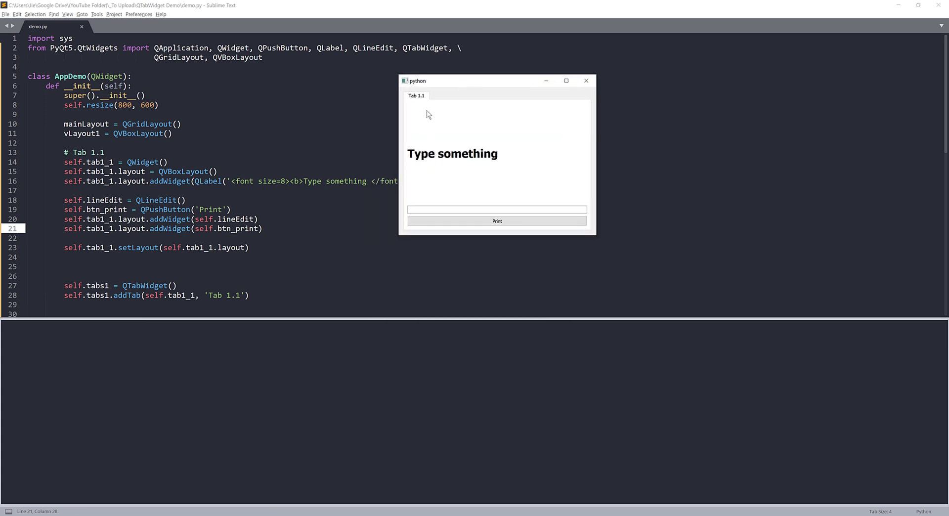
mouse_move(482, 160)
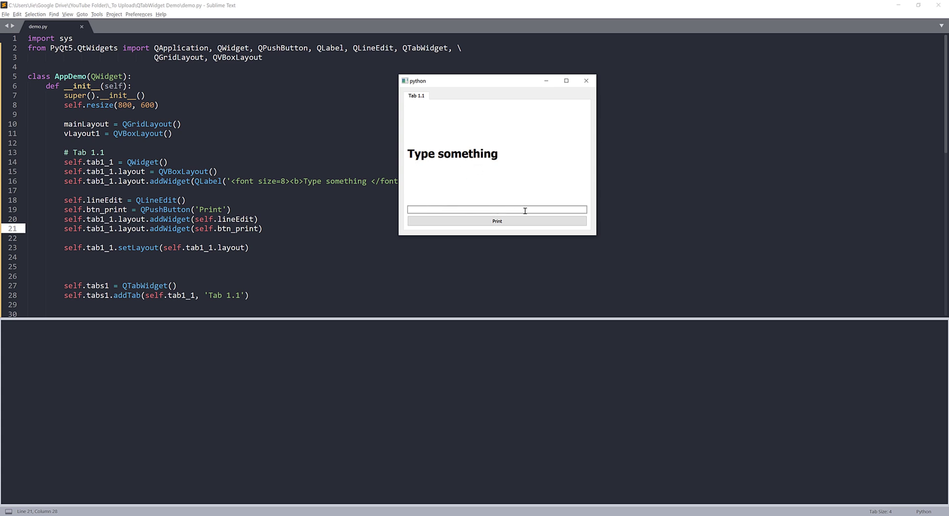
mouse_move(584, 80)
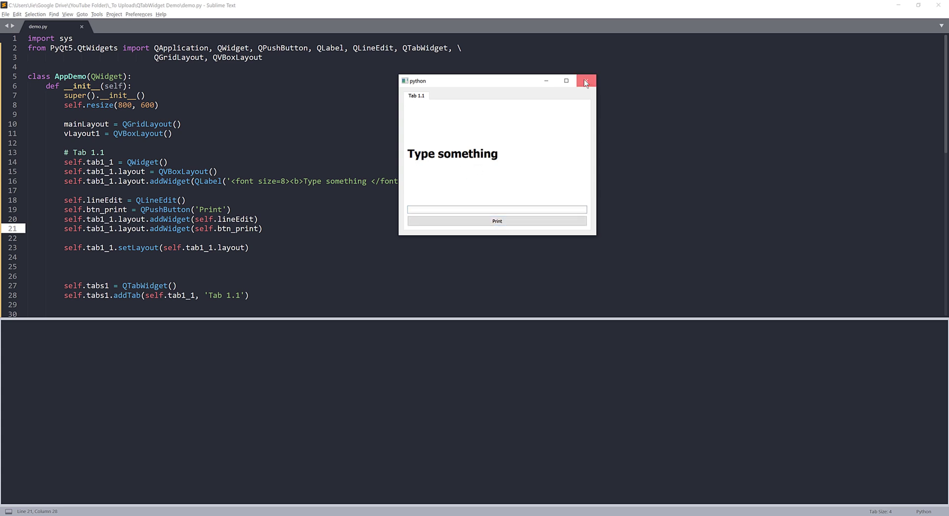
Close the running demo window once Tab 1.1 shows its label, text box and Print button
left_click(584, 80)
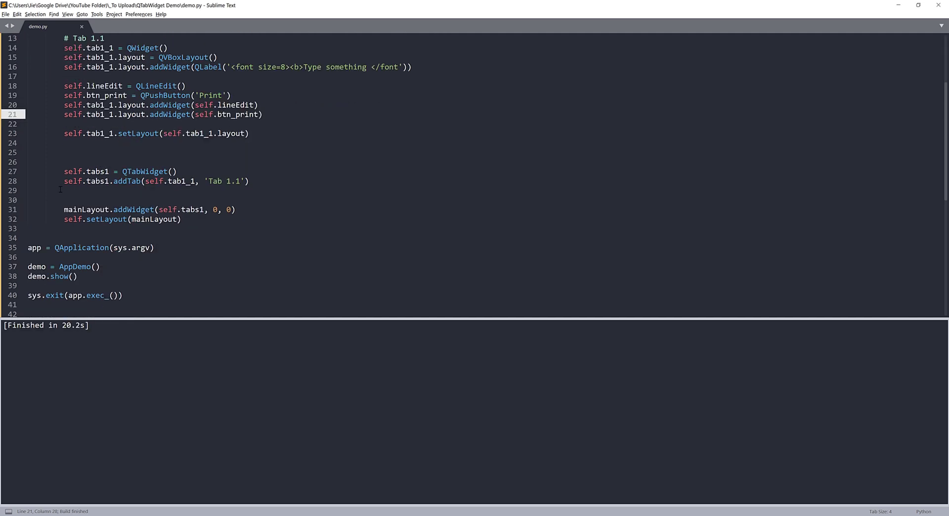
Define type_something(self) printing self.lineEdit.text() below the layout code and save
key("enter")
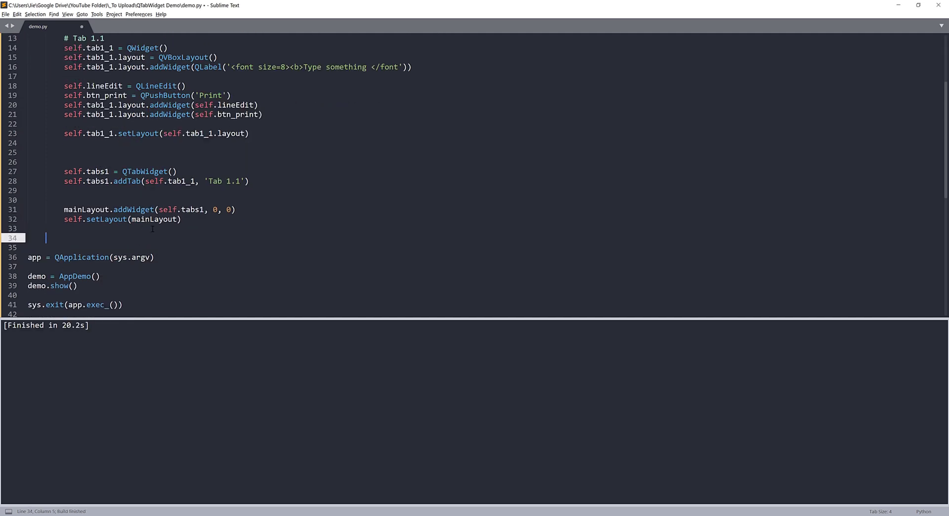
type("def")
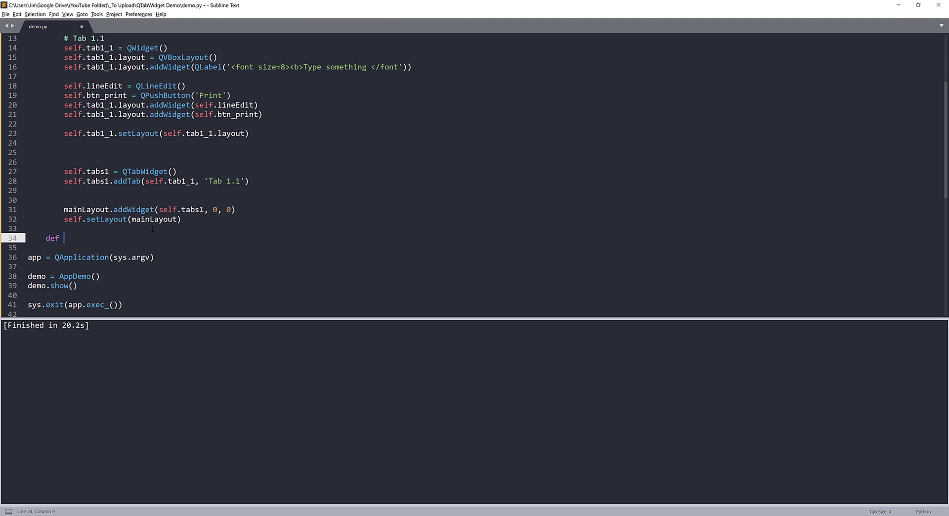
scroll("up", 3)
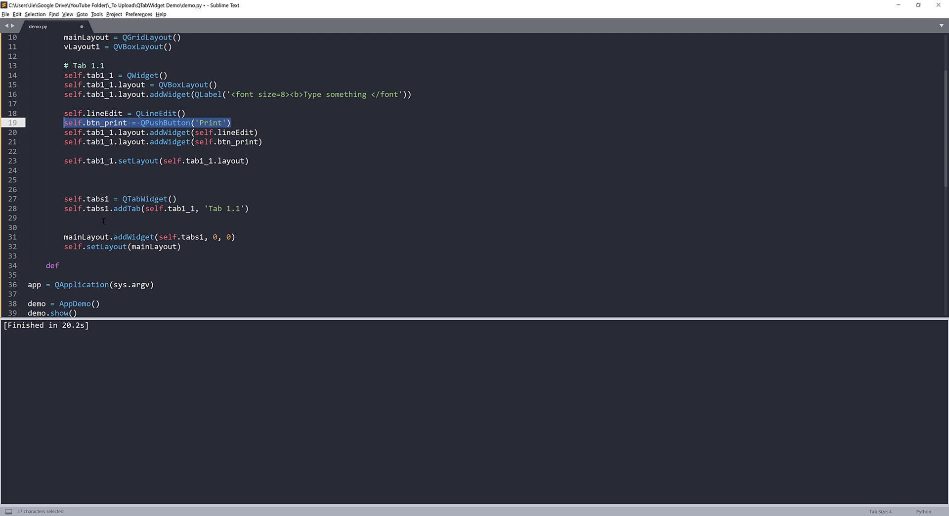
type("ty")
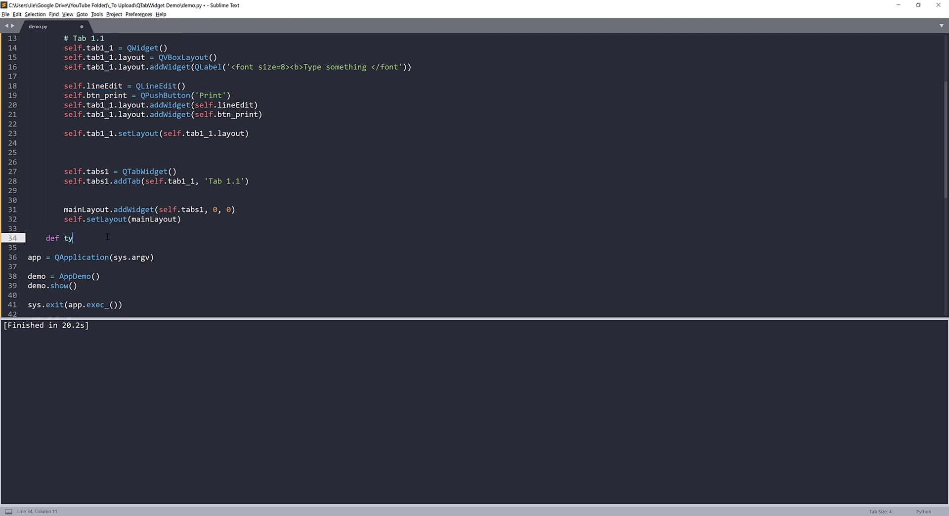
type("pe")
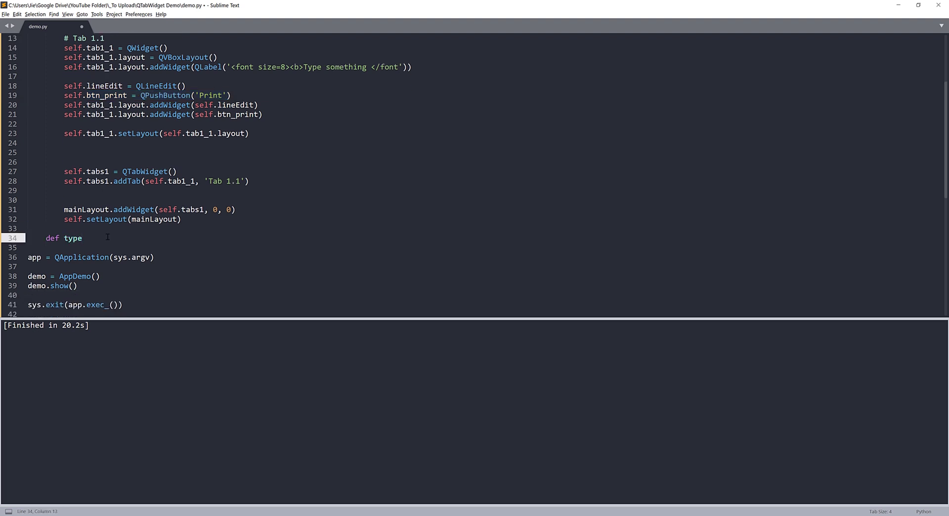
type("_something()")
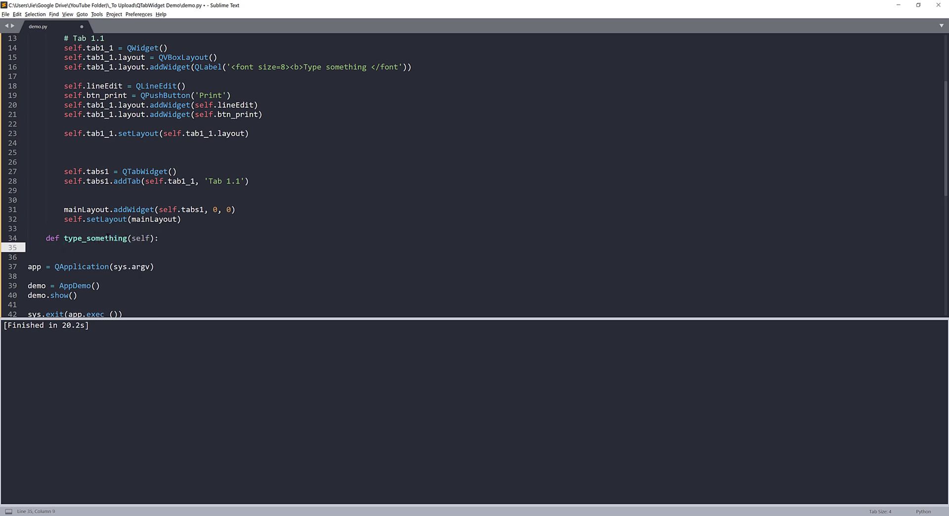
type("print(self.lineEdit.text(")
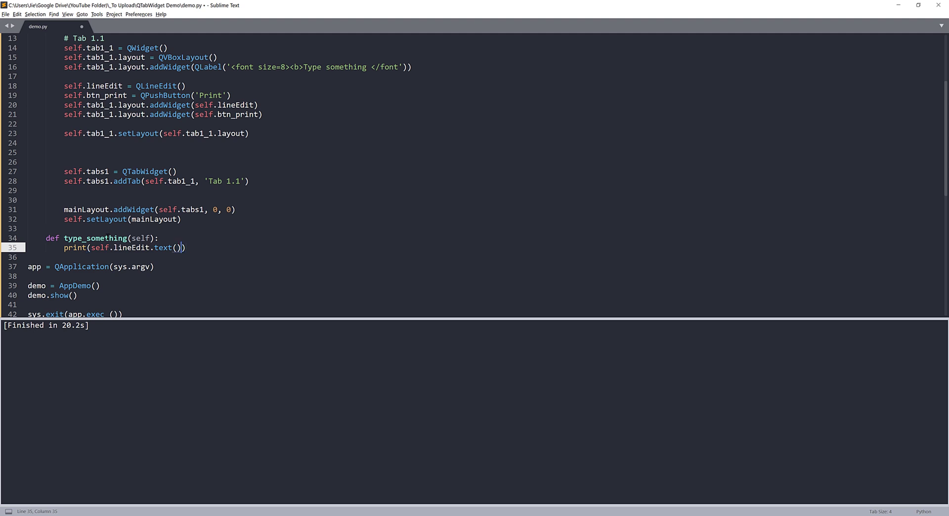
key("ctrl+s")
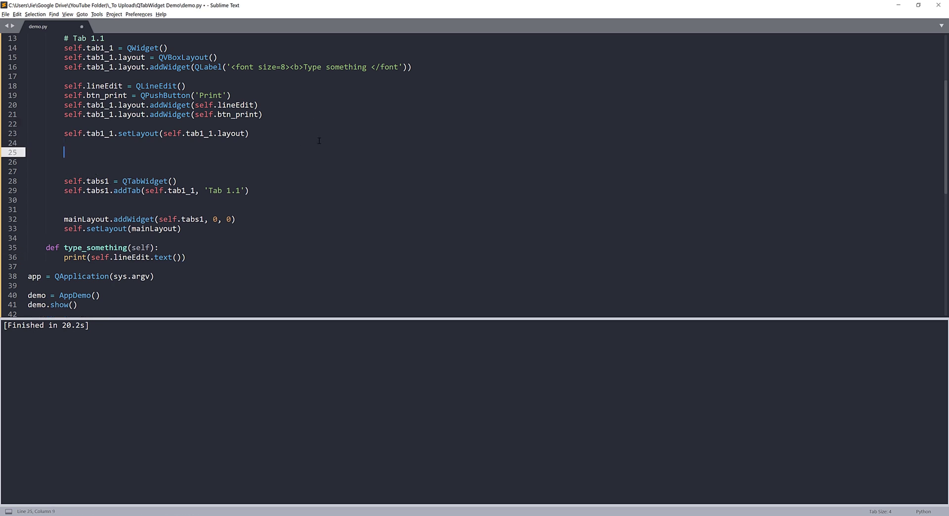
Under a '# Tab 1.2' comment, create self.btn as a QPushButton
type("# 1")
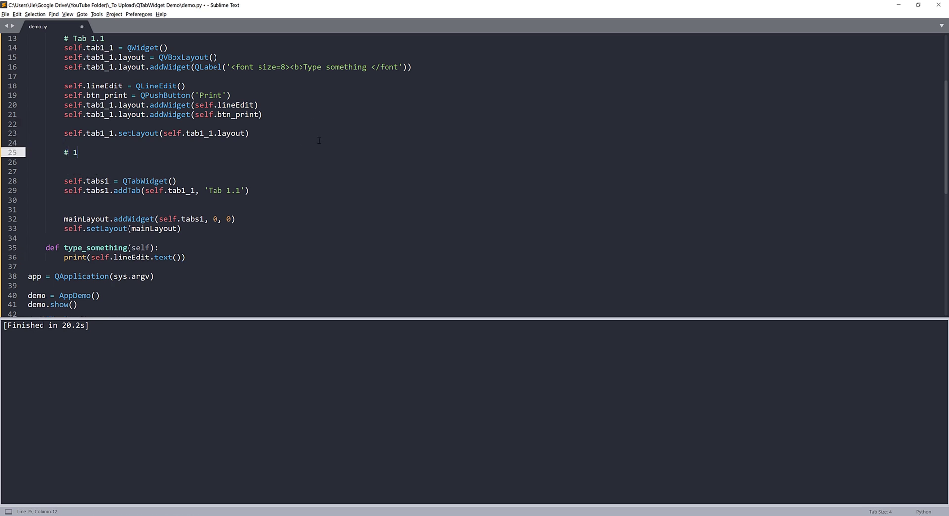
type(".2")
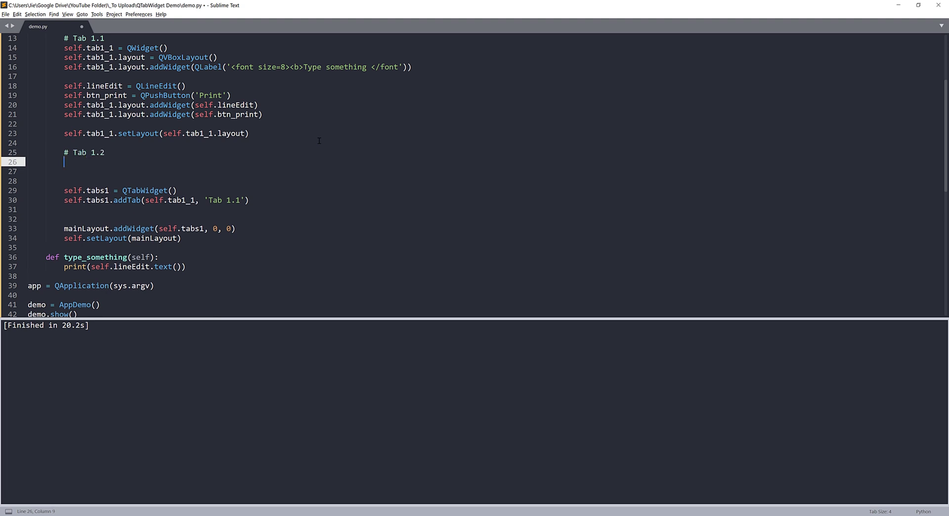
type("self")
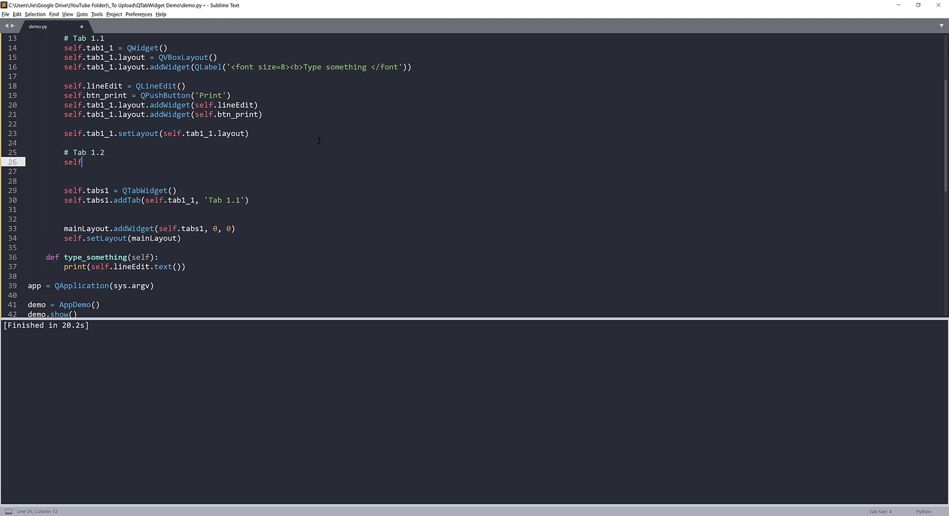
type(".btn =")
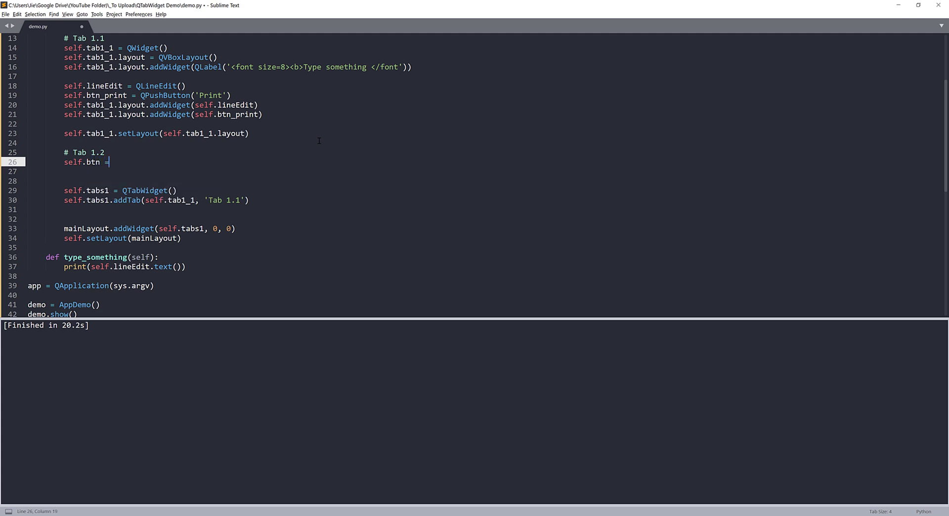
type("QPushButton")
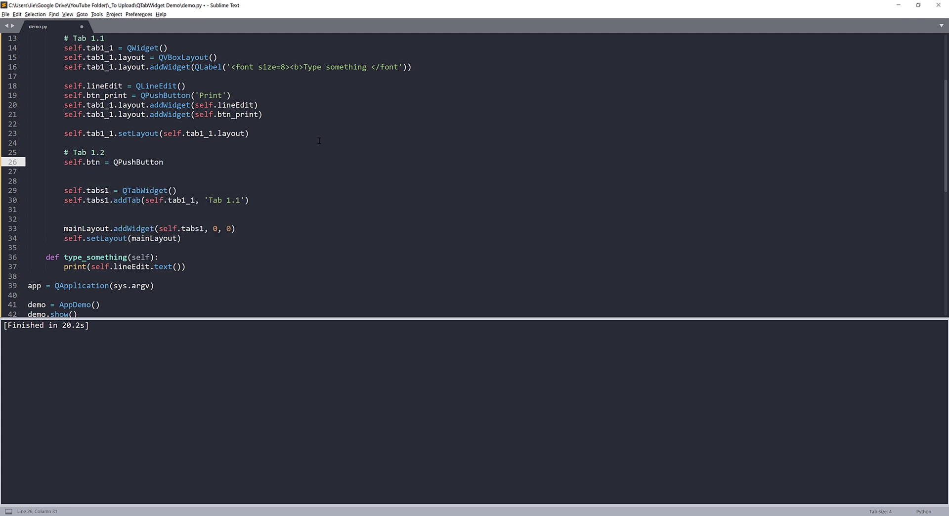
type("('A Button")
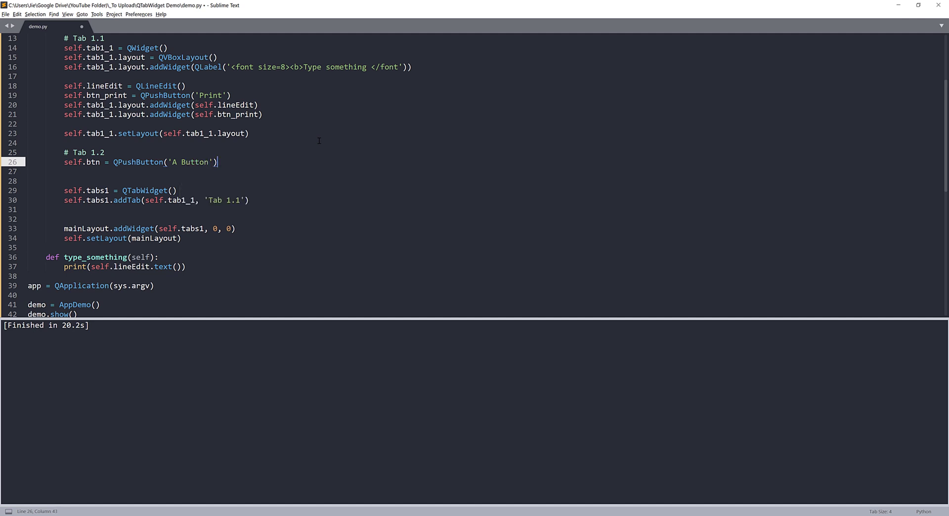
Connect self.btn.clicked to a lambda that prints 'Hello World'
type("self.b")
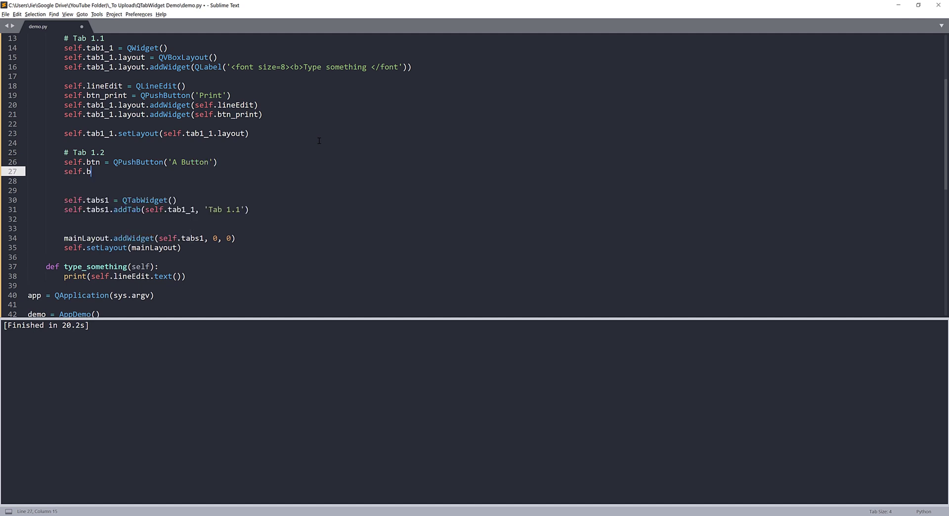
type("tn.")
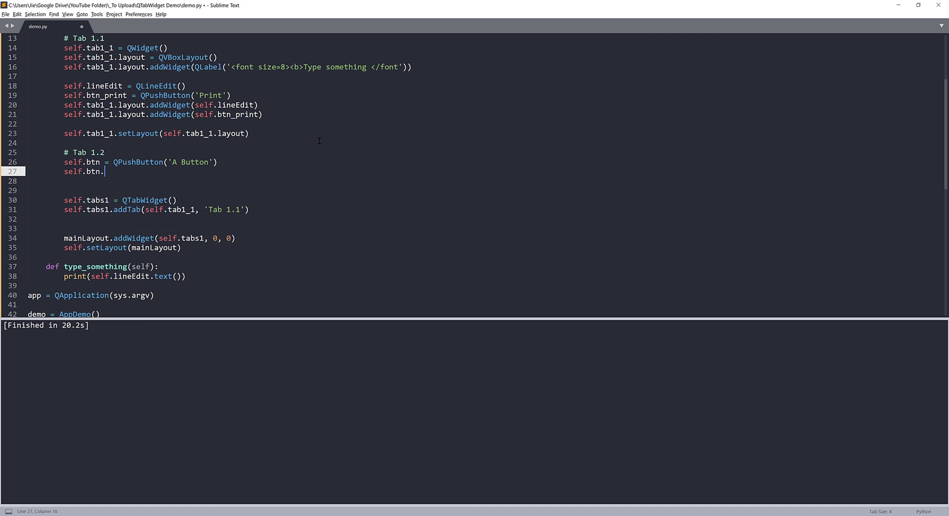
type("clicked")
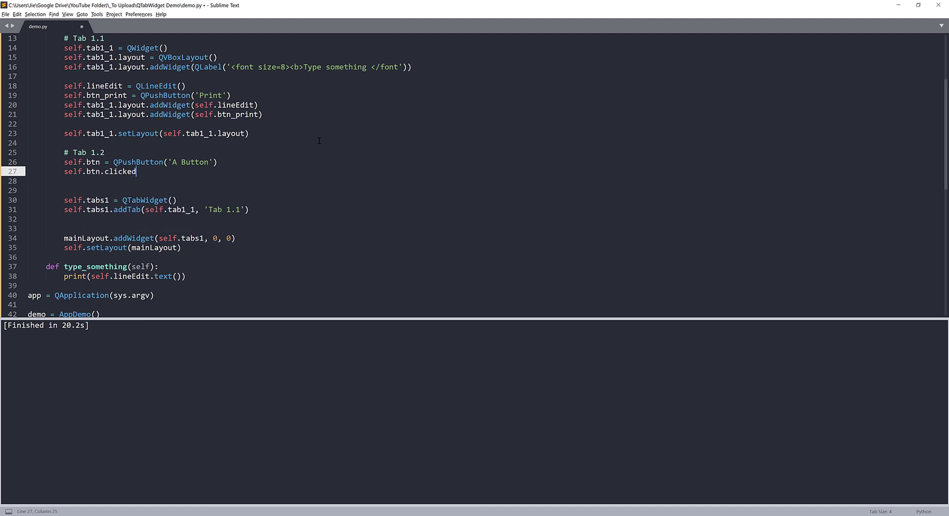
type(".connect()")
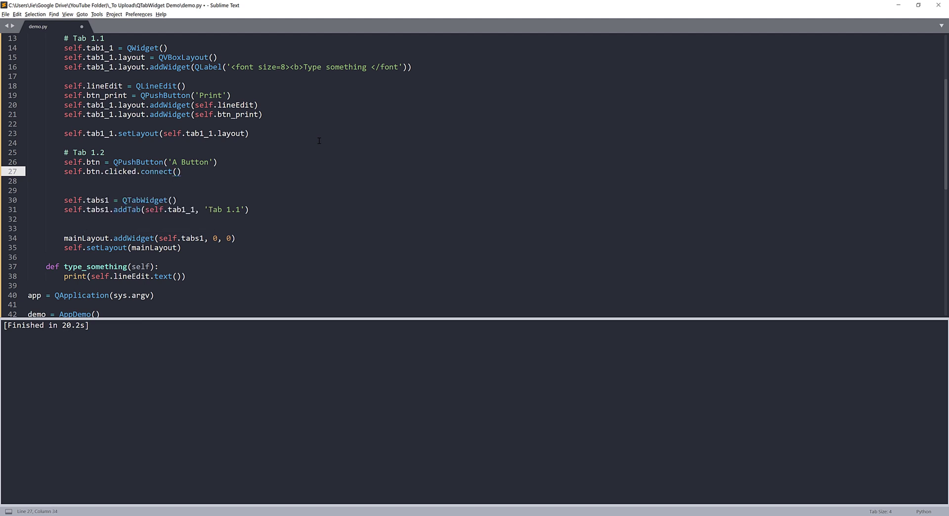
type("lambda")
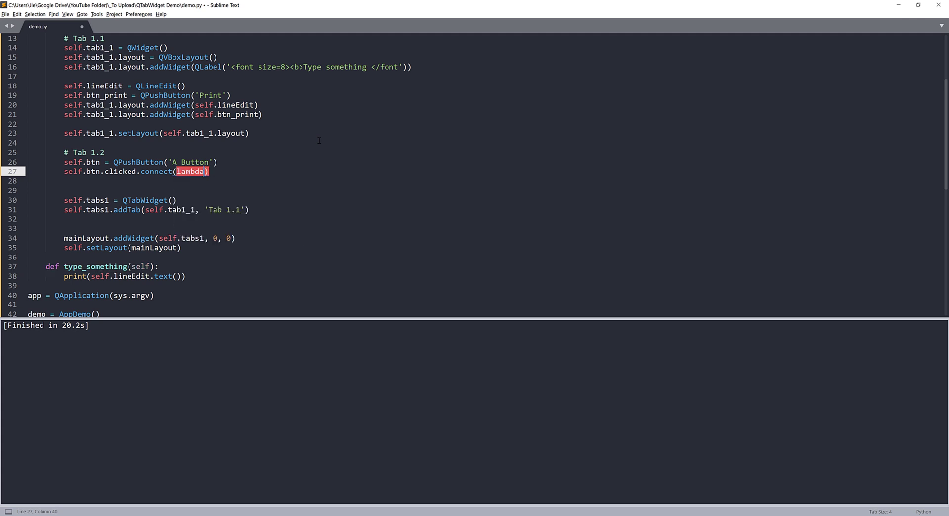
type("x:")
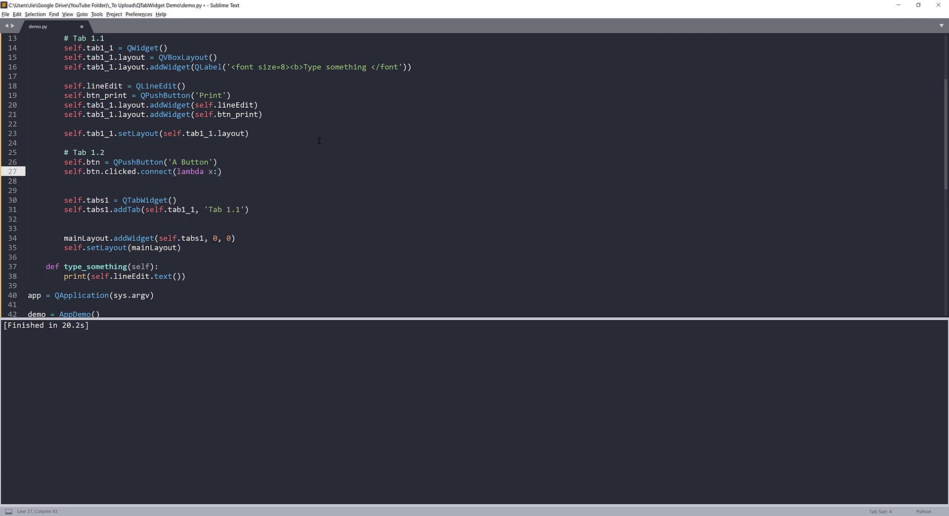
type("p")
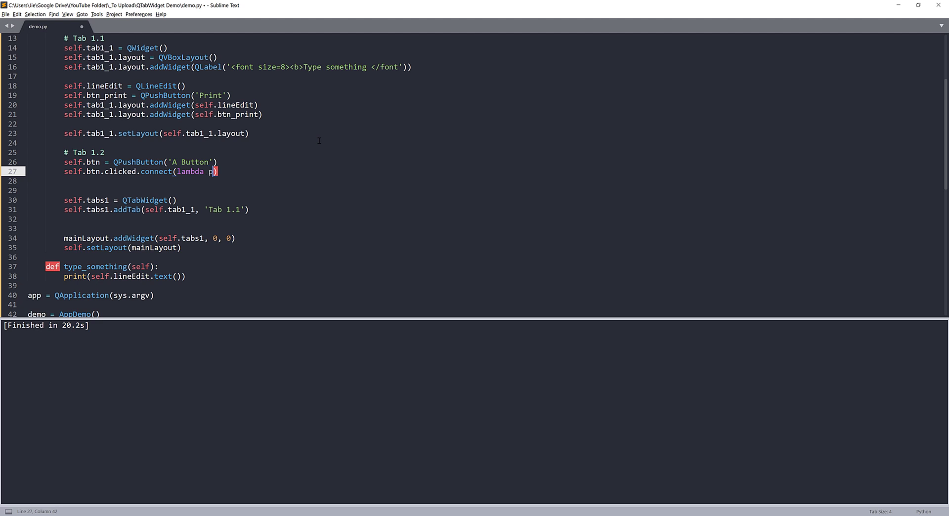
type(": print(''")
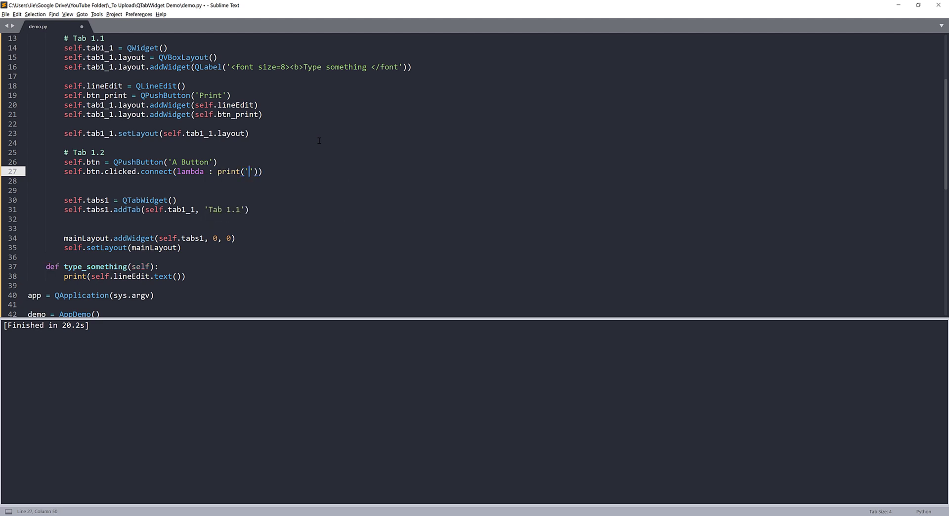
type("Hello World")
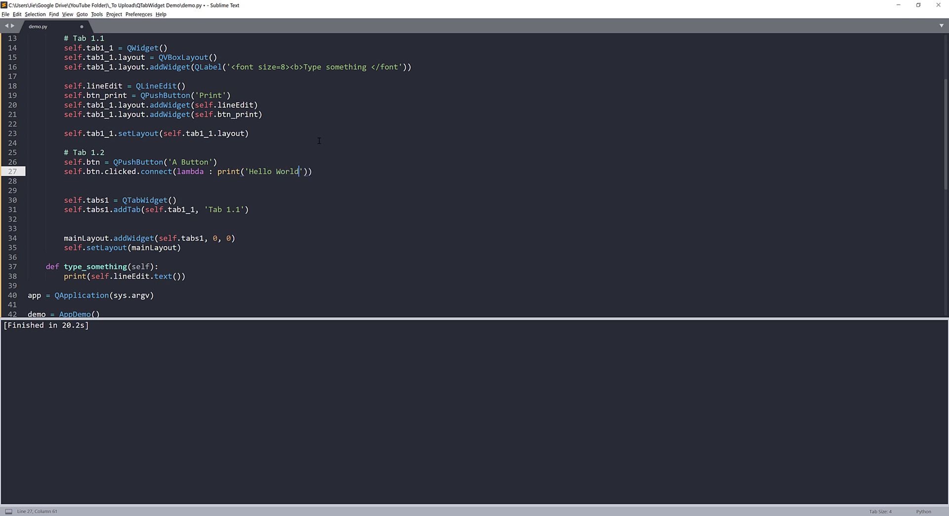
key("enter")
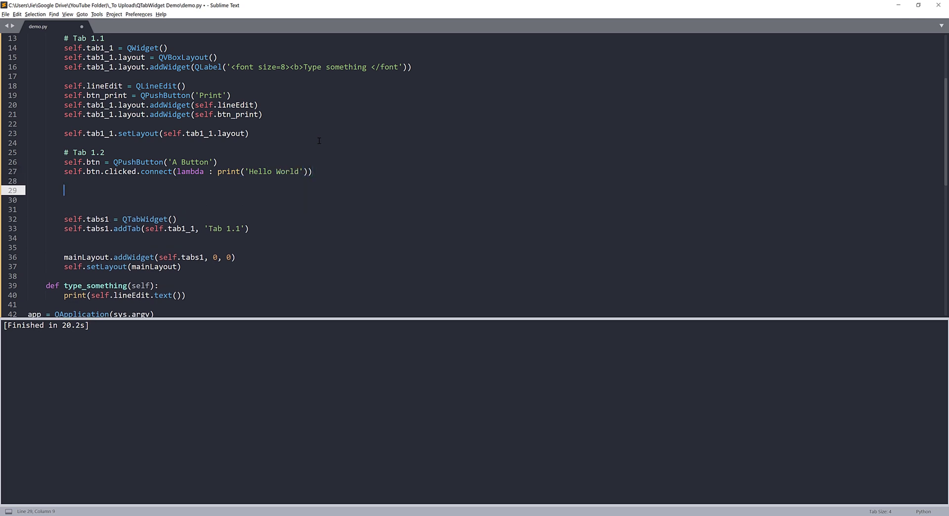
Create self.tab1_2 as a QWidget whose QVBoxLayout holds self.btn, and apply that layout
type("self.")
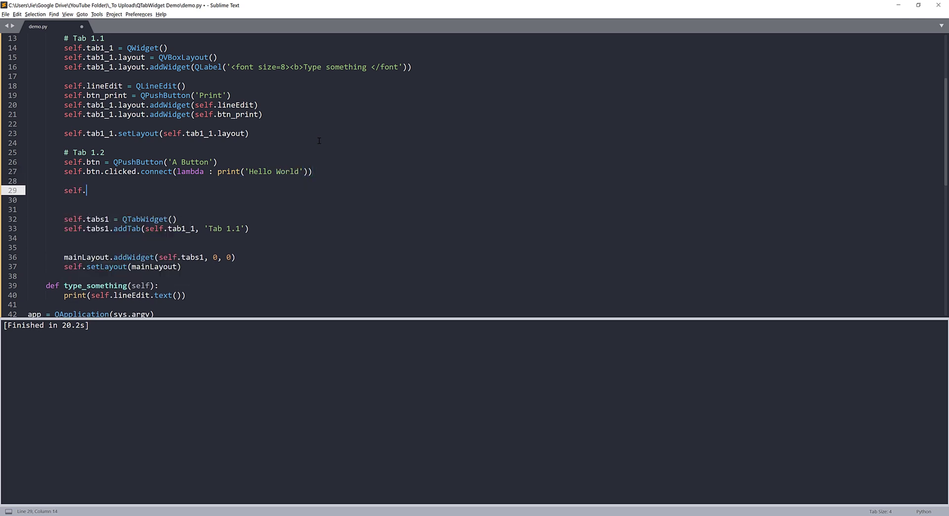
type("tab1_1")
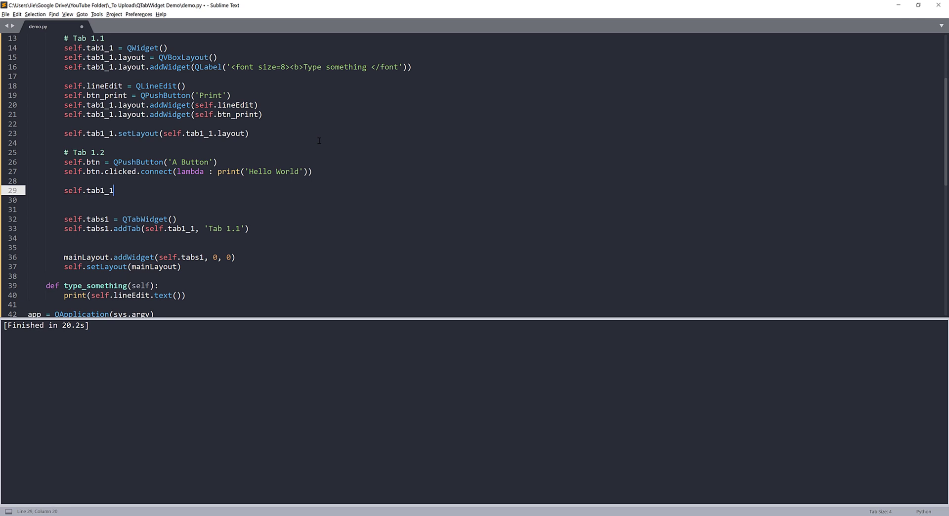
type("2 = QWidget()")
left_click(486, 200)
type("self.")
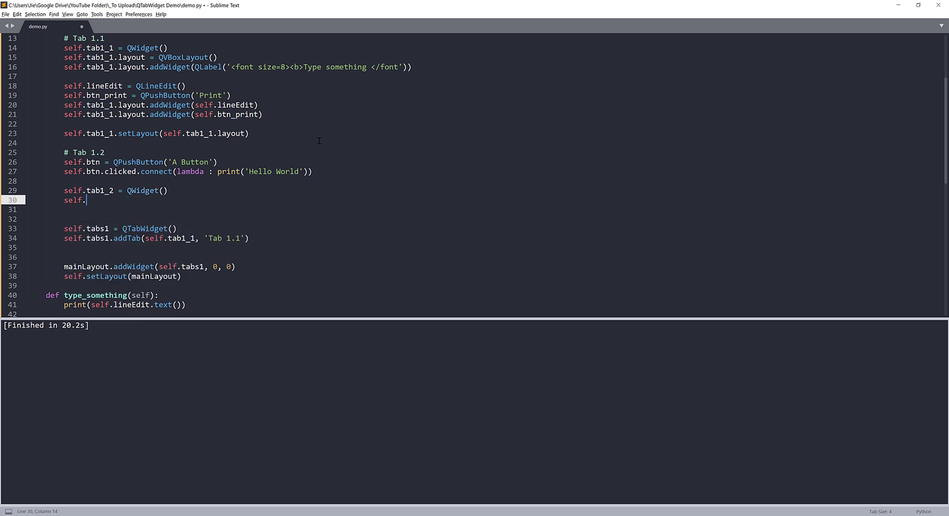
type("tab1_2.a")
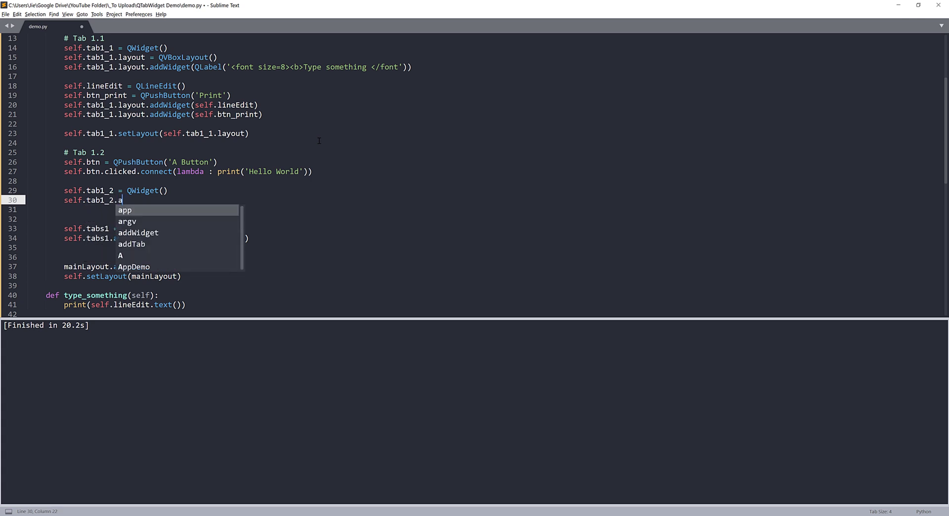
type("layout")
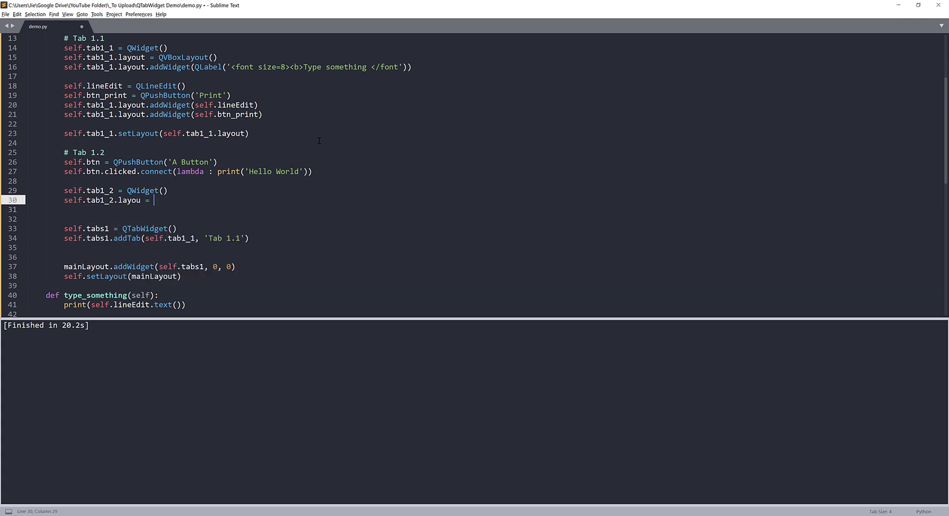
type("t")
left_click(178, 209)
type("self.")
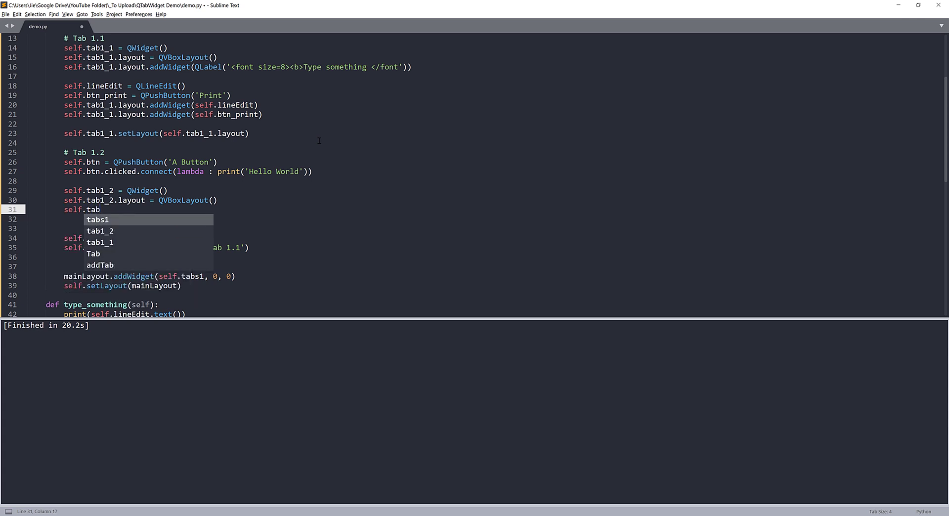
type("tab1_2.layout.addWidget(")
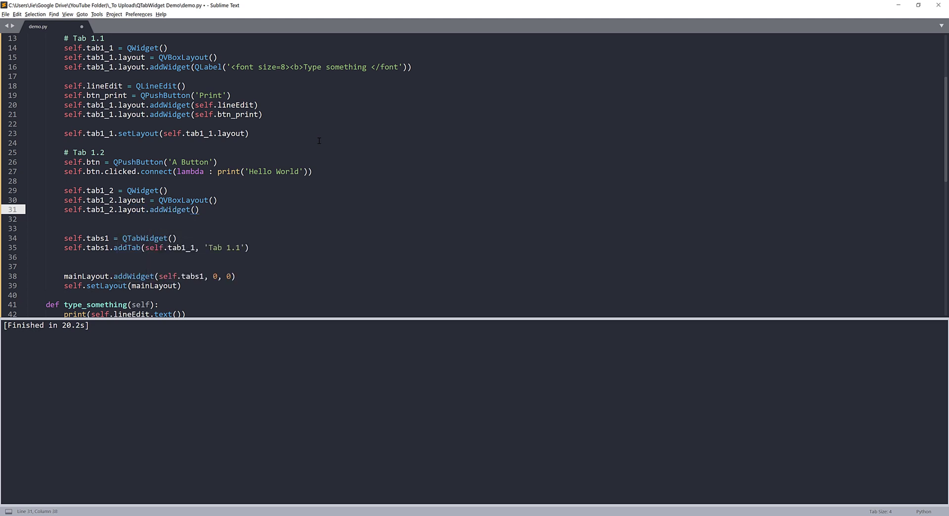
type("self.btn")
left_click(485, 219)
type("self.tab")
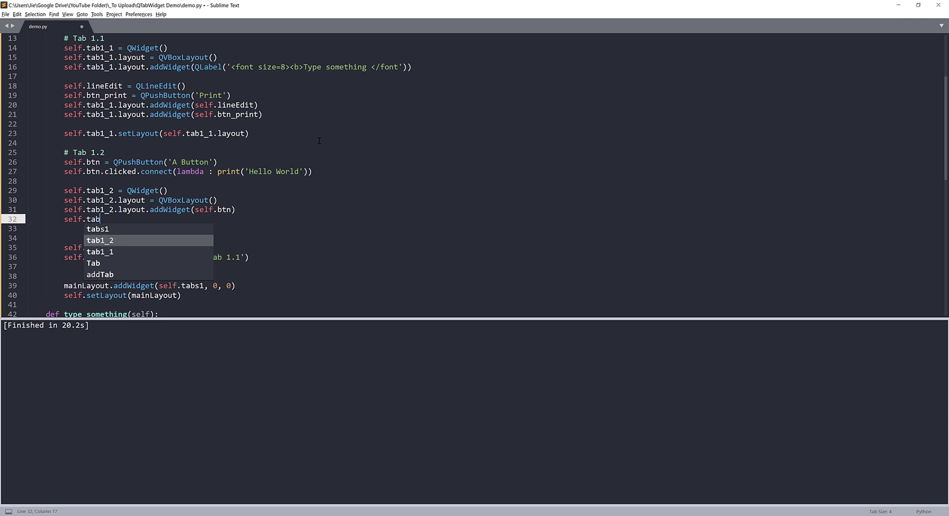
type("1_2.setLayout(self.tab1_2.layout")
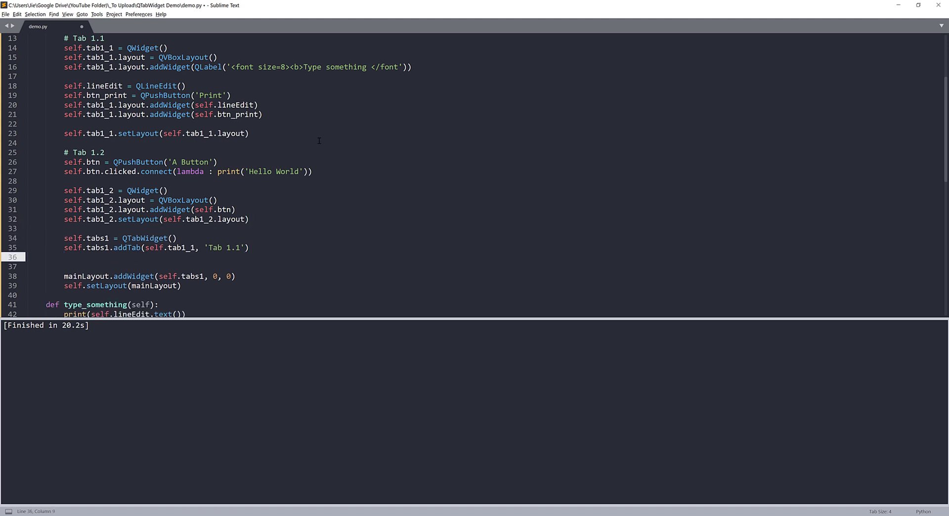
Add self.tab1_2 to self.tabs1 as a second page titled 'Tab 1.2'
type("self.")
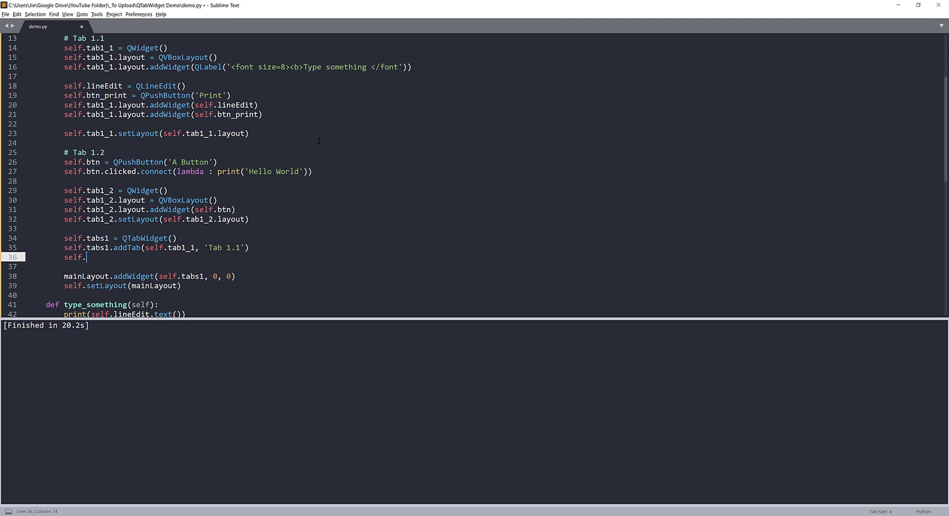
type("tabs1.addTab(self.tab1_2, 'T")
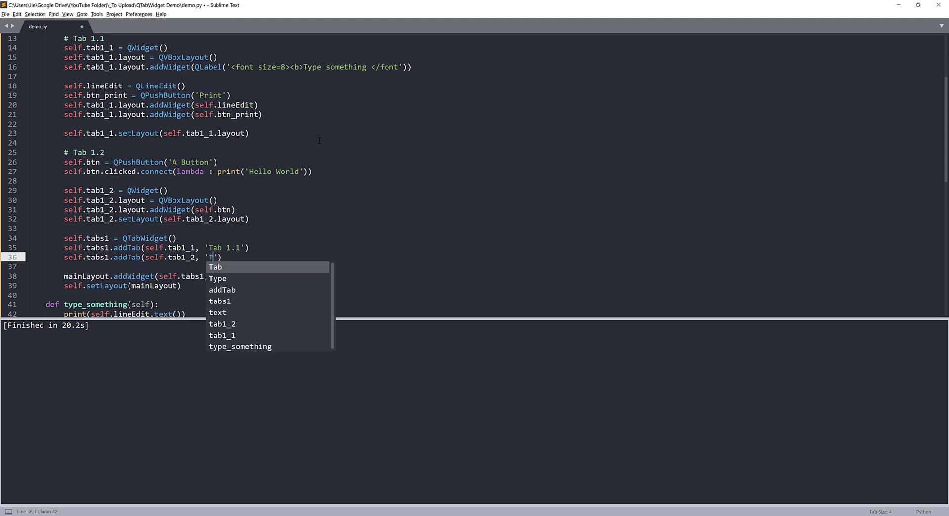
type("ab 1.")
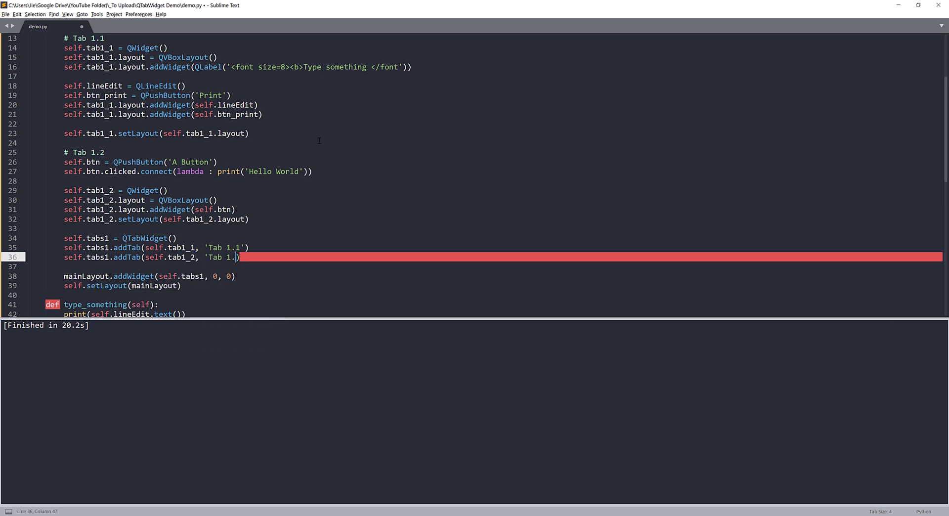
type("2)")
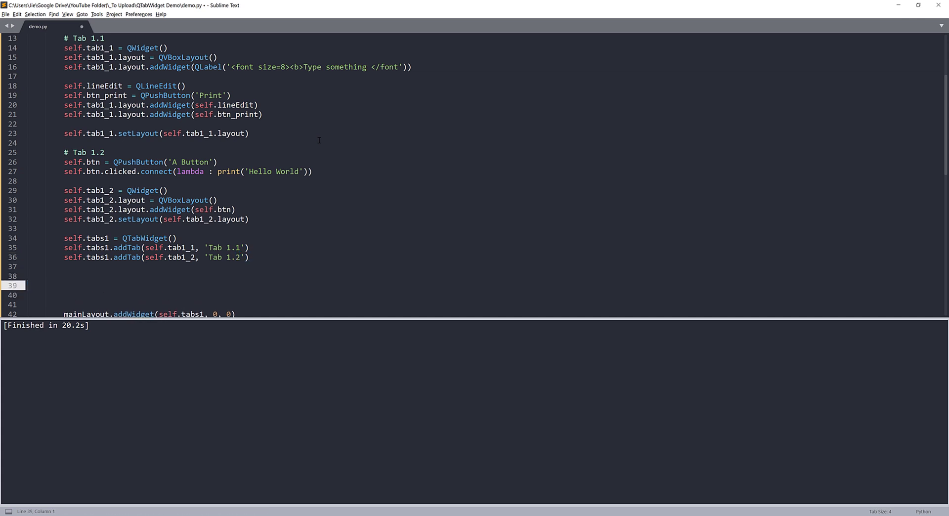
Write the '# Tab 2 Parent' and '# Tab 1 Parent' section comments and start a line under Tab 2
scroll("down", 3)
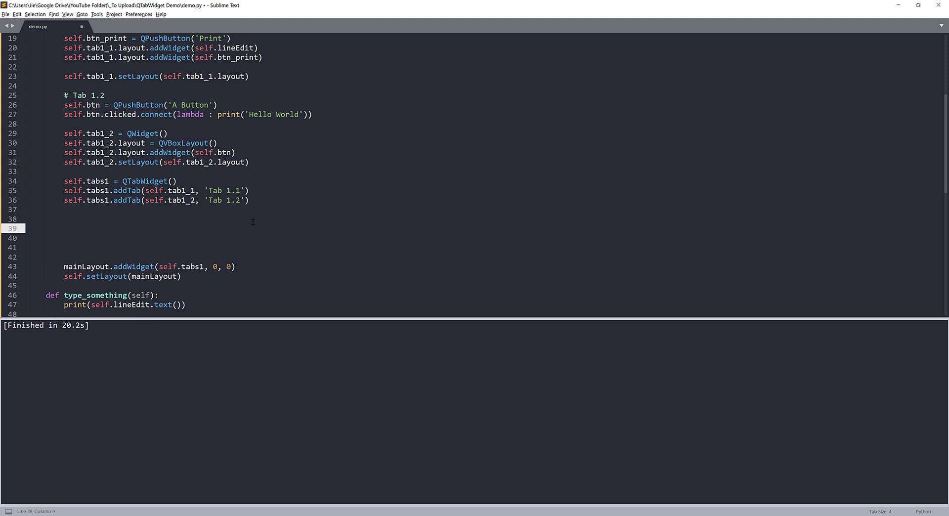
type("# T")
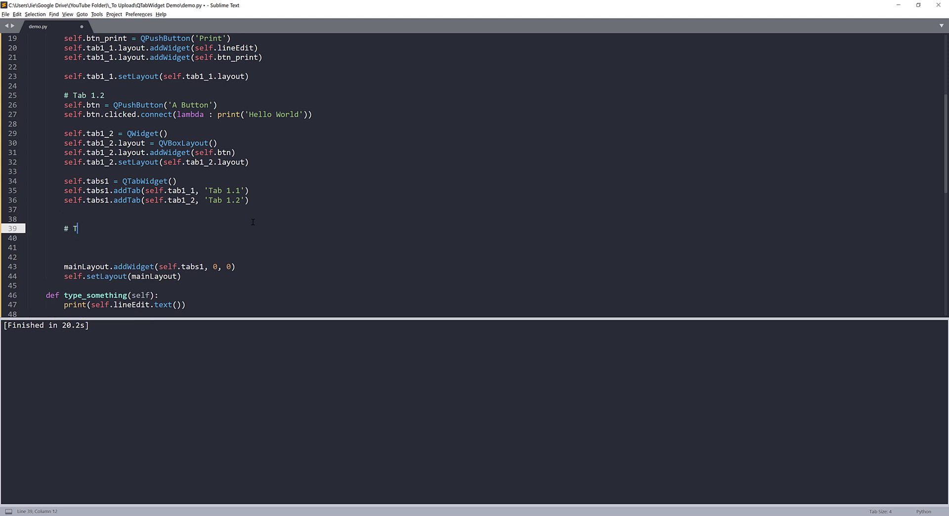
type("ab 2")
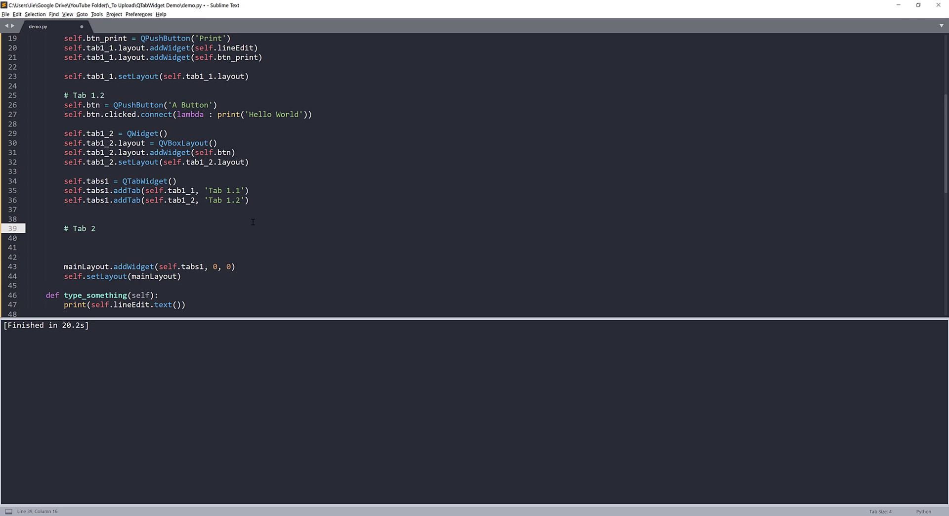
scroll("up", 3)
type("# Tab")
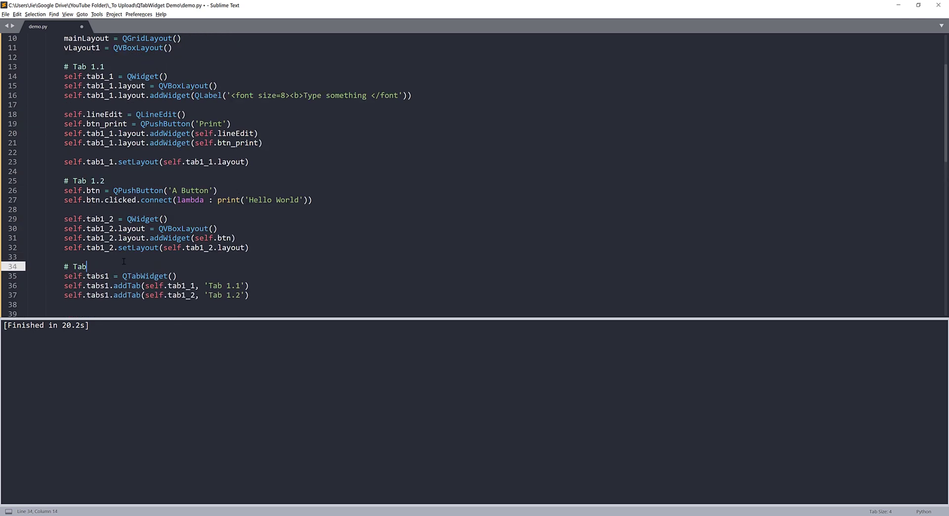
type("1 ()")
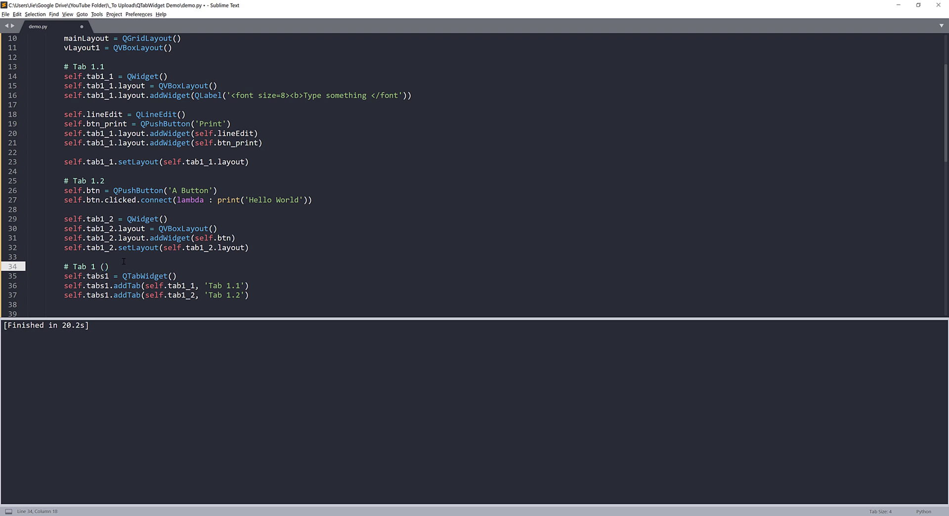
key("Backspace")
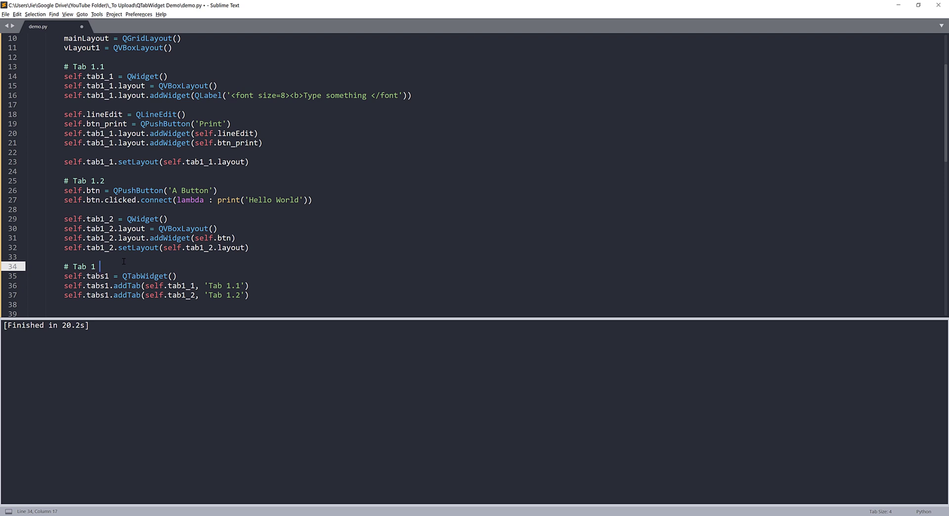
type("Parent")
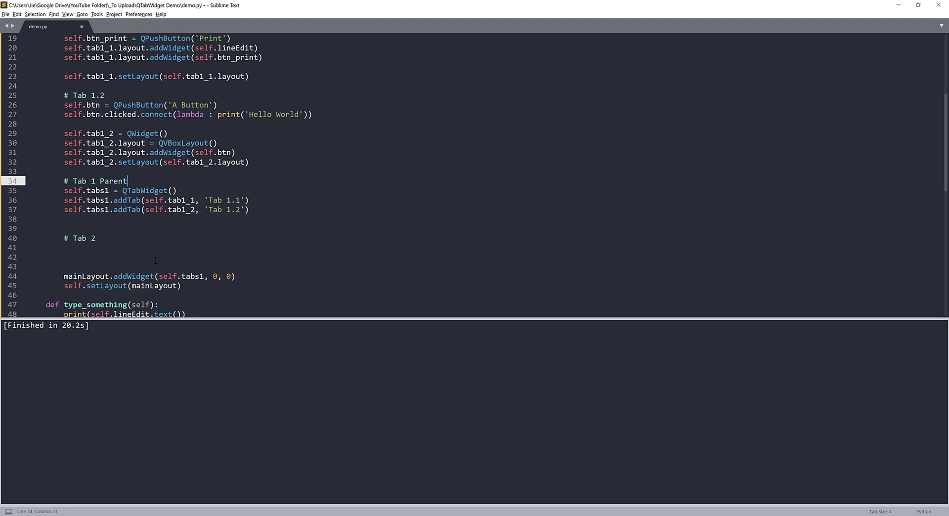
left_click(96, 238)
type(" Parent")
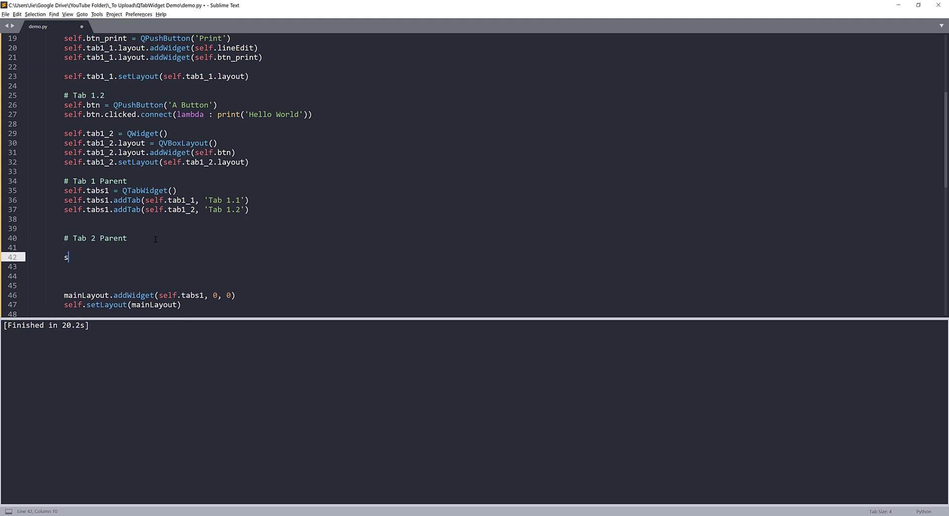
Create self.btn2 as QPushButton('B Button') whose click prints 'B Button clicked'
type("elf.btn2")
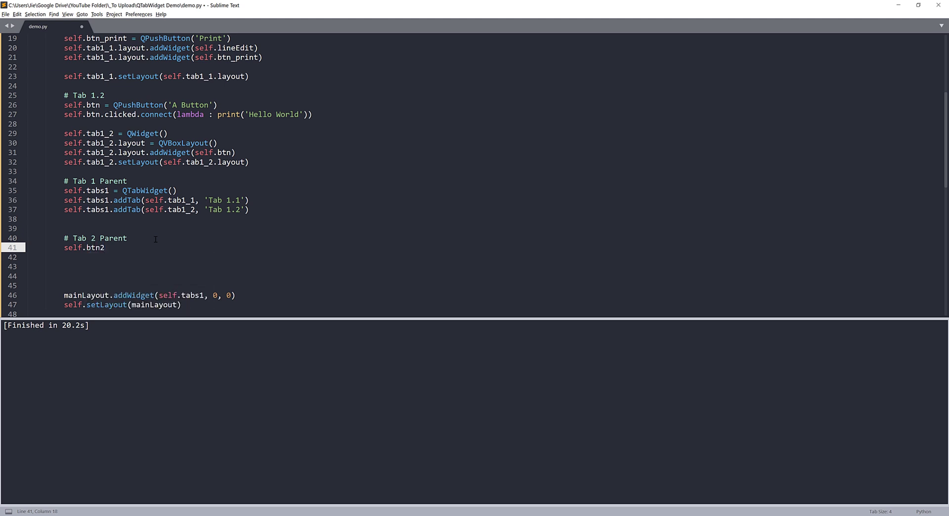
type("= QPushButton()")
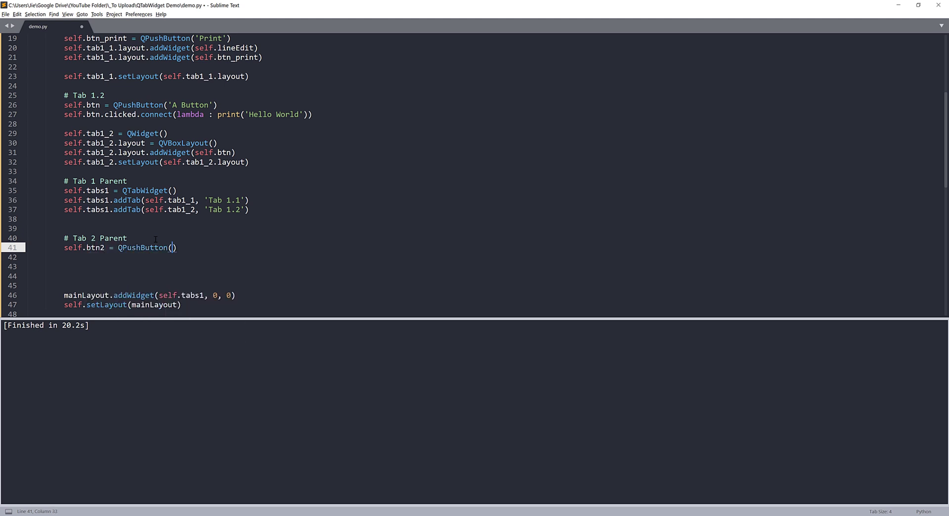
type("'B Button")
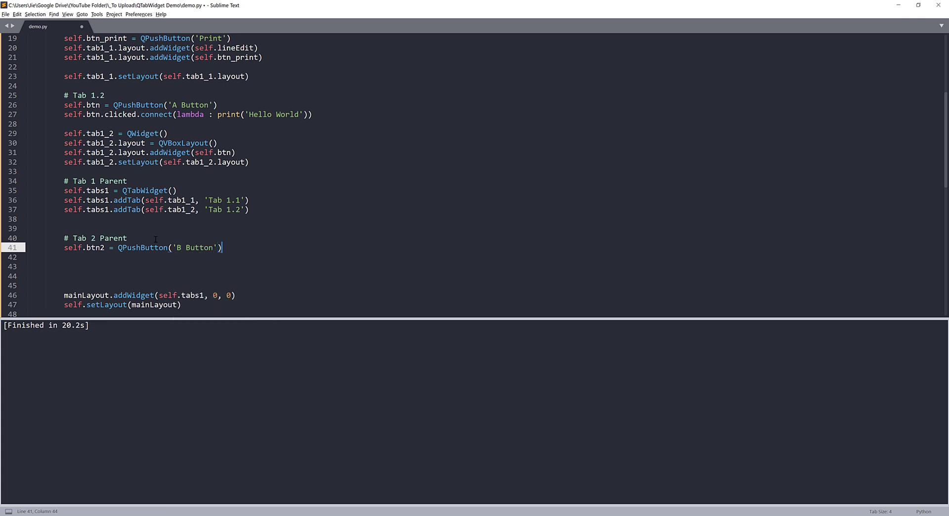
type("self.btn2.clicked.")
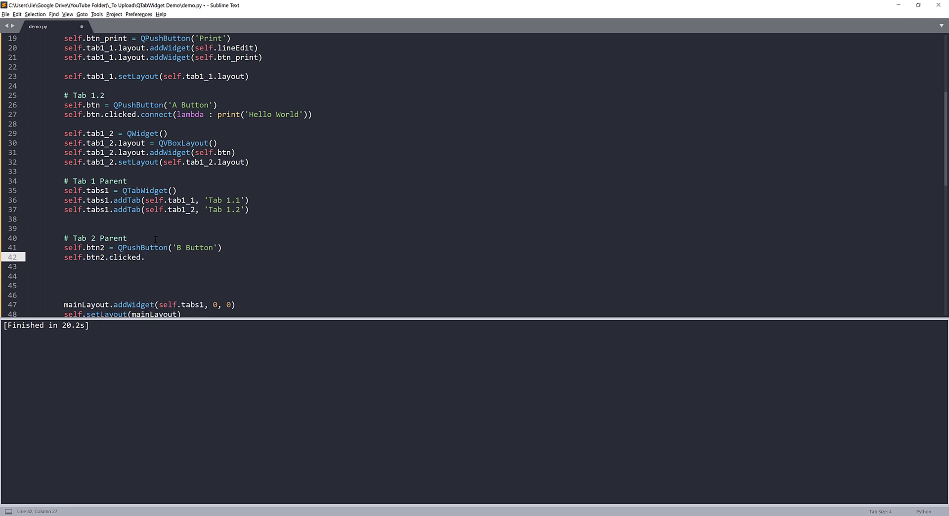
type("connect()")
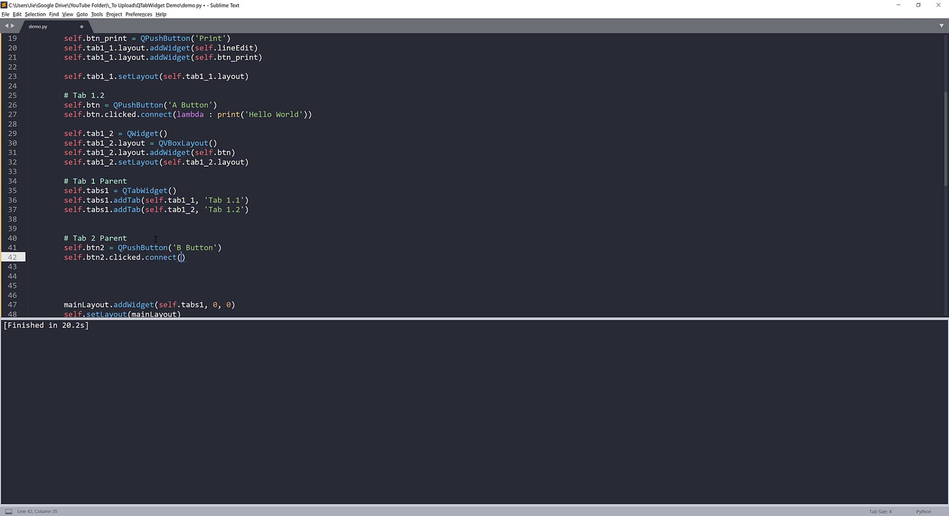
type("lambda")
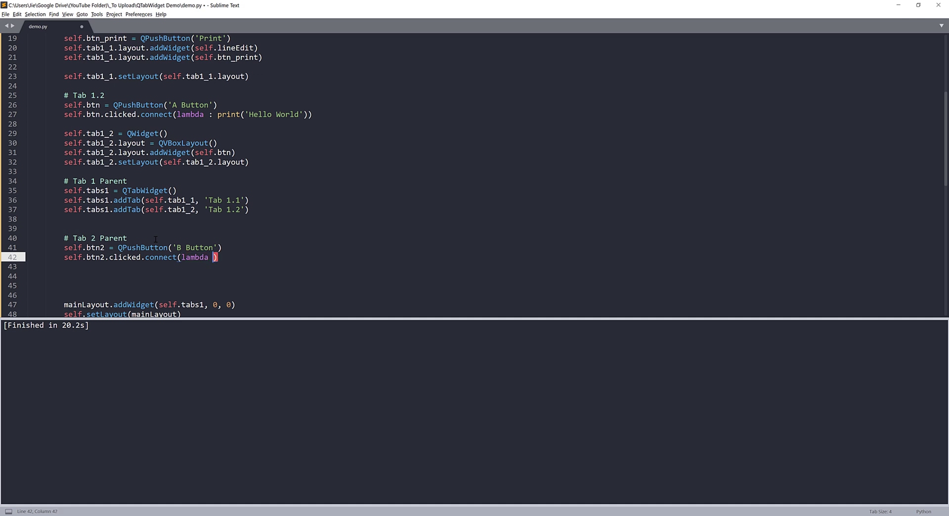
type(":")
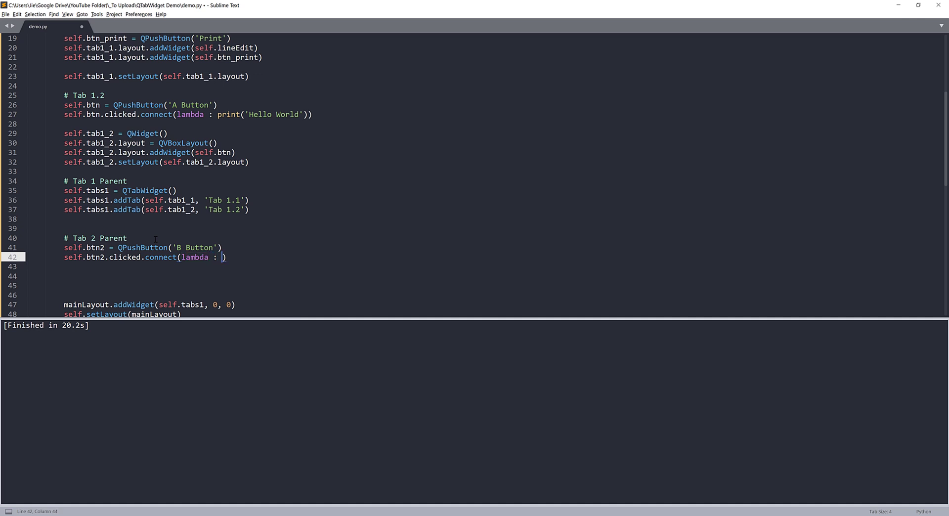
type("print('')")
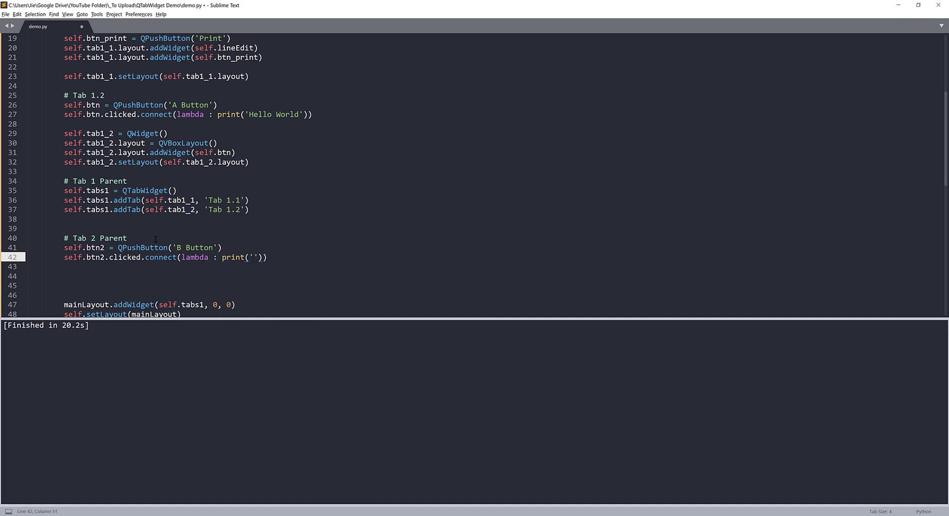
type("B Butto")
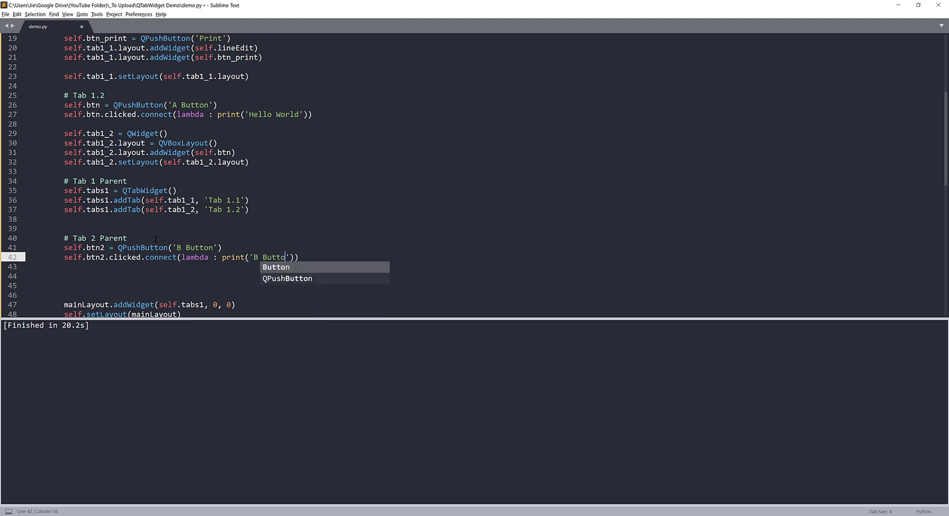
type("clicked")
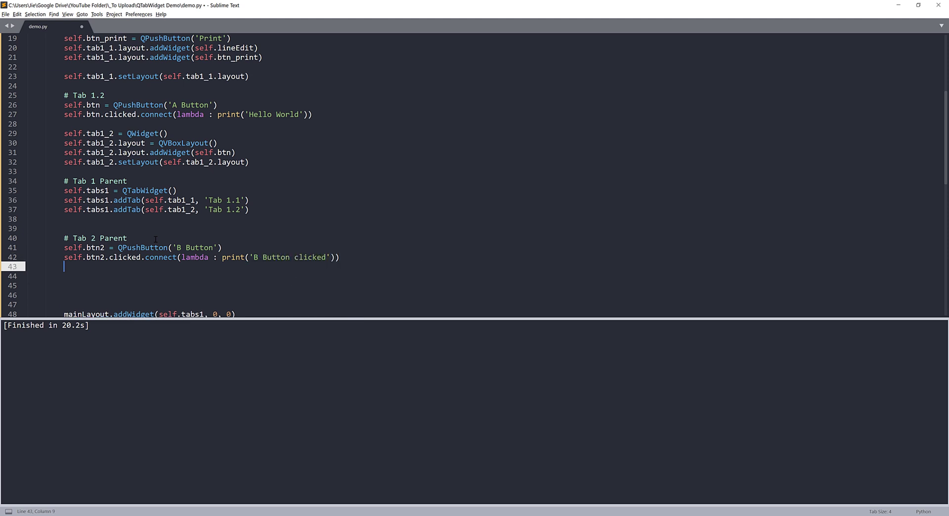
Create self.tab2 as a QTabWidget, add self.btn2 to it as 'Tab 2', and save
type("self.")
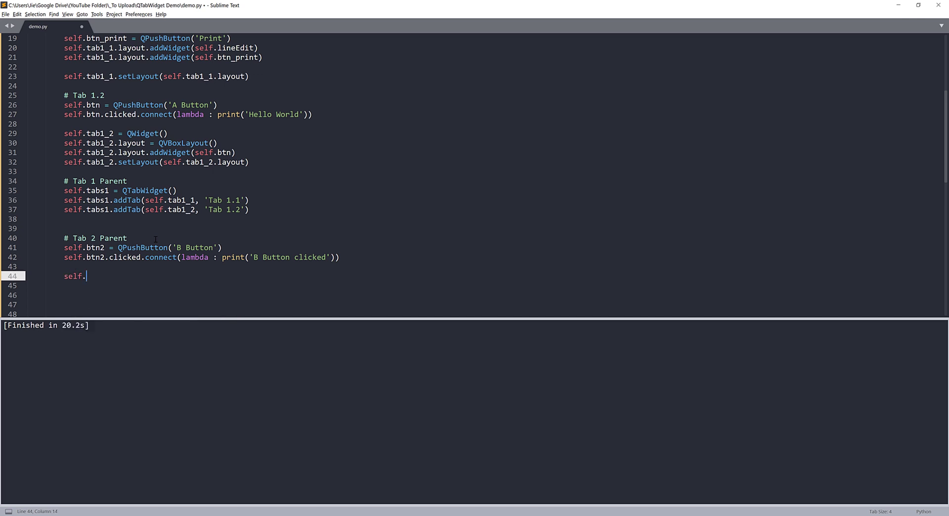
type("tab")
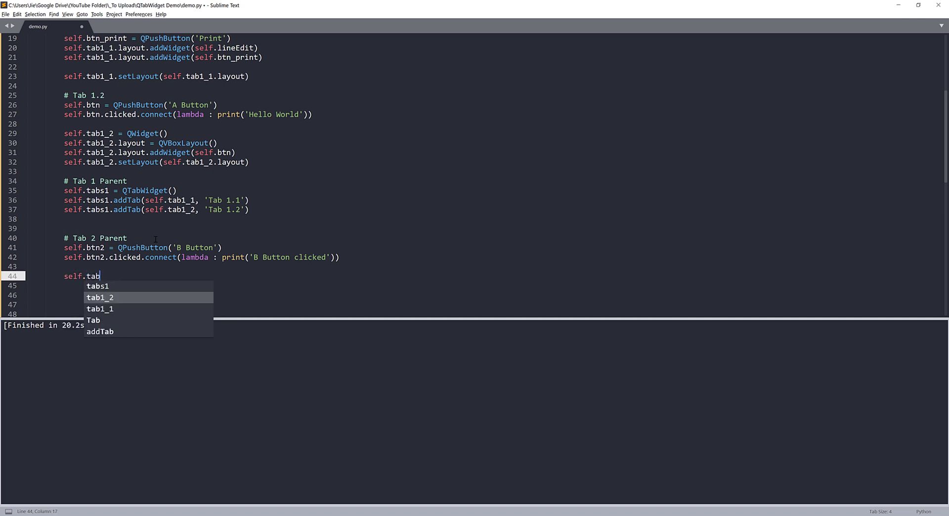
type("2")
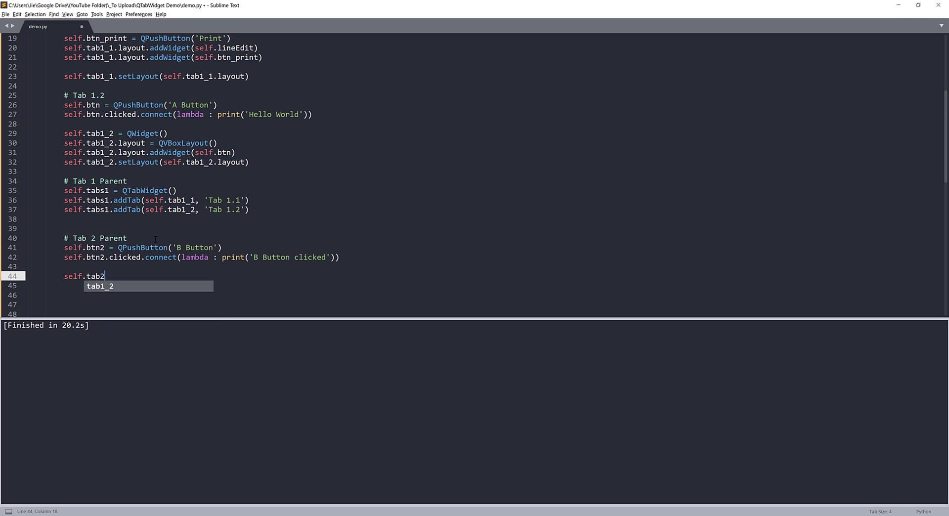
type("= QTabWidget(")
left_click(178, 285)
type("sef")
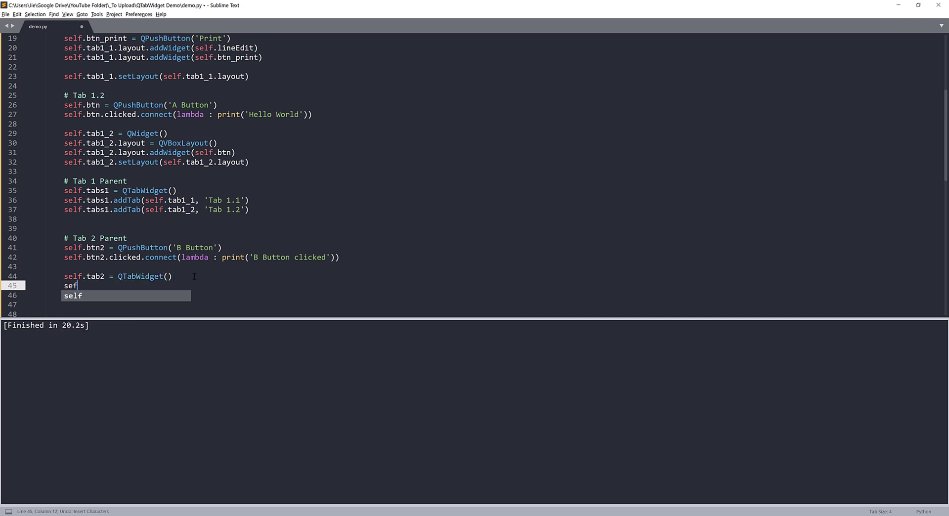
type(".ta")
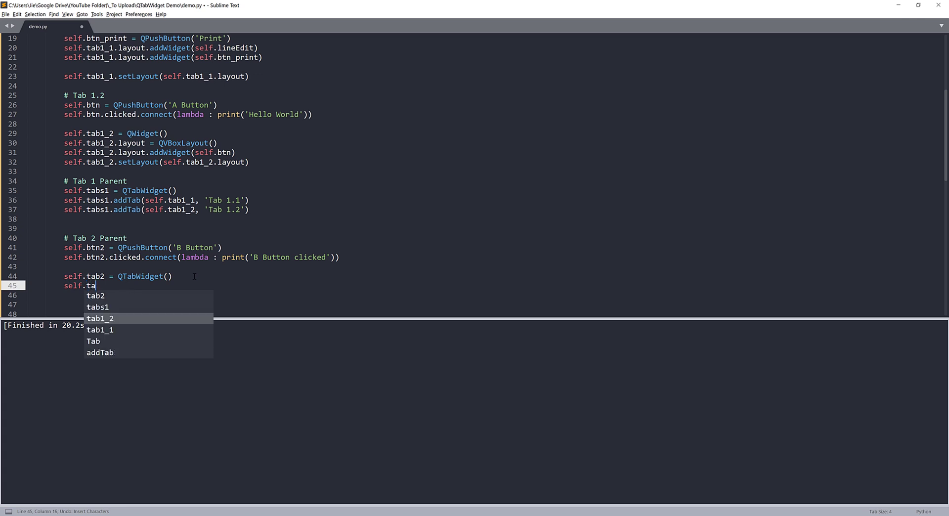
type("b2")
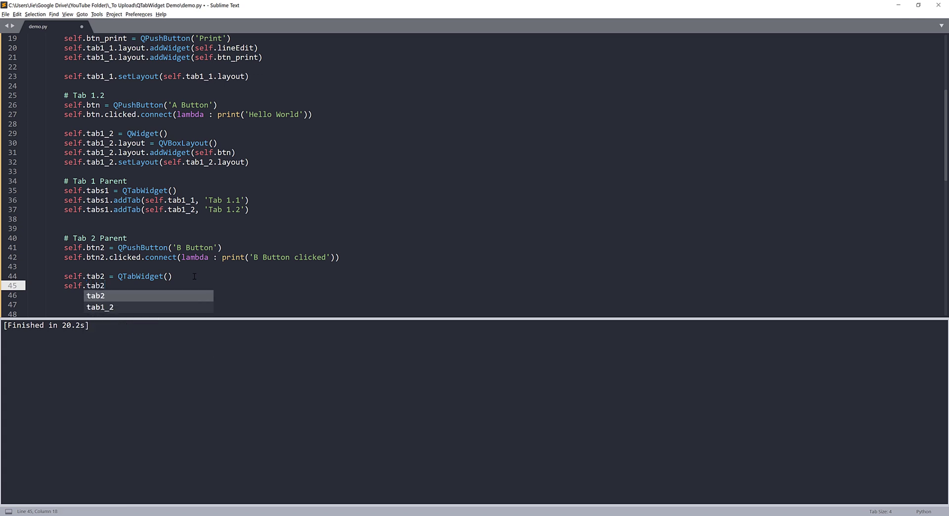
type(".")
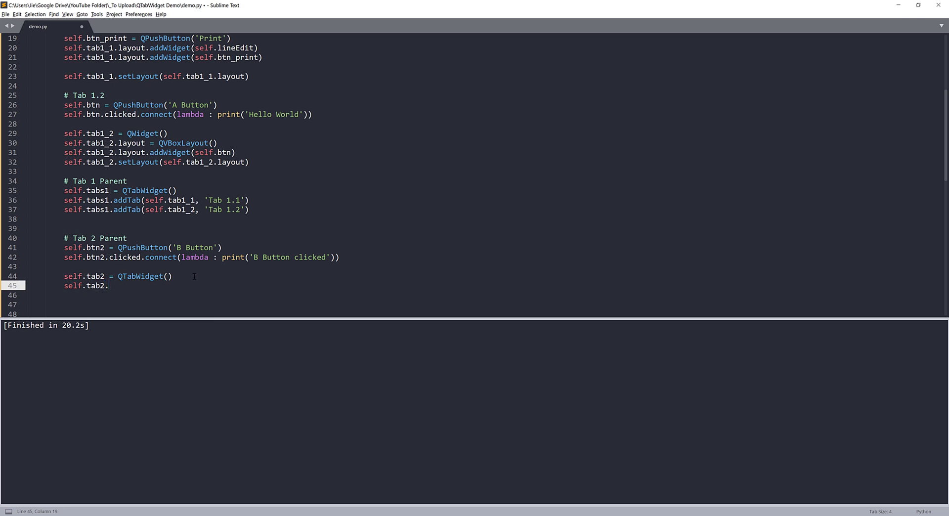
type("addTab(self.btn2, 'T'")
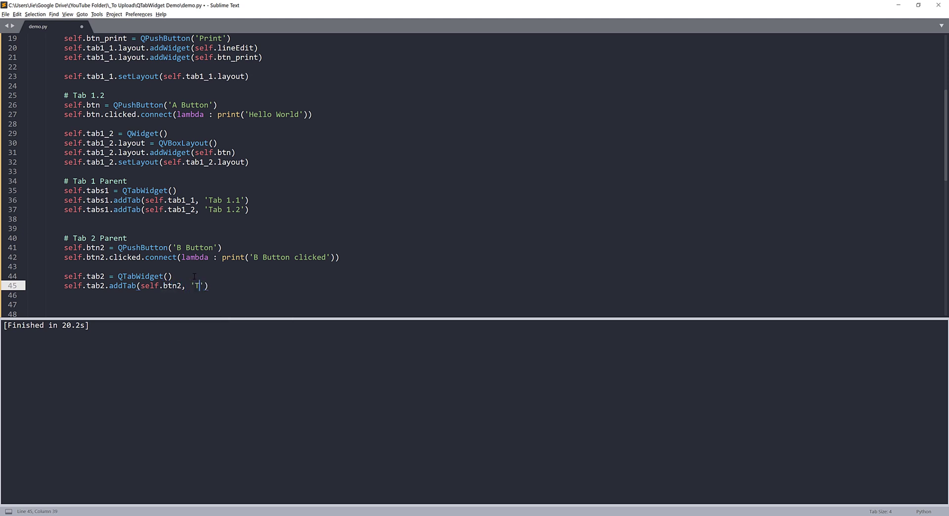
type("ab 2")
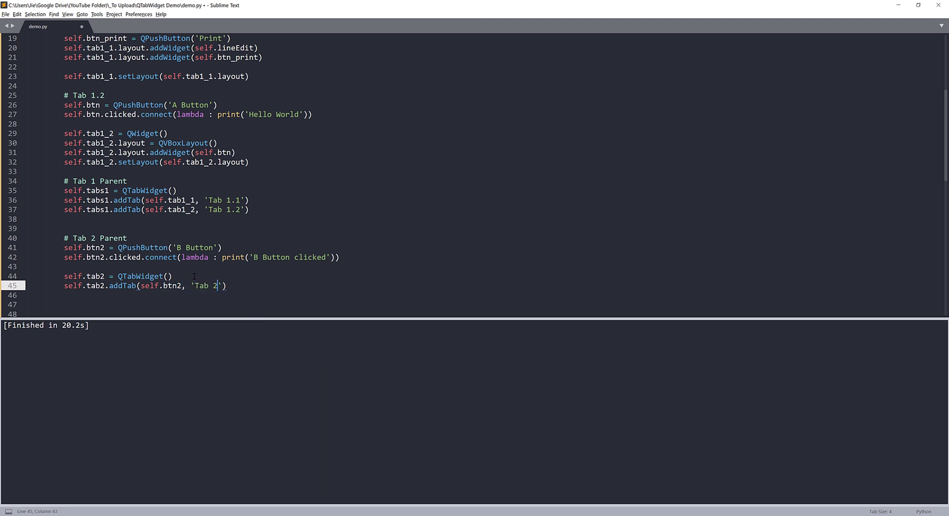
key("ctrl+s")
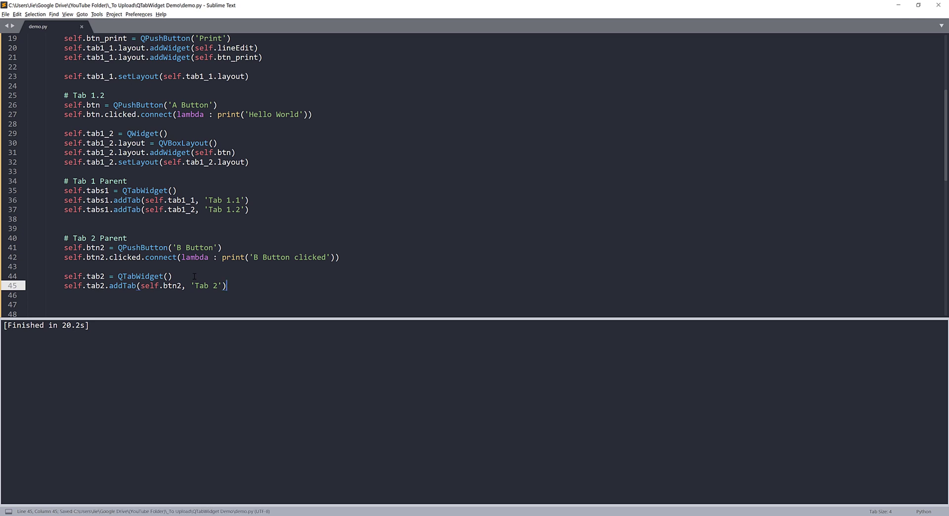
Add self.tabs2 to mainLayout at row 0, column 1, rename tab2 to tabs2, save and run
scroll("down", 3)
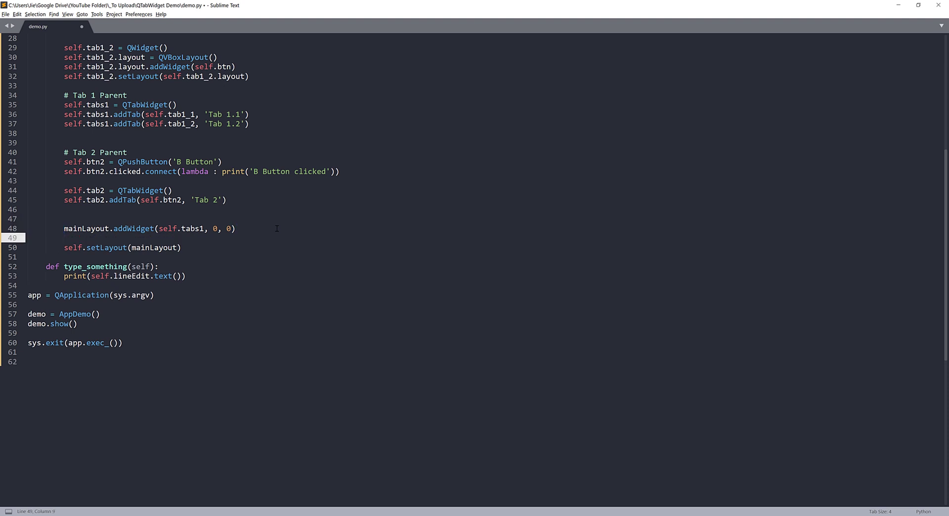
type("mainLayout.addWidget(se")
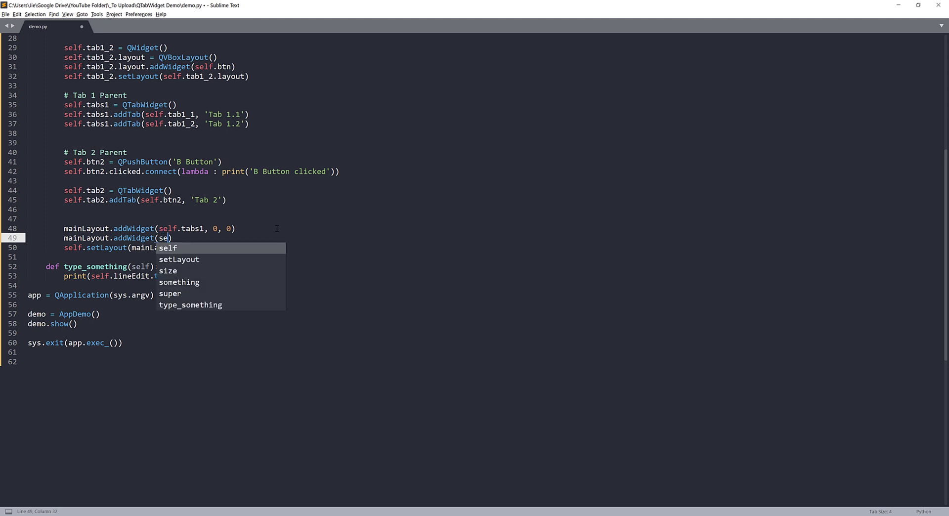
type("abs2")
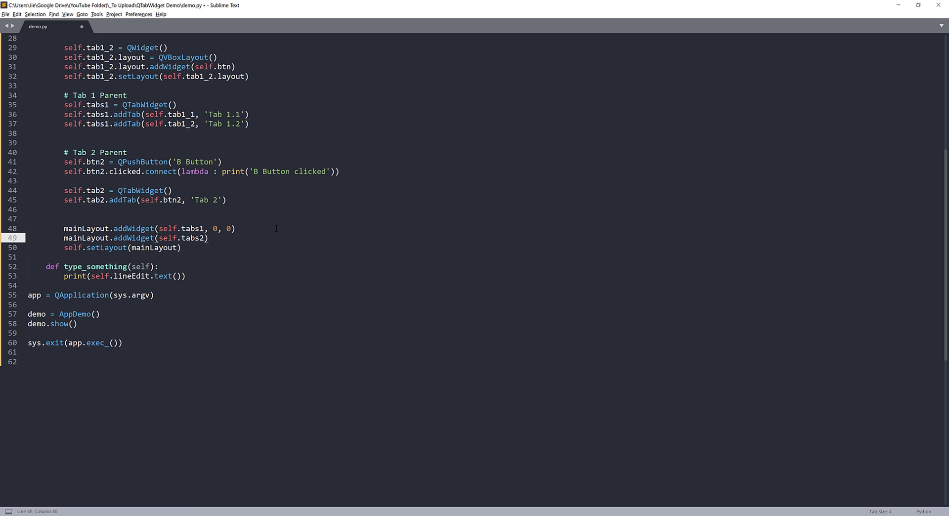
left_click(97, 190)
type(", ")
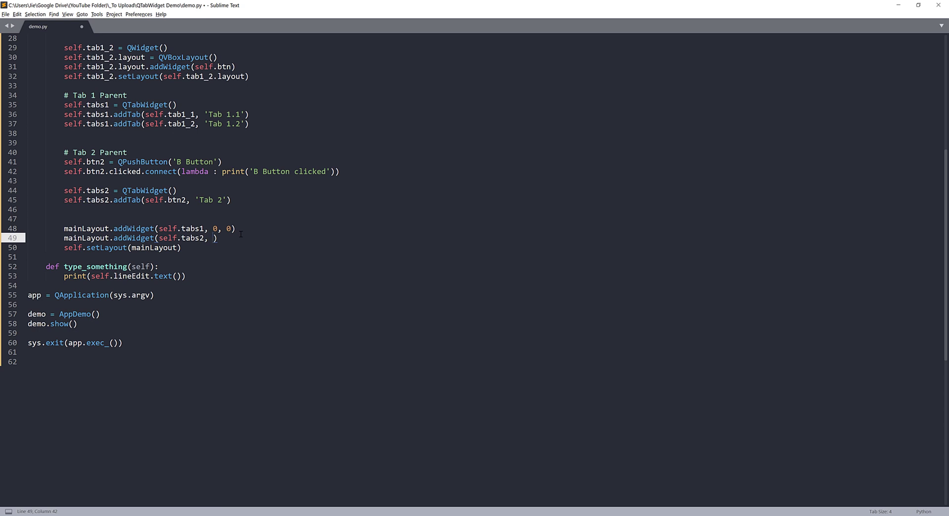
type("0, 1")
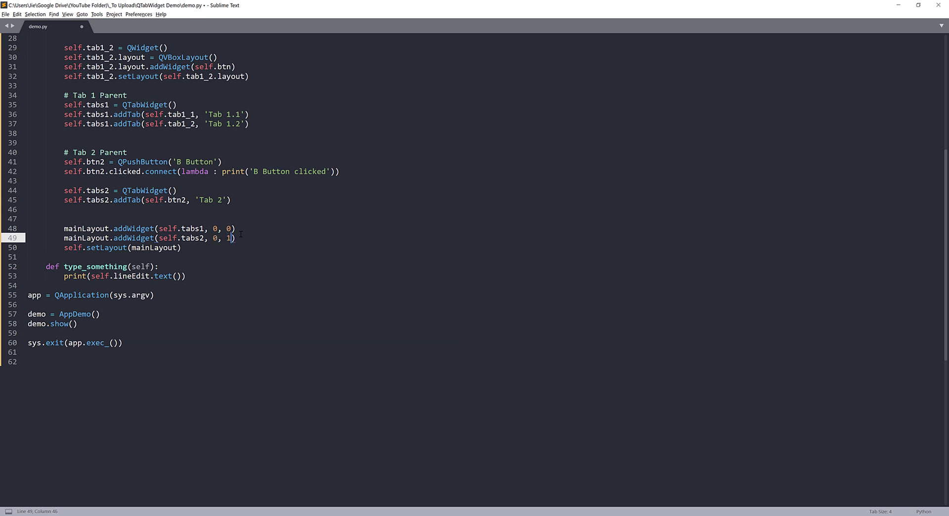
key("ctrl+s")
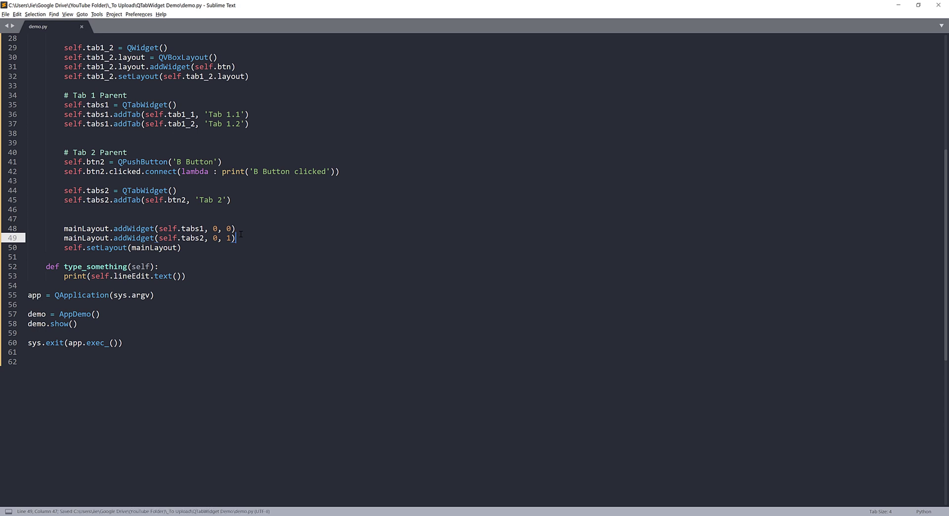
key("ctrl+b")
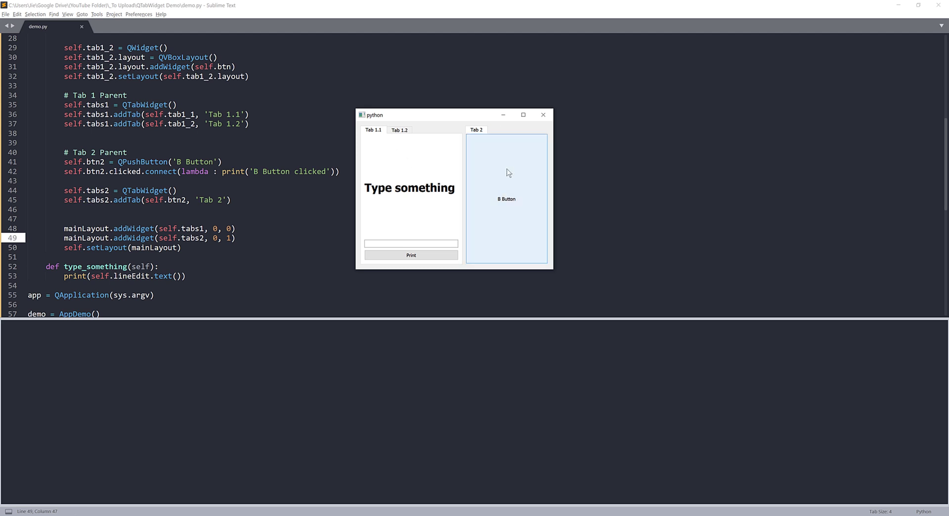
Type 'Python is cool' in Tab 1.1's field, print it, then close the demo window
left_click(506, 199)
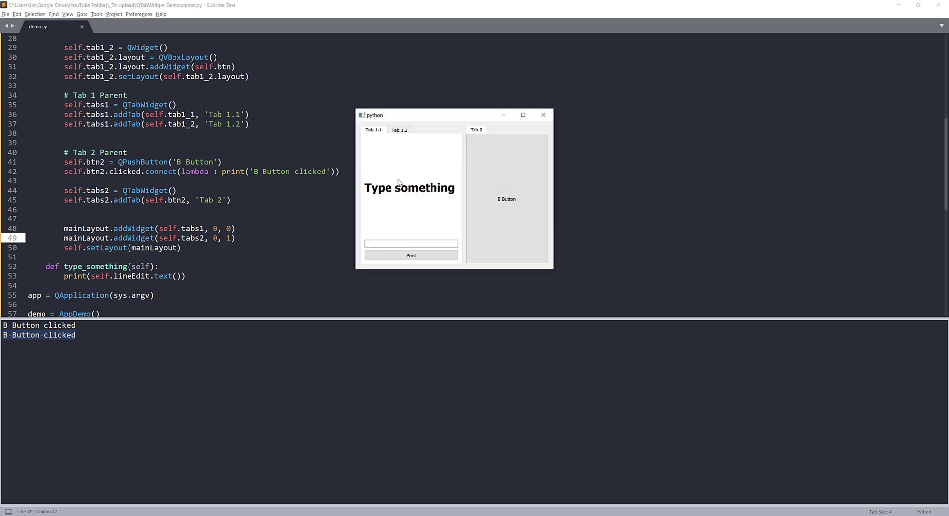
mouse_move(404, 231)
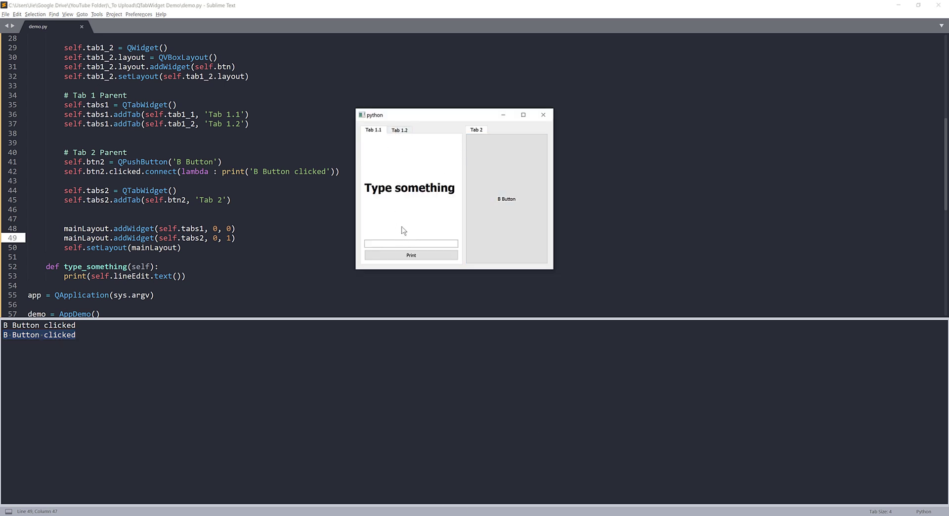
left_click(410, 244)
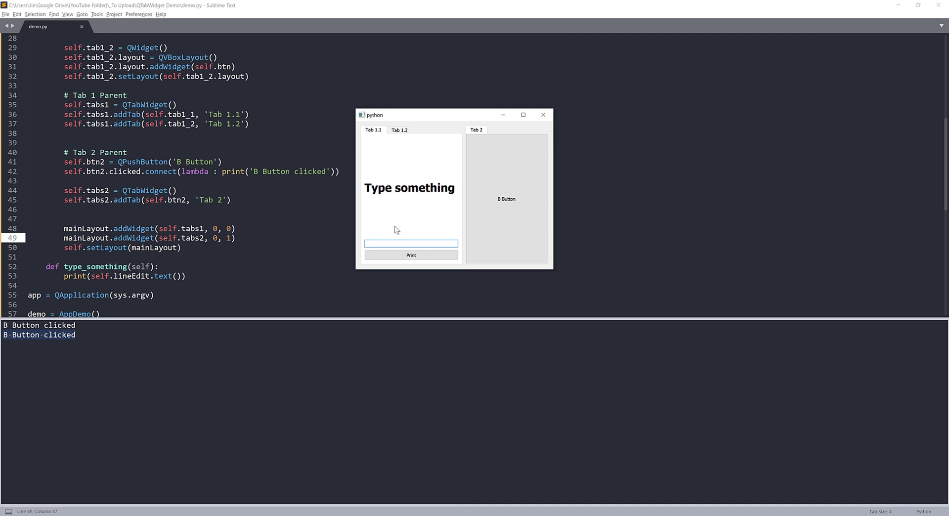
type("Python is cool")
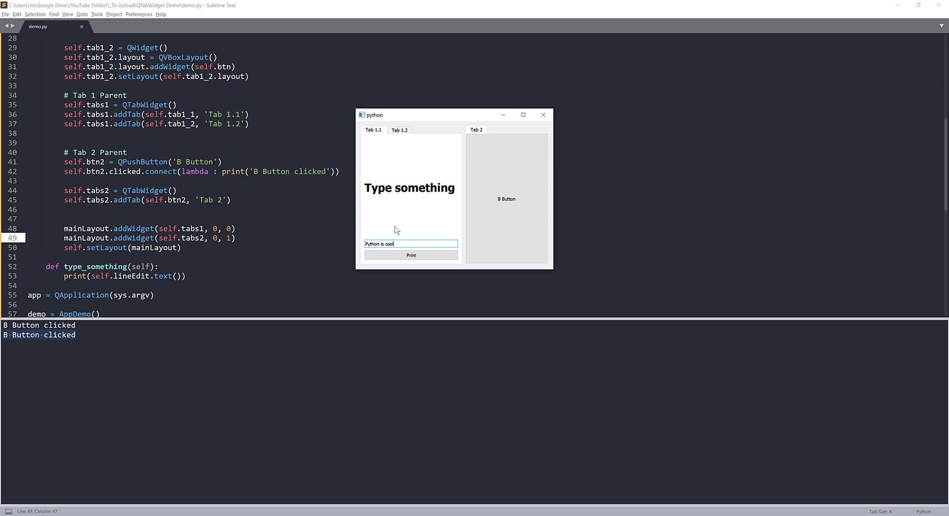
left_click(411, 255)
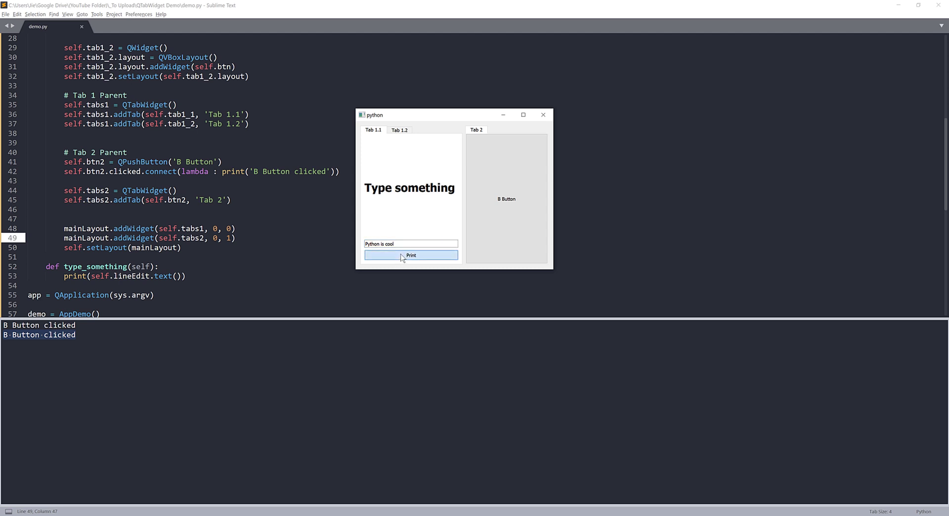
left_click(543, 115)
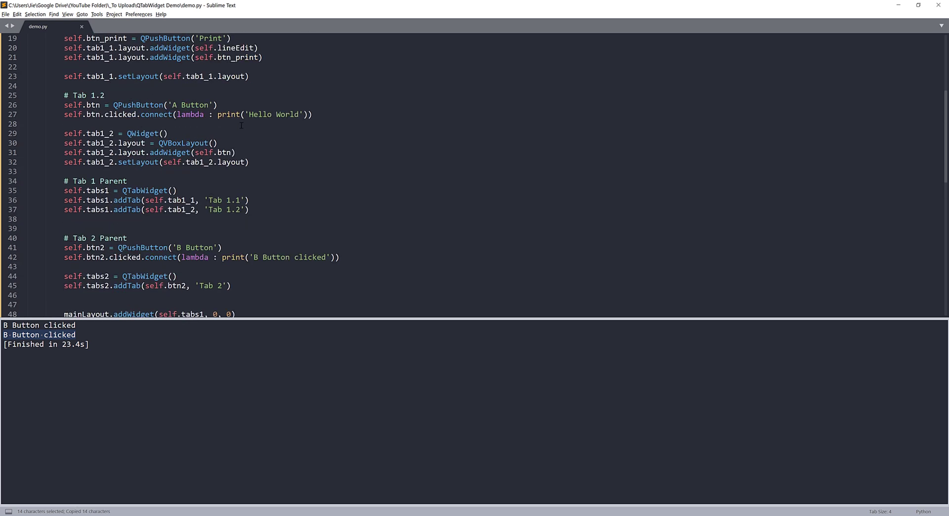
Connect btn_print.clicked to self.type_something in Tab 1.1 and rerun the demo
scroll("up", 3)
type("self.btn_print.clicke")
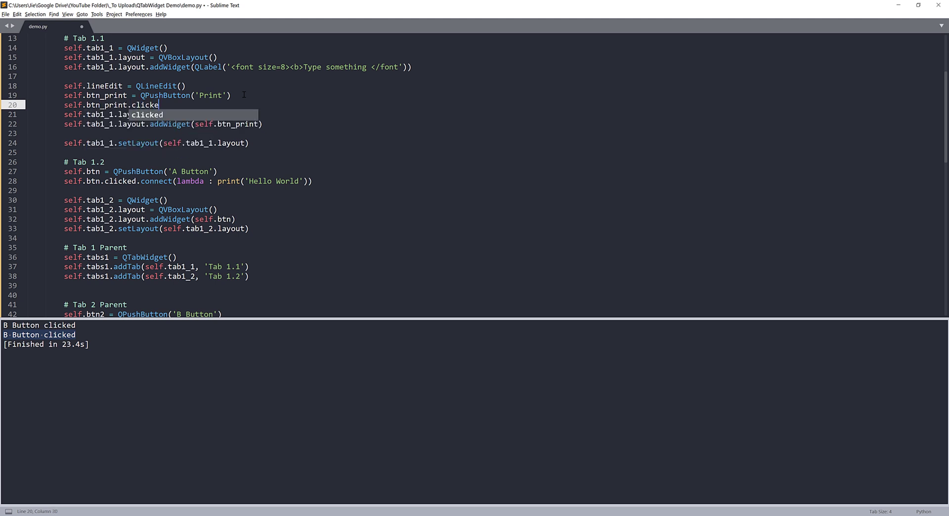
type("d.connect(selftype_something)")
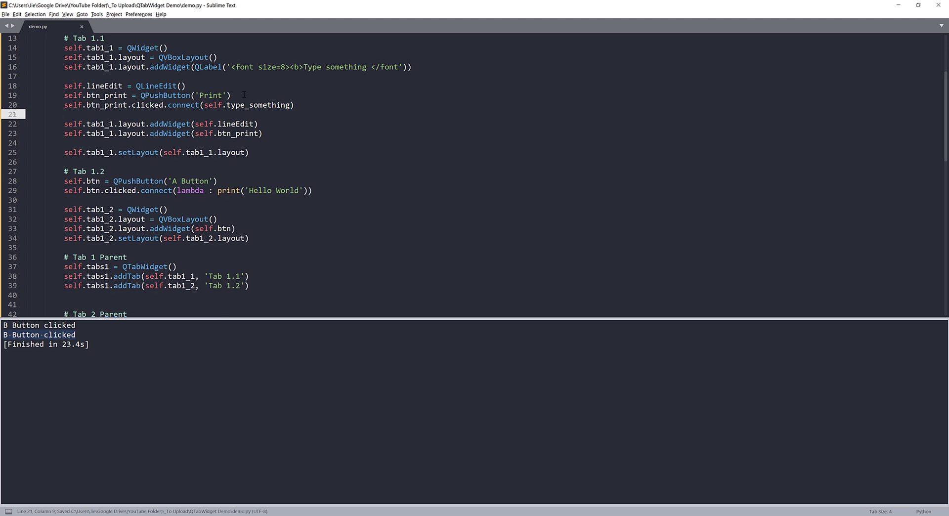
key("ctrl+b")
type("Hello")
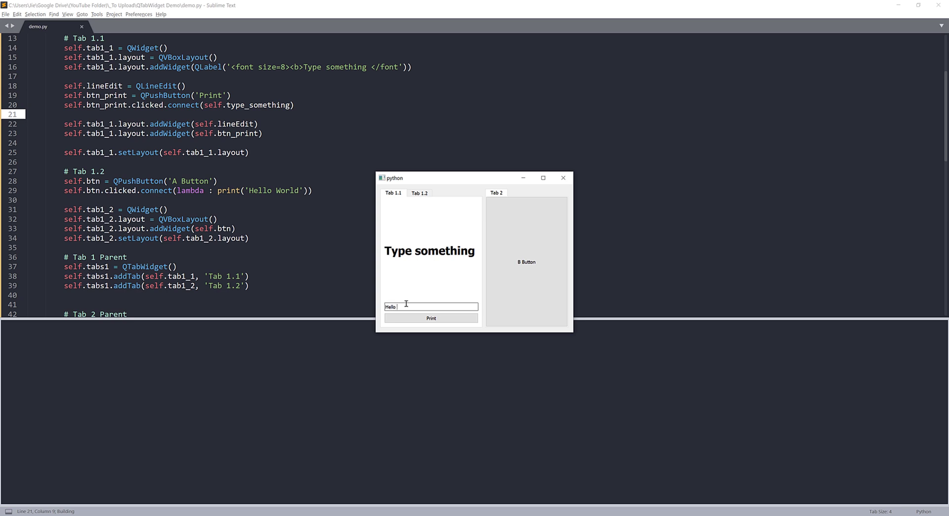
Print the typed text, trigger A Button on Tab 1.2 a few times for Hello World, then close the demo
left_click(431, 319)
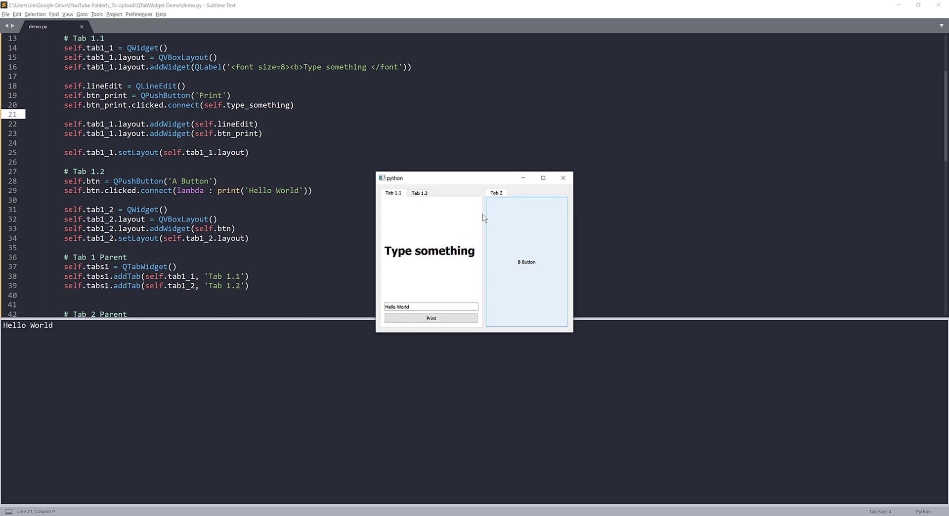
left_click(419, 193)
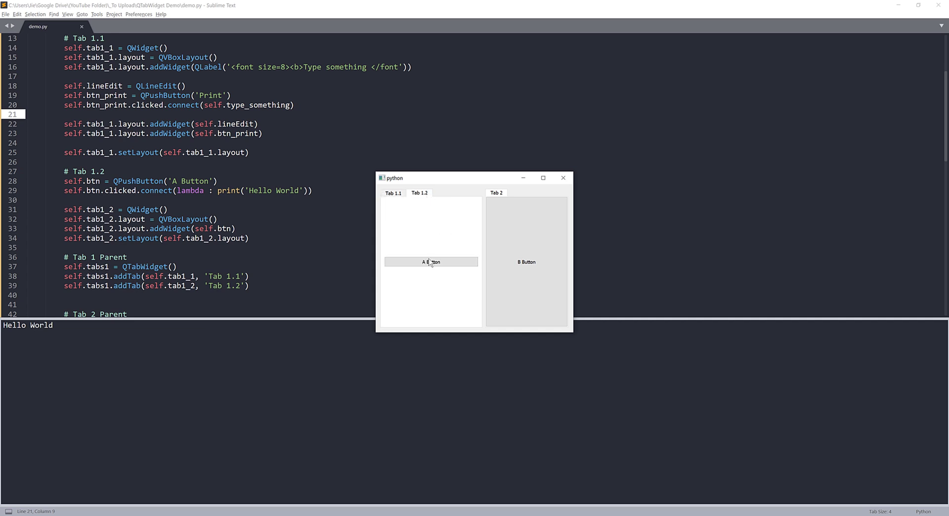
left_click(430, 261)
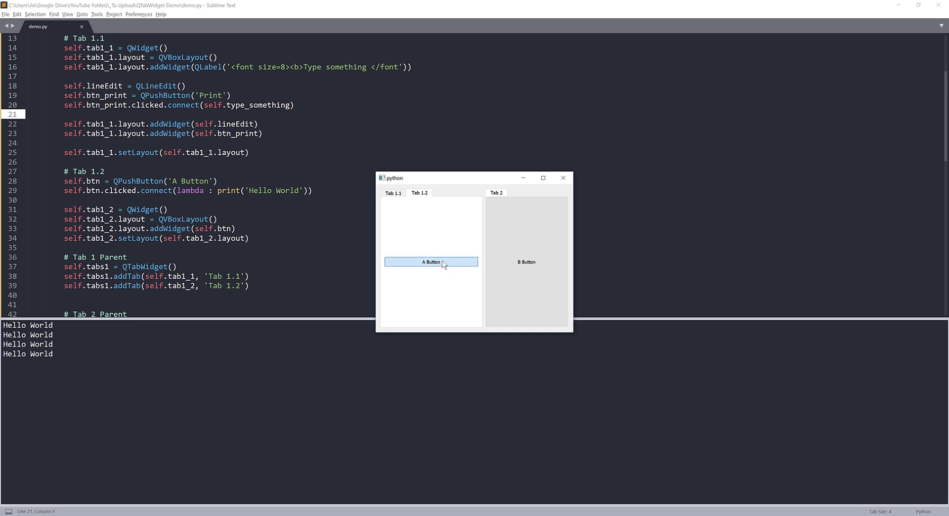
left_click(430, 261)
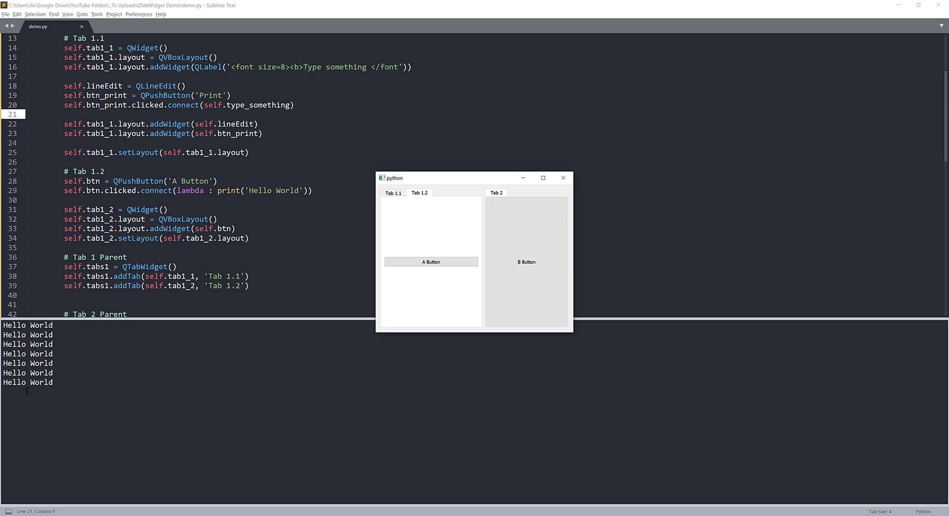
mouse_move(445, 210)
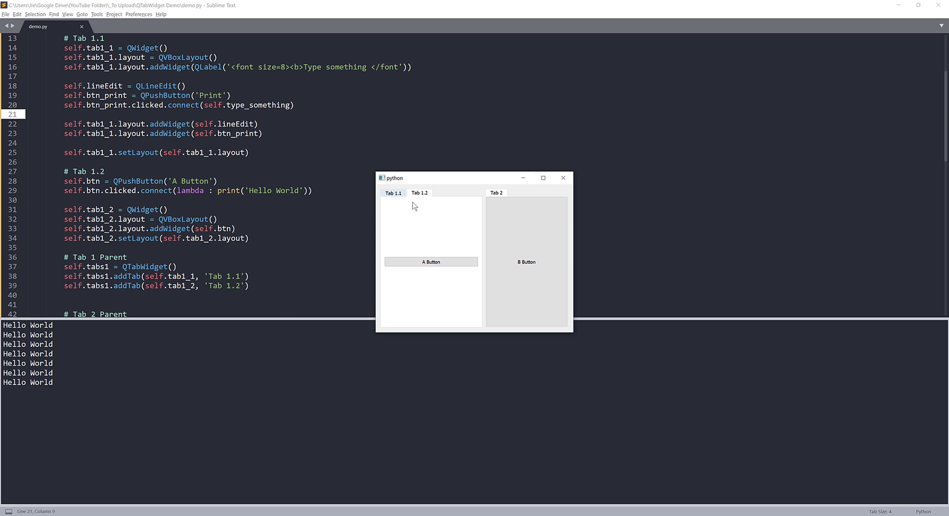
mouse_move(422, 225)
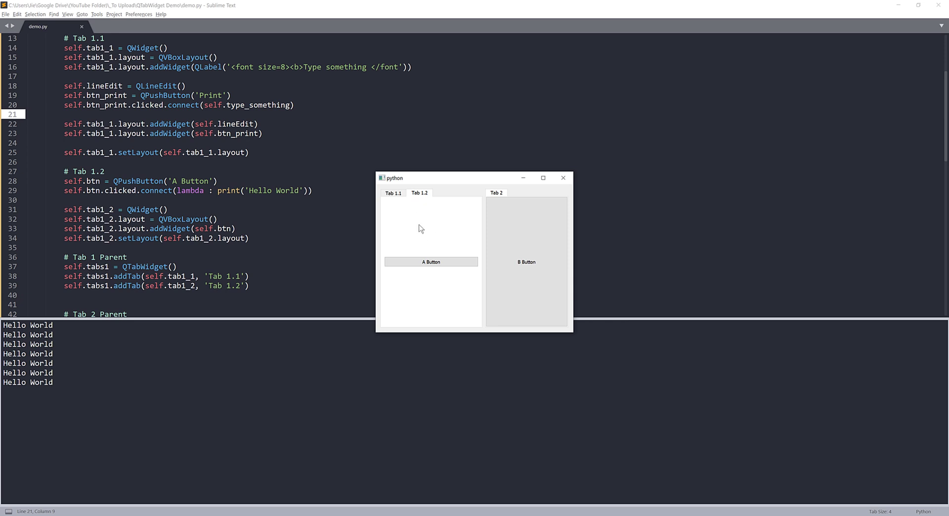
mouse_move(453, 227)
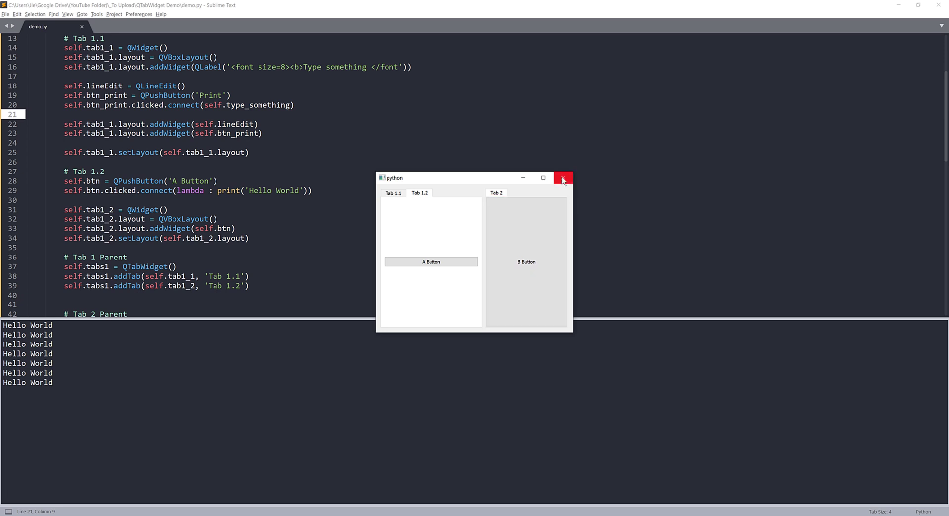
left_click(563, 178)
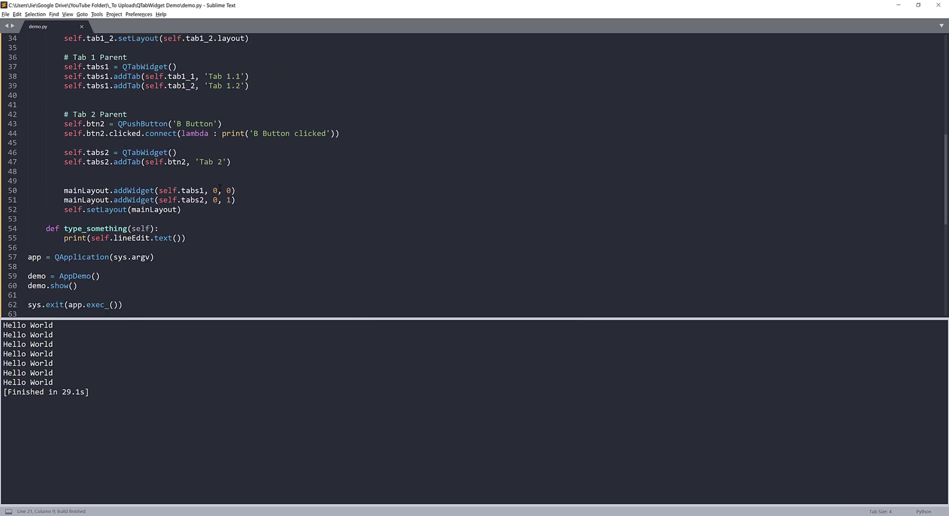
Change mainLayout.addWidget rows so tabs1 sits at (0, 0) and tabs2 at (1, 0), then save
left_click(217, 191)
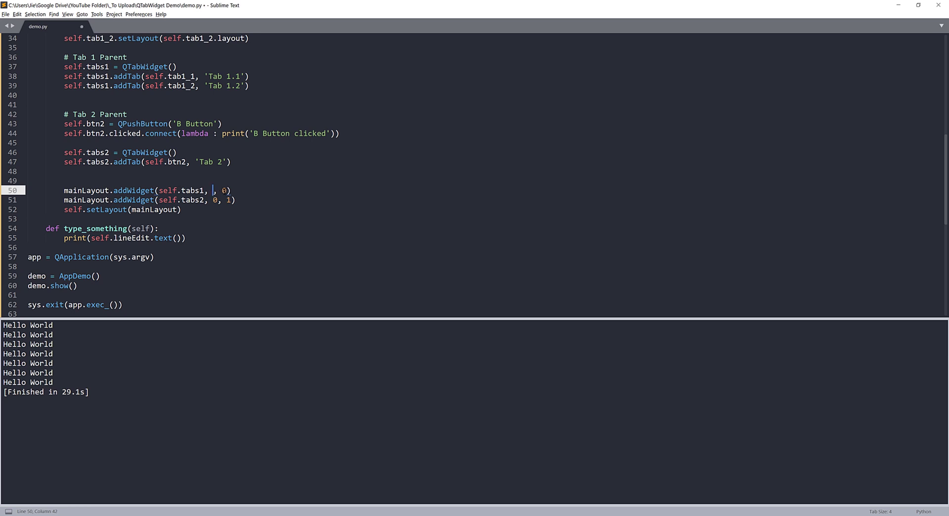
type("1")
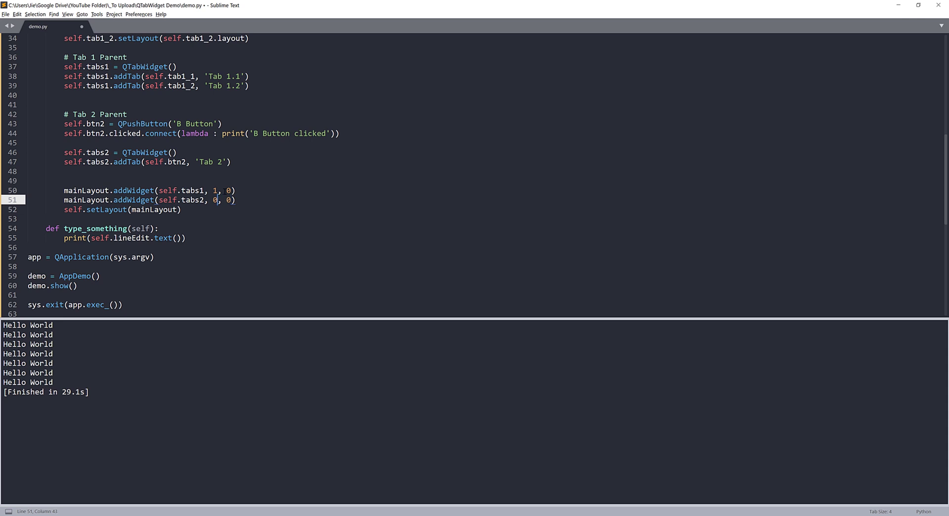
left_click(214, 190)
type("0")
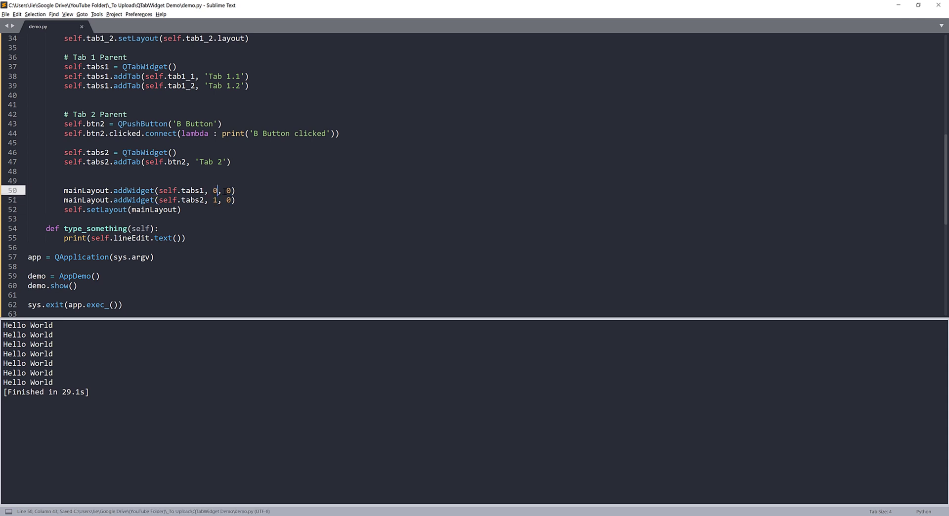
key("Right")
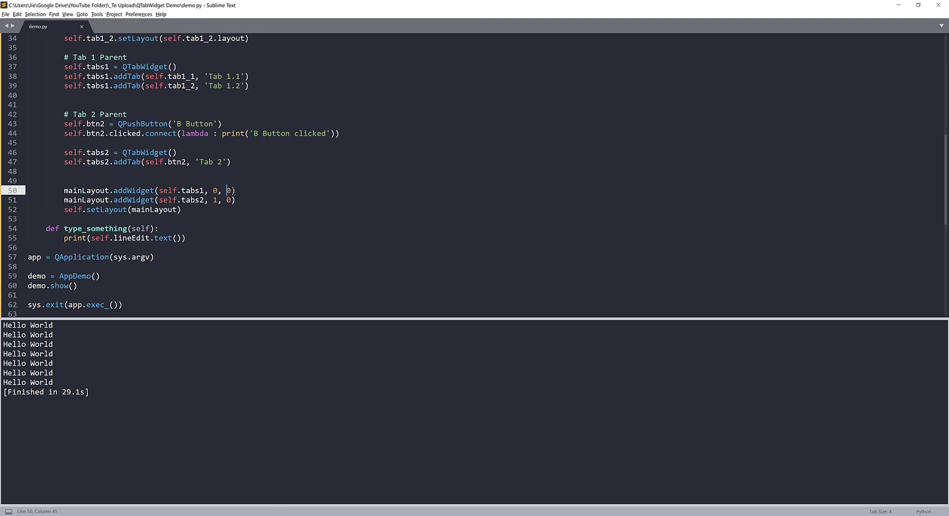
key("ctrl+s")
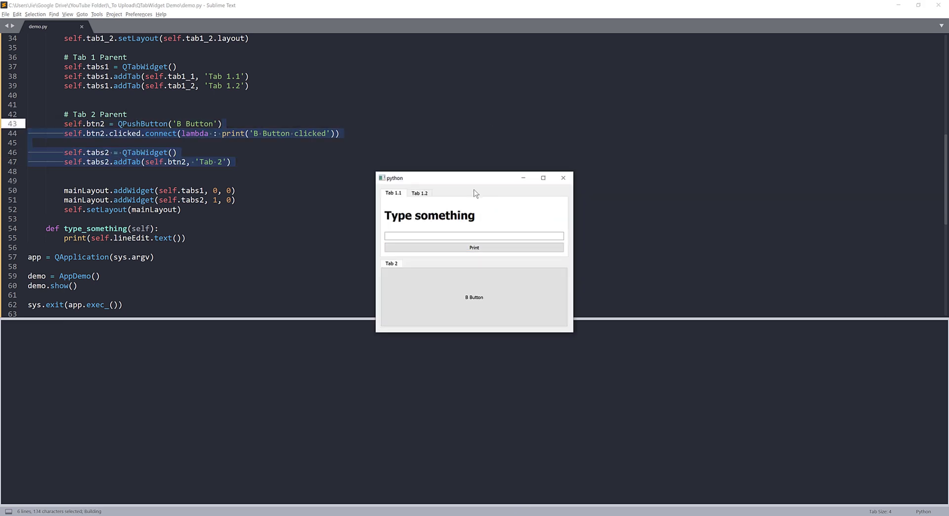
Move the stacked demo window higher and try B Button in Tab 2
left_click_drag(454, 177, 480, 100)
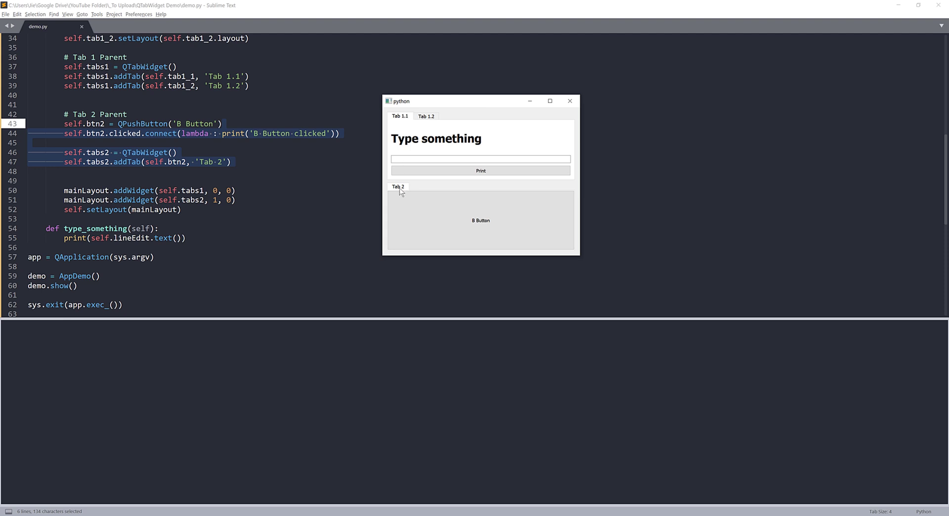
left_click(424, 221)
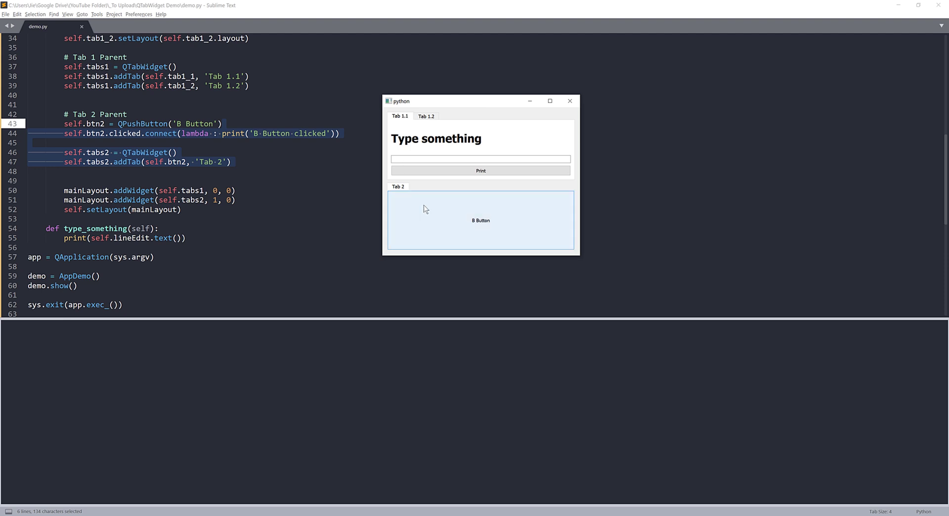